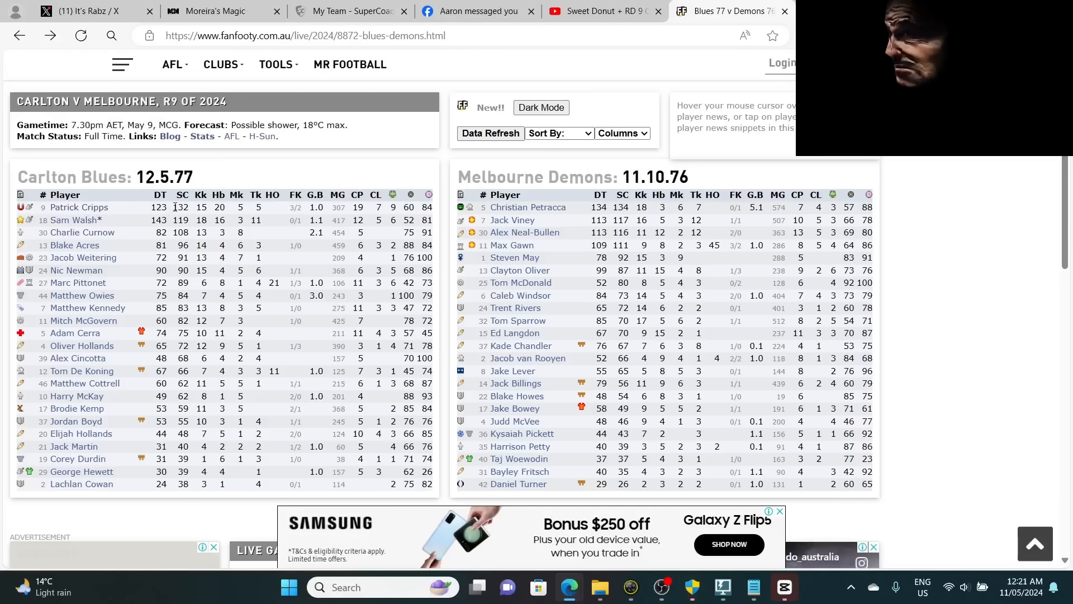
{"action": "mouse_move", "coordinate": [115, 219]}
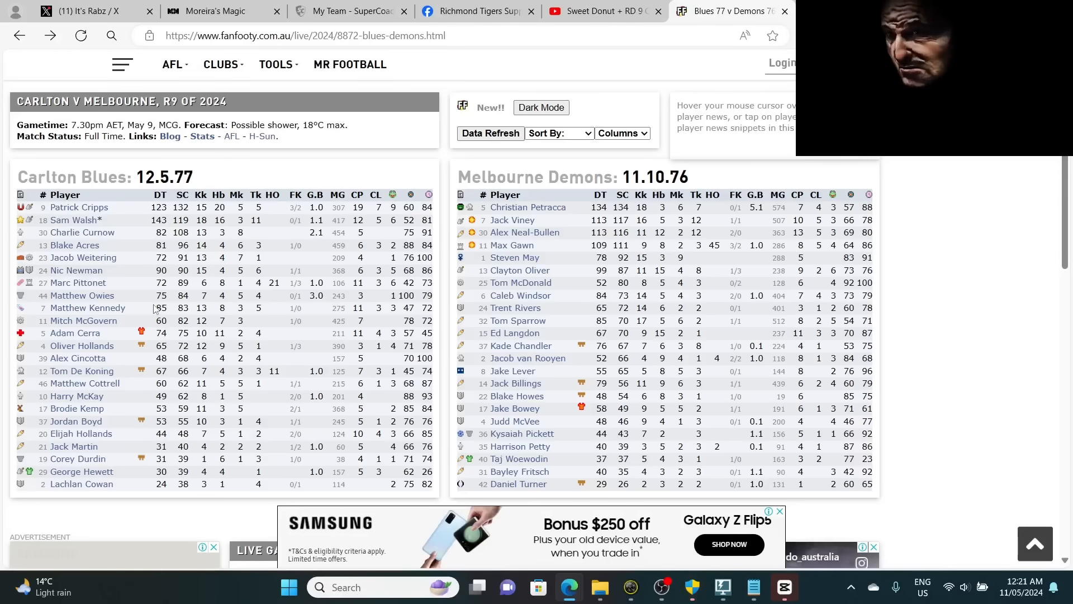
{"action": "mouse_move", "coordinate": [147, 336]}
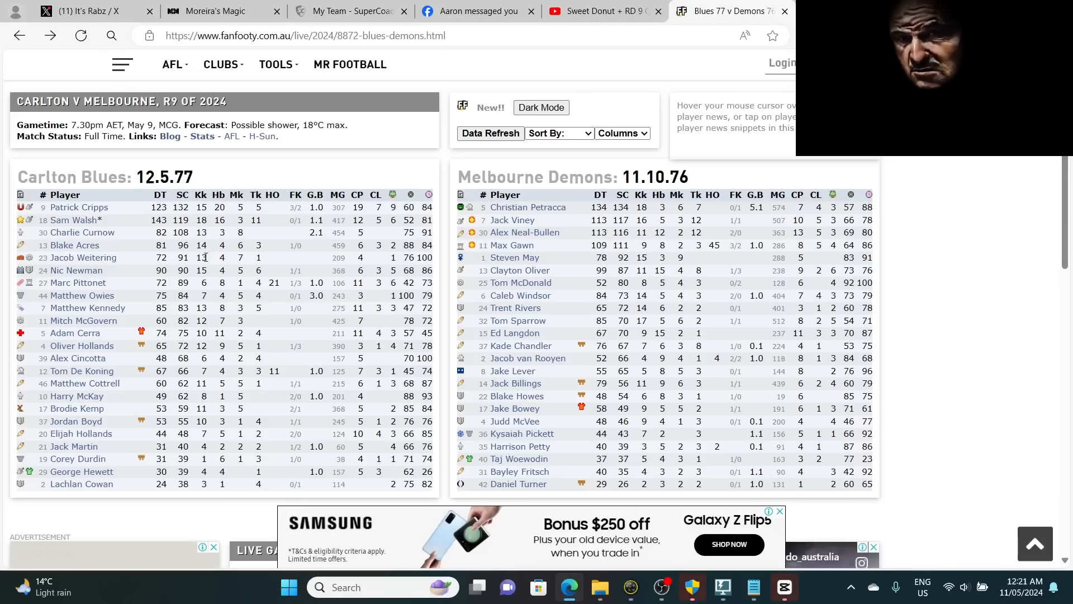
{"action": "mouse_move", "coordinate": [72, 220]}
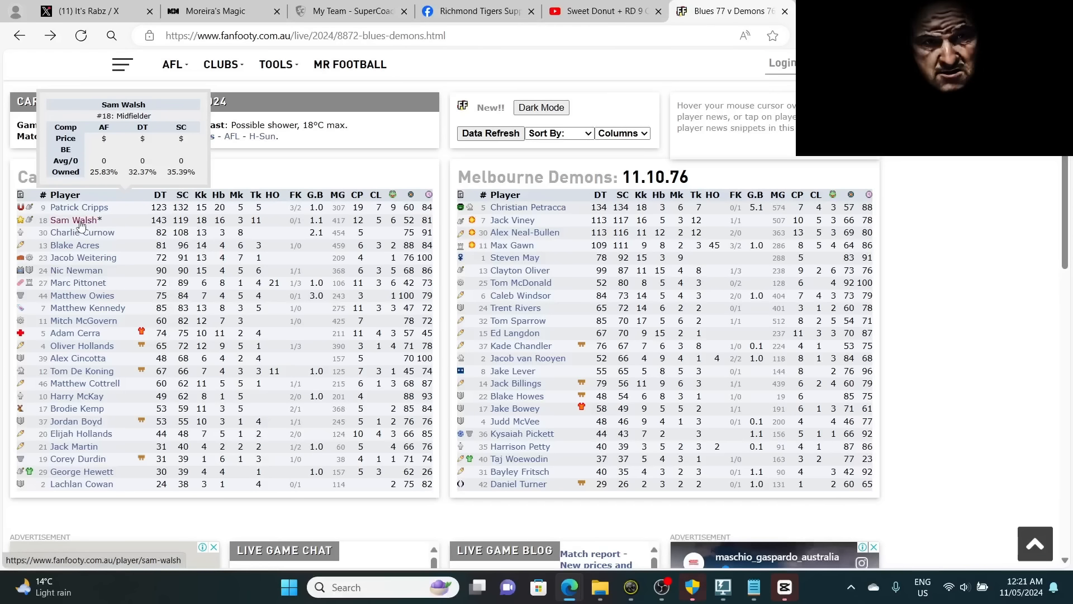
{"action": "mouse_move", "coordinate": [73, 333]}
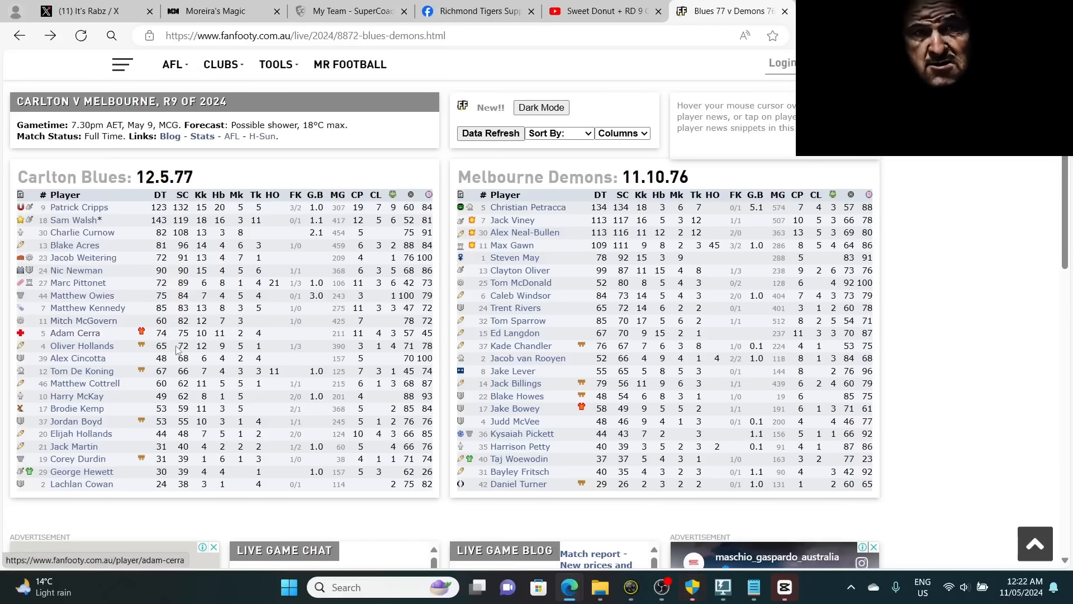
{"action": "mouse_move", "coordinate": [71, 221]}
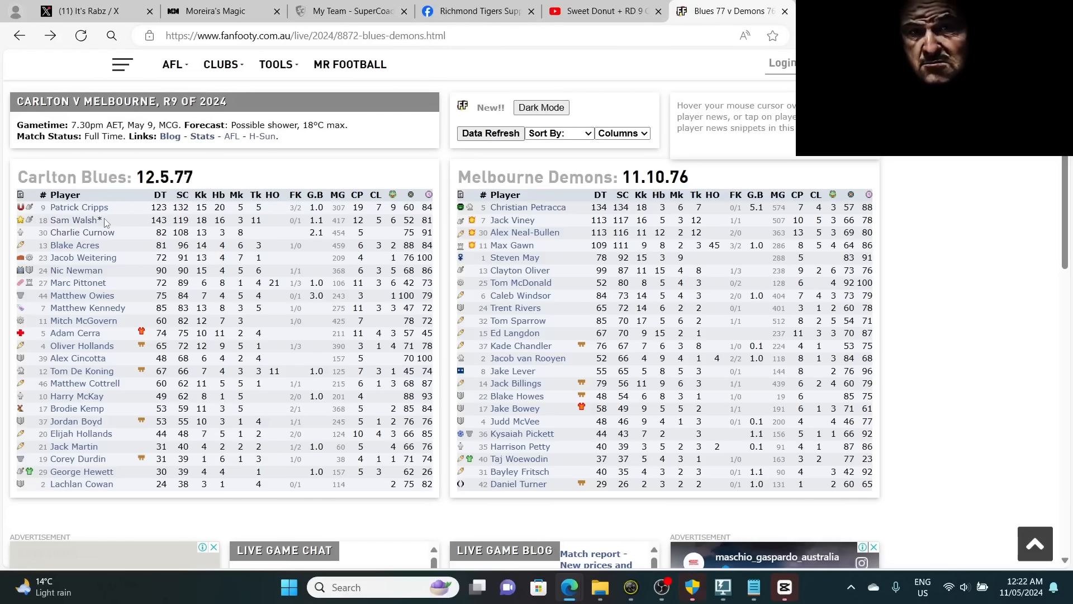
{"action": "mouse_move", "coordinate": [81, 471]}
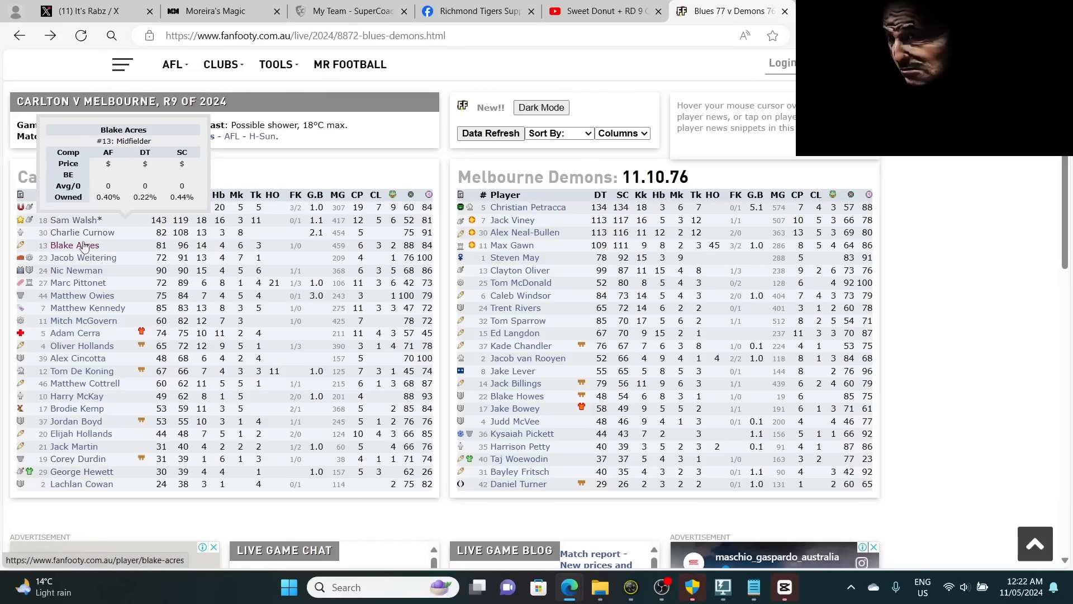
{"action": "mouse_move", "coordinate": [81, 471]}
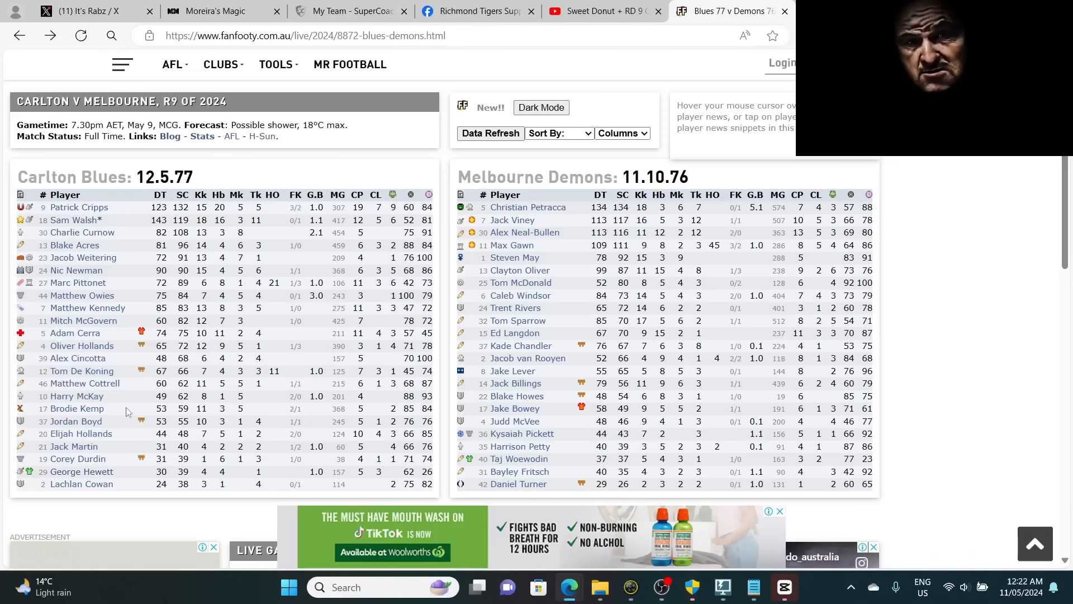
{"action": "mouse_move", "coordinate": [76, 396]}
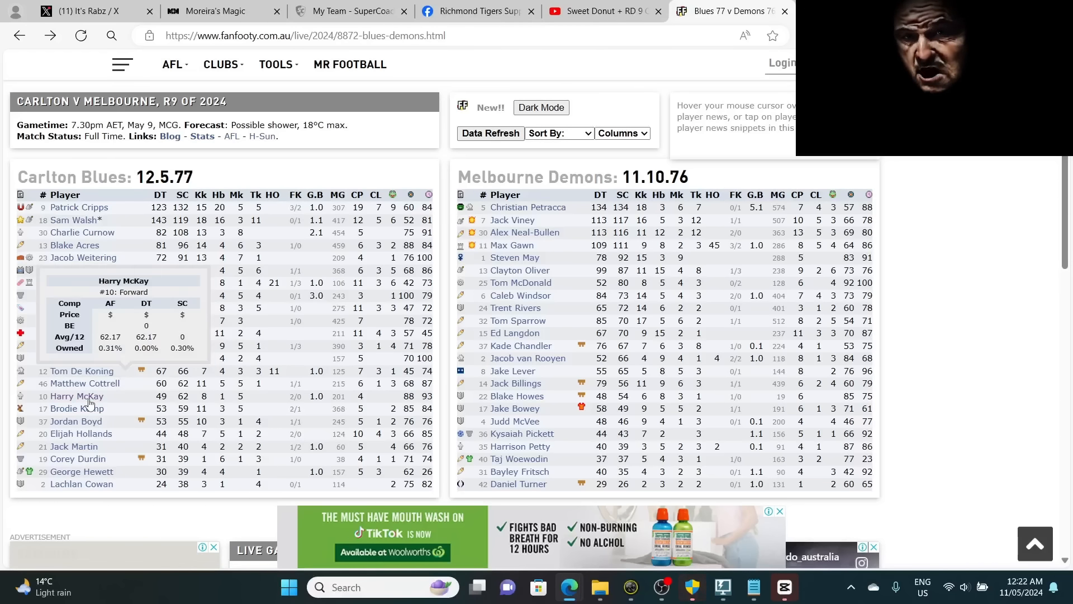
{"action": "mouse_move", "coordinate": [77, 396]}
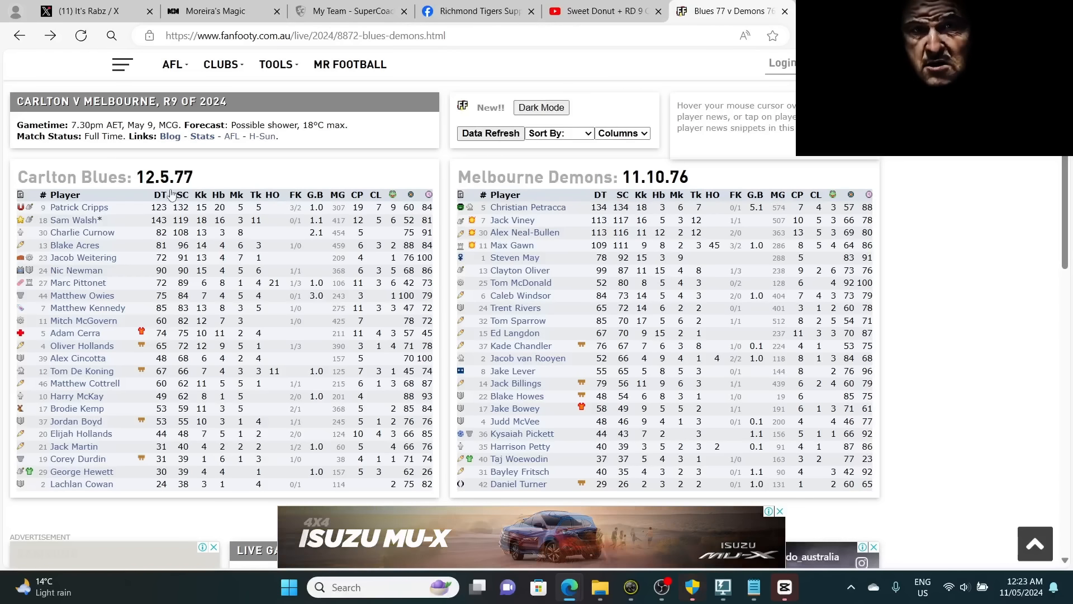
{"action": "mouse_move", "coordinate": [526, 207]}
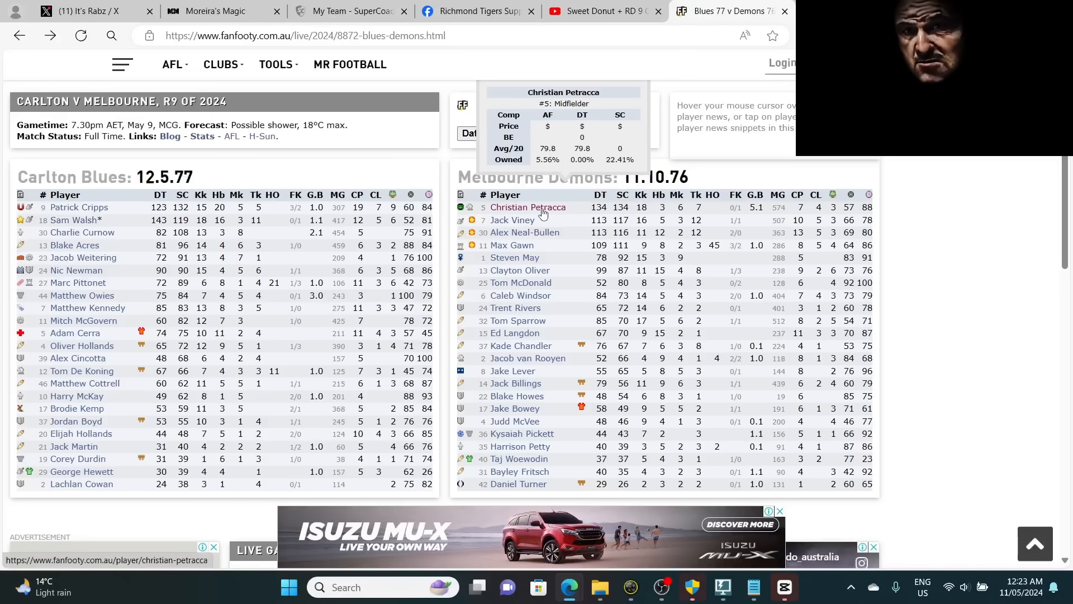
{"action": "mouse_move", "coordinate": [534, 254]}
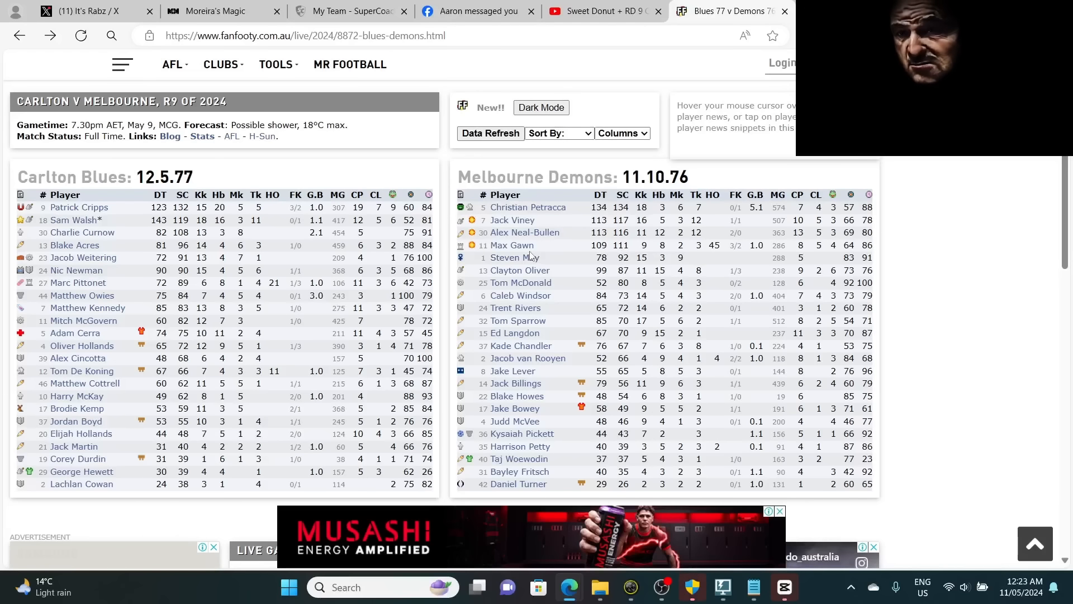
{"action": "mouse_move", "coordinate": [519, 269]}
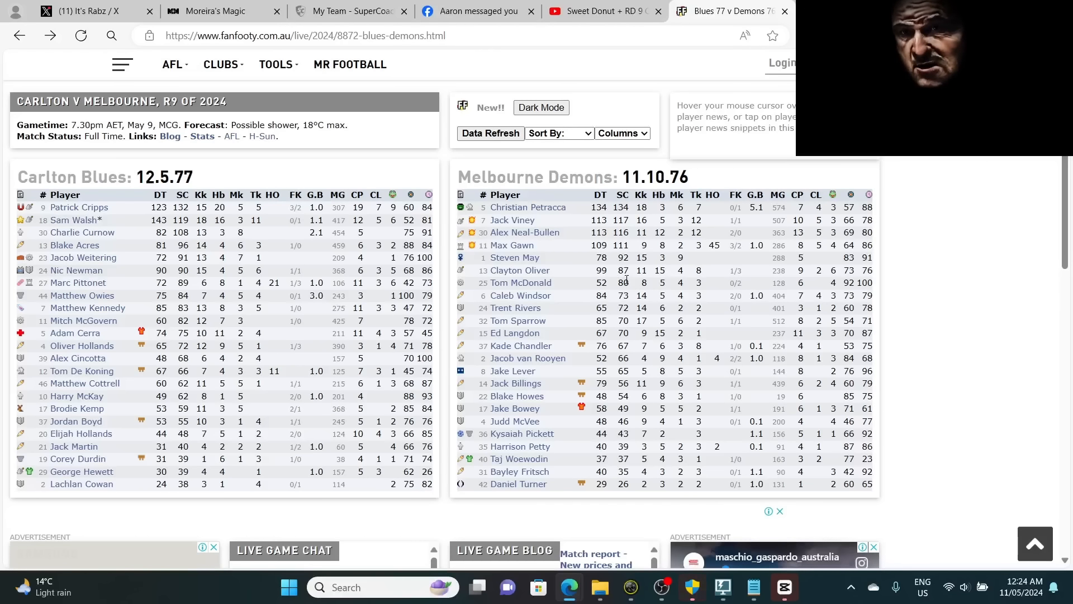
- Switch to the FanFooty tab and load the Cats v Power Round 9 live scores page
{"action": "left_click", "coordinate": [471, 11]}
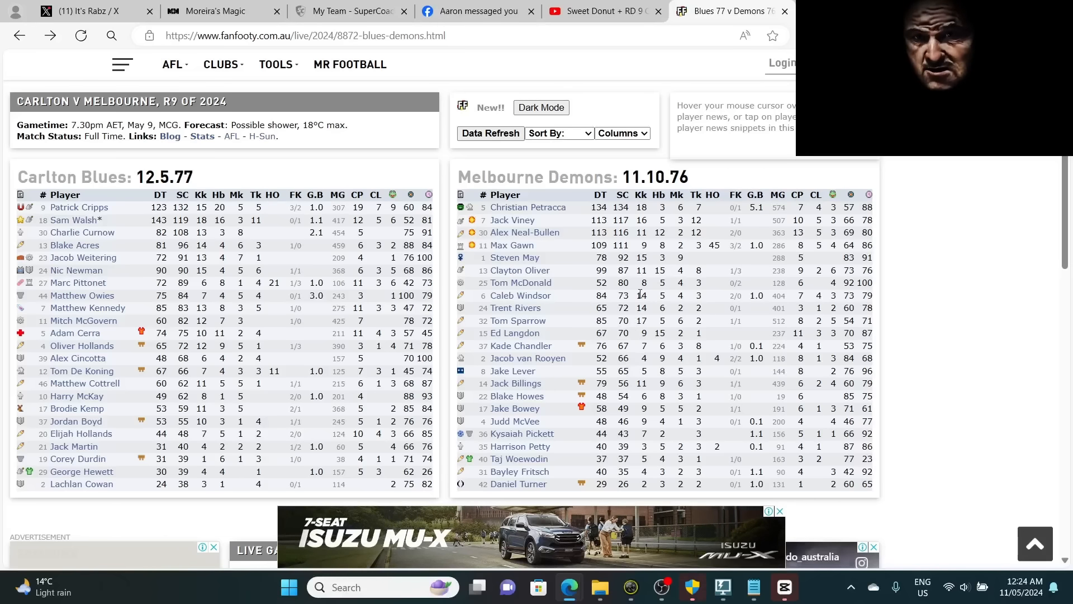
{"action": "left_click", "coordinate": [472, 11]}
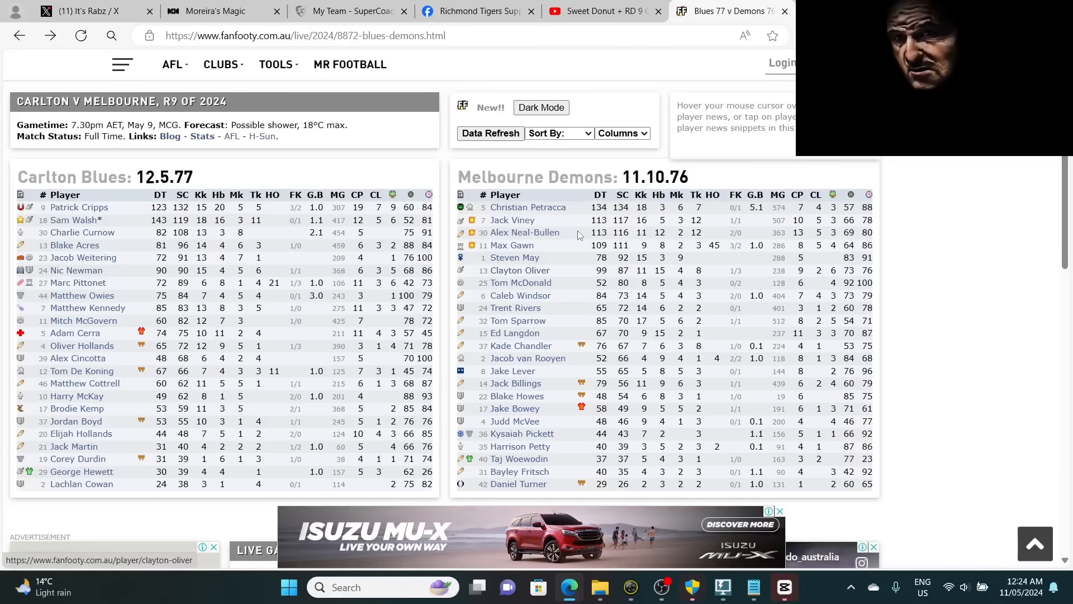
{"action": "mouse_move", "coordinate": [524, 232]}
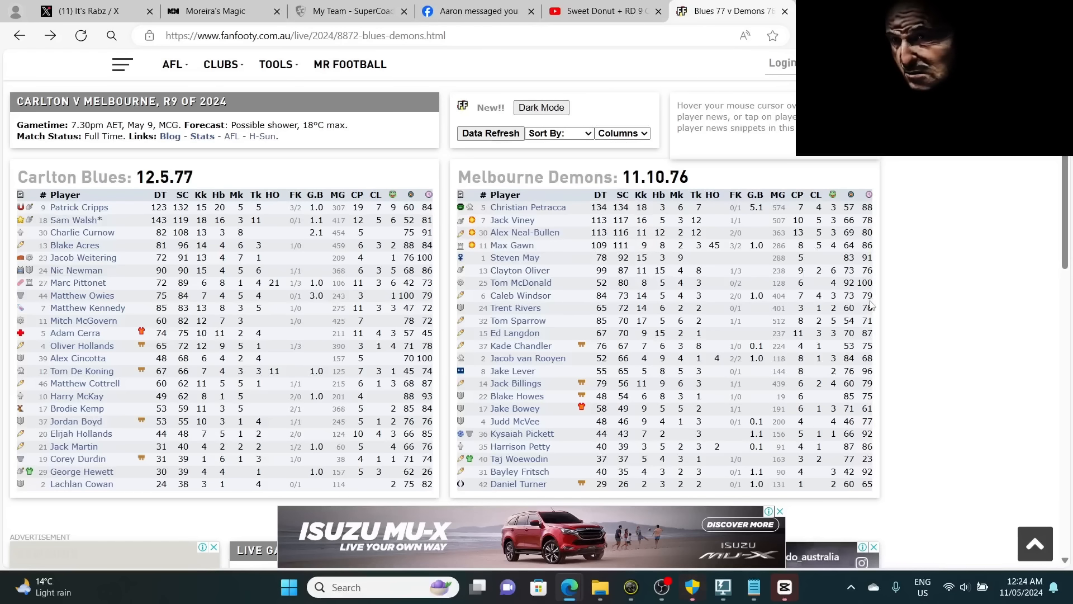
{"action": "mouse_move", "coordinate": [520, 283]}
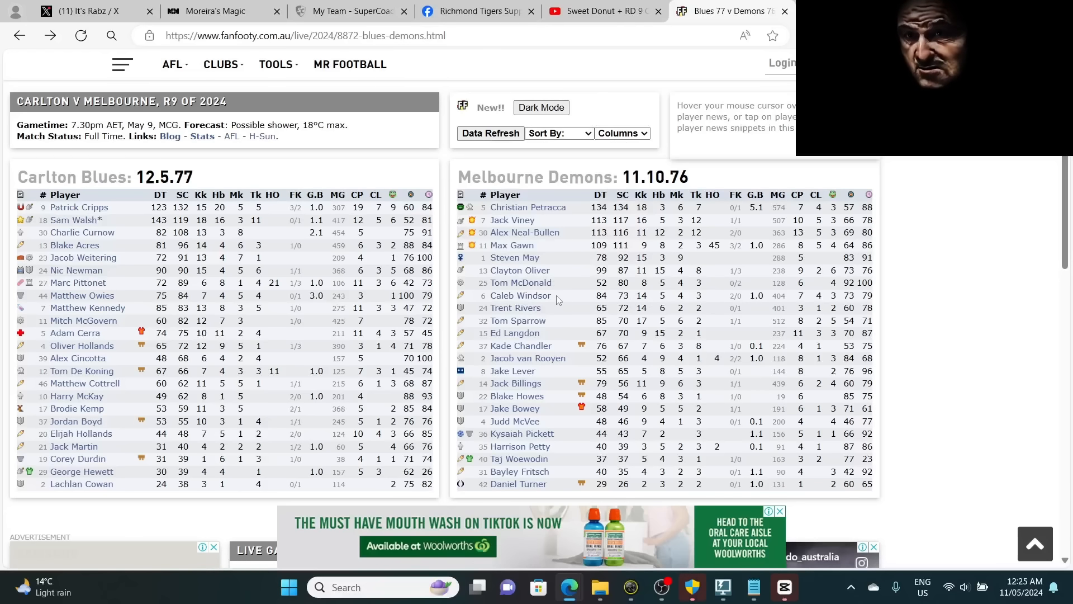
{"action": "mouse_move", "coordinate": [519, 295]}
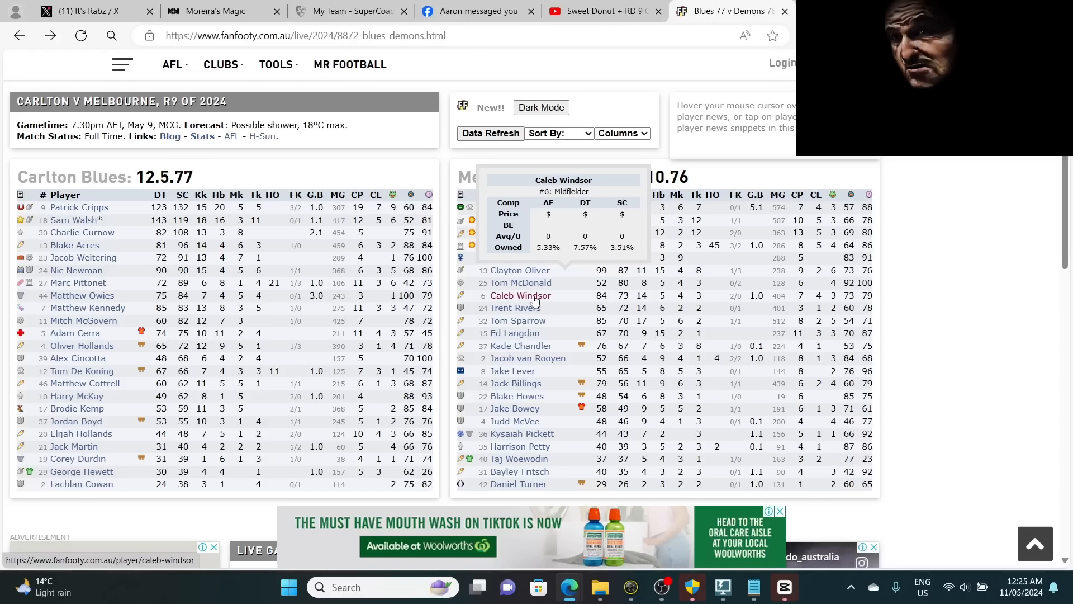
{"action": "mouse_move", "coordinate": [574, 298]}
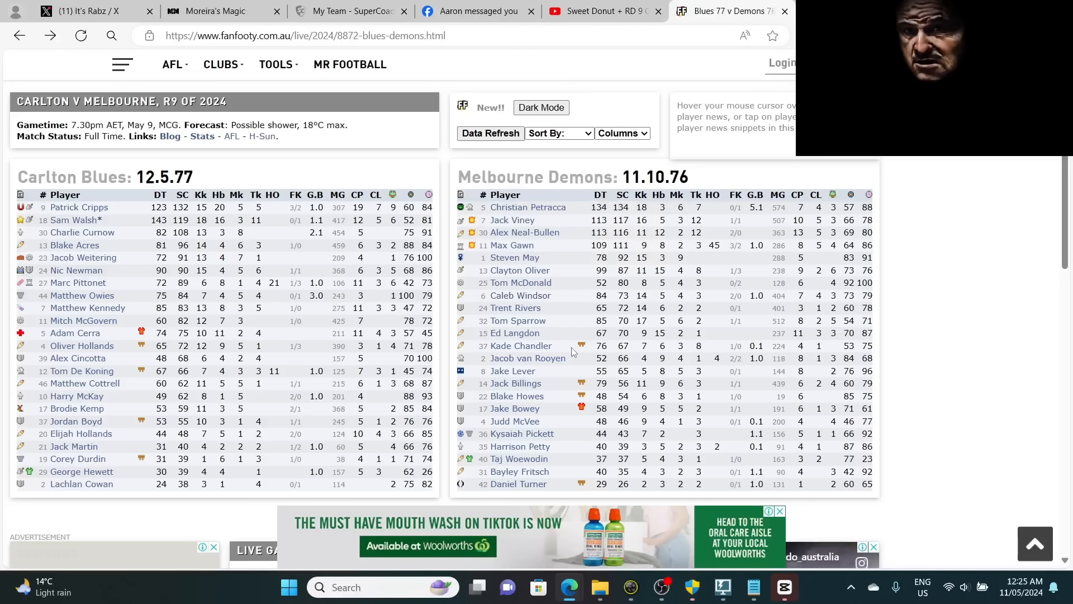
{"action": "mouse_move", "coordinate": [516, 396]}
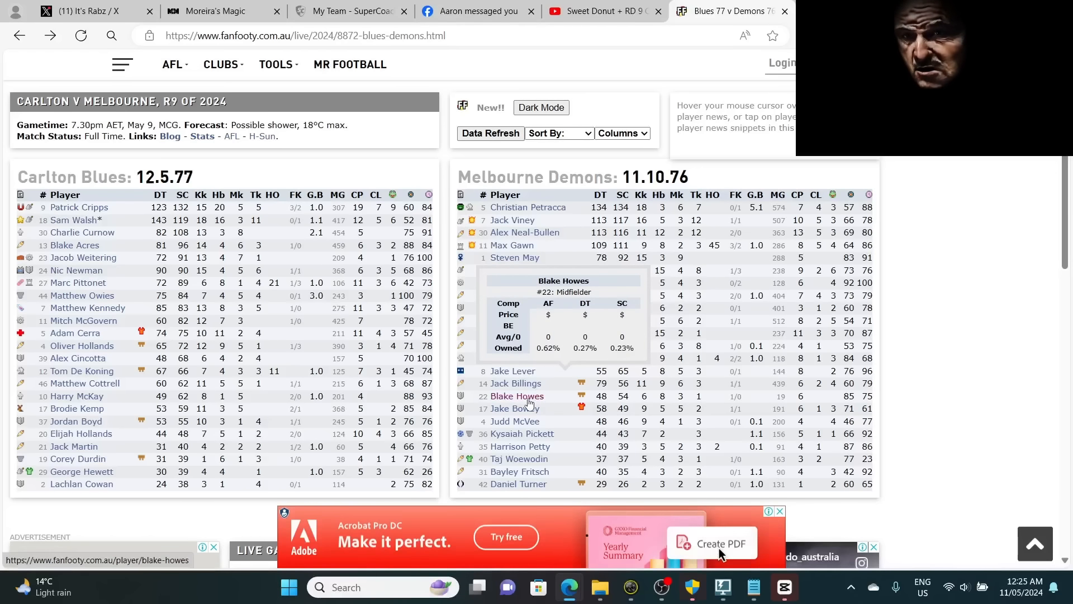
{"action": "left_click", "coordinate": [712, 543]}
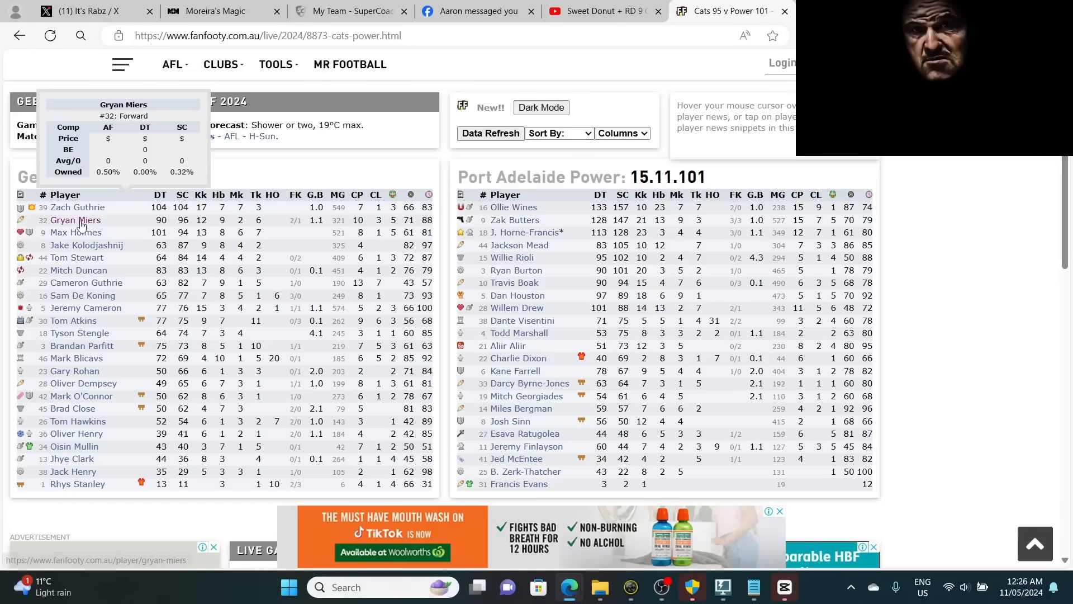
{"action": "mouse_move", "coordinate": [77, 206]}
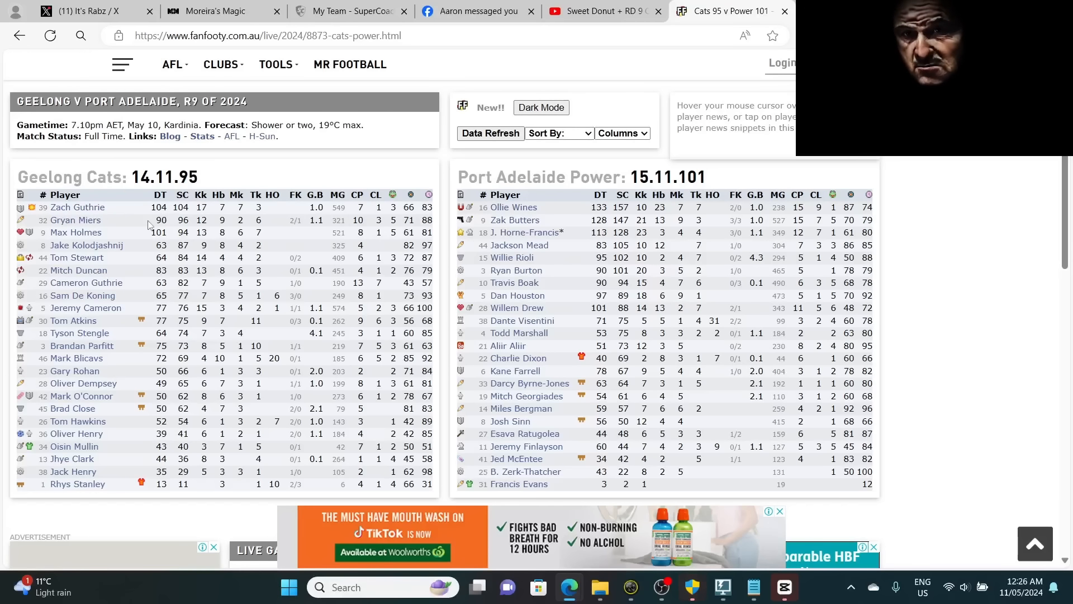
{"action": "mouse_move", "coordinate": [77, 207]}
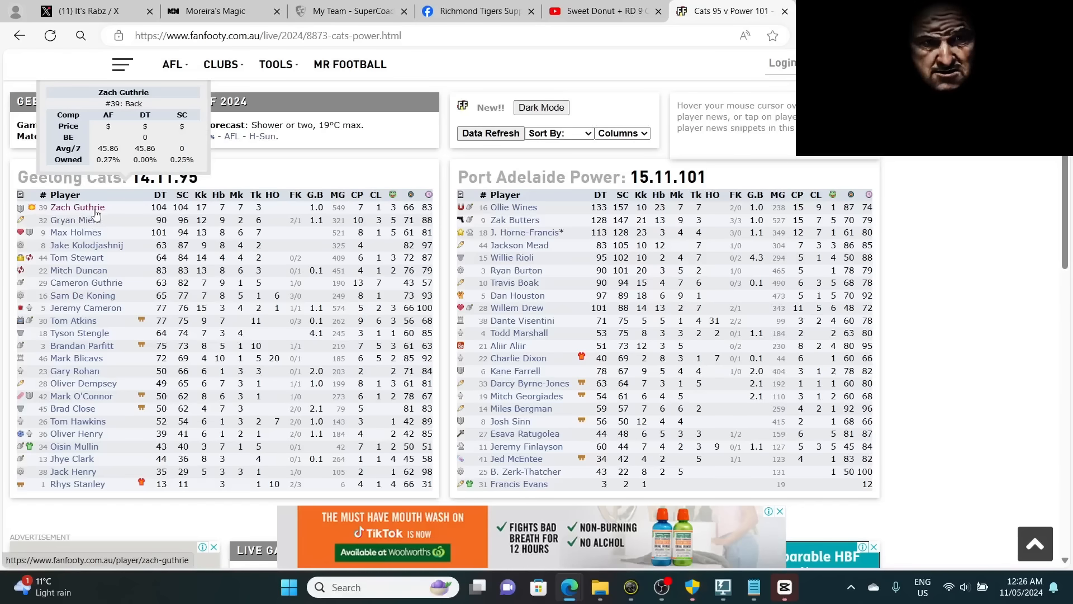
{"action": "mouse_move", "coordinate": [75, 232]}
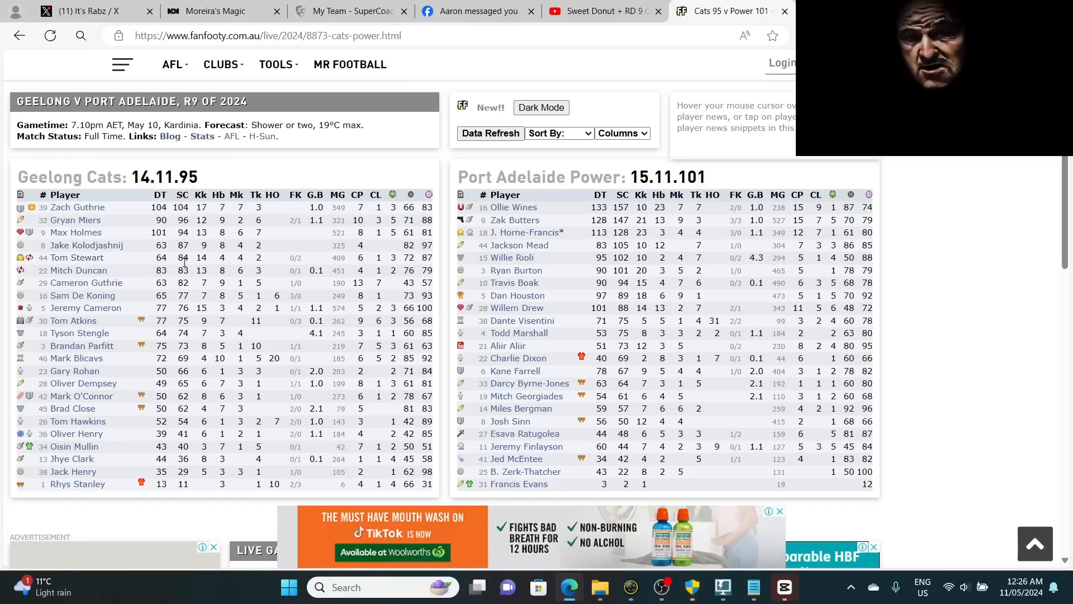
{"action": "mouse_move", "coordinate": [75, 257]}
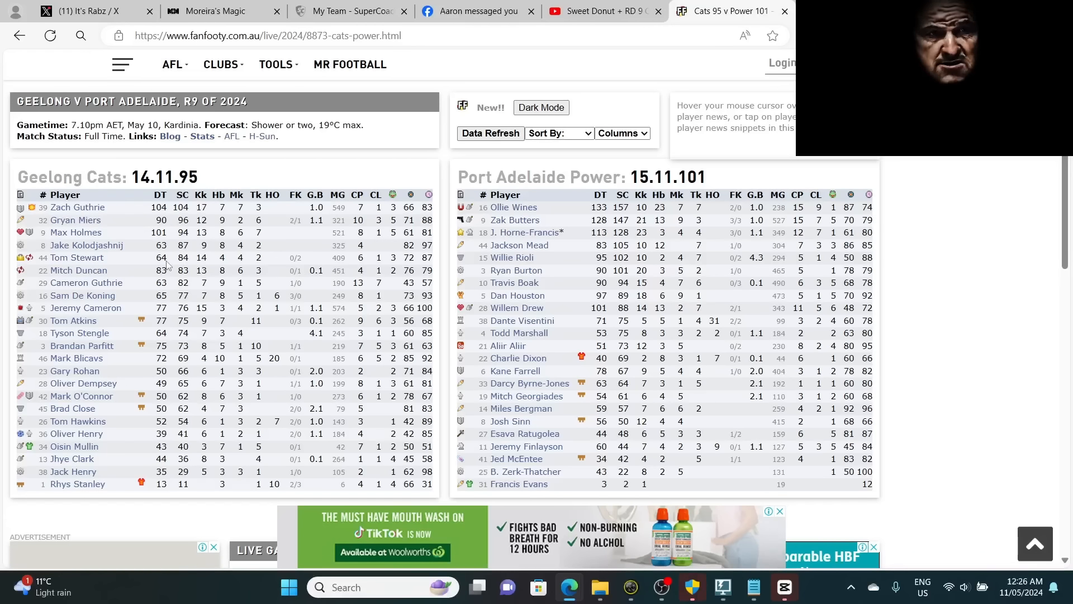
{"action": "mouse_move", "coordinate": [76, 257]}
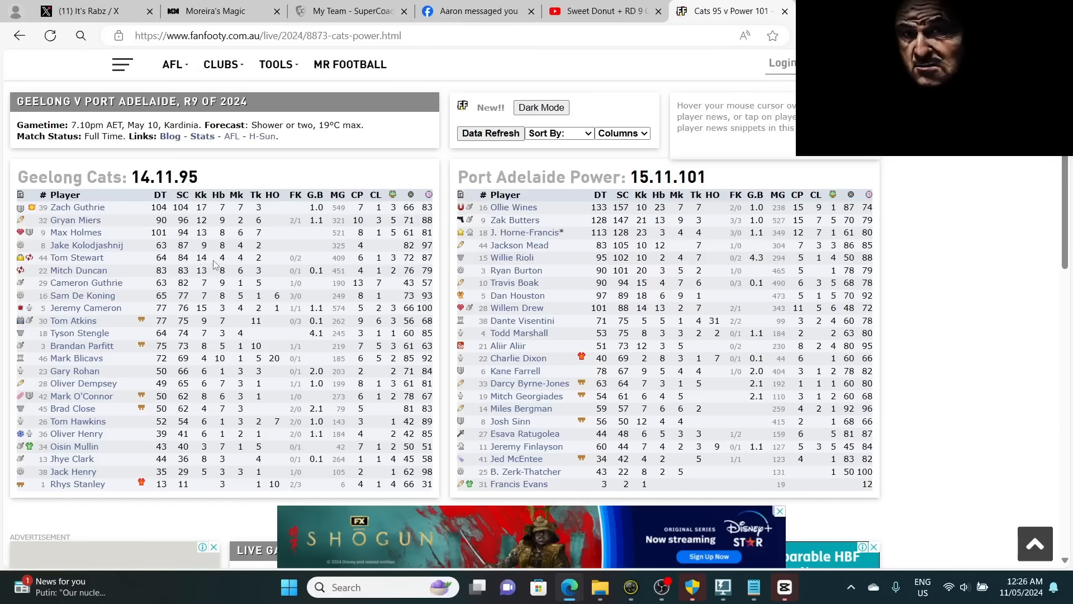
{"action": "left_click", "coordinate": [476, 11]}
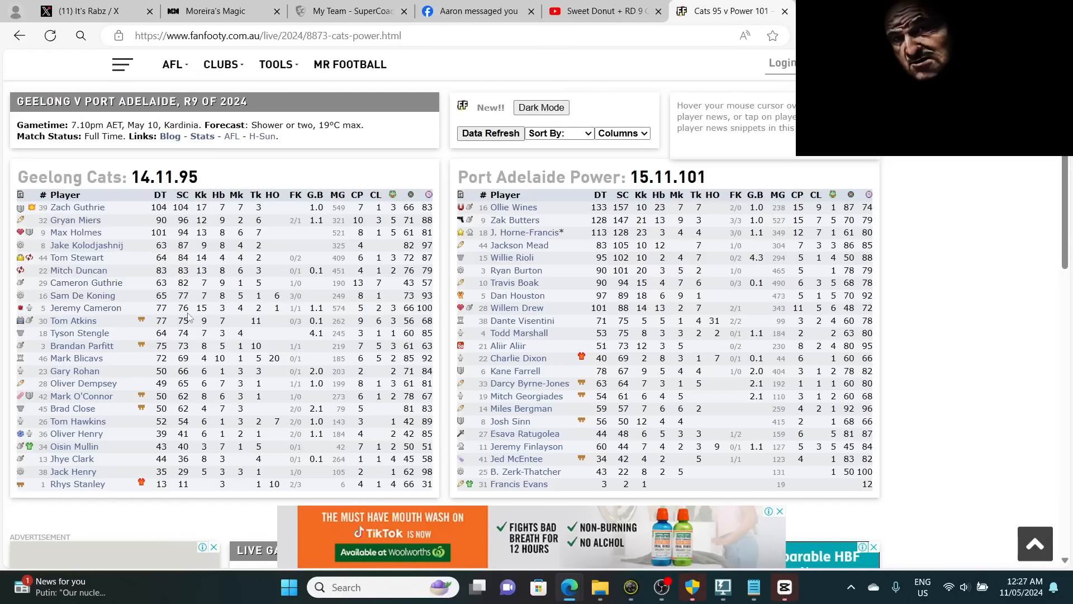
{"action": "left_click", "coordinate": [472, 11]}
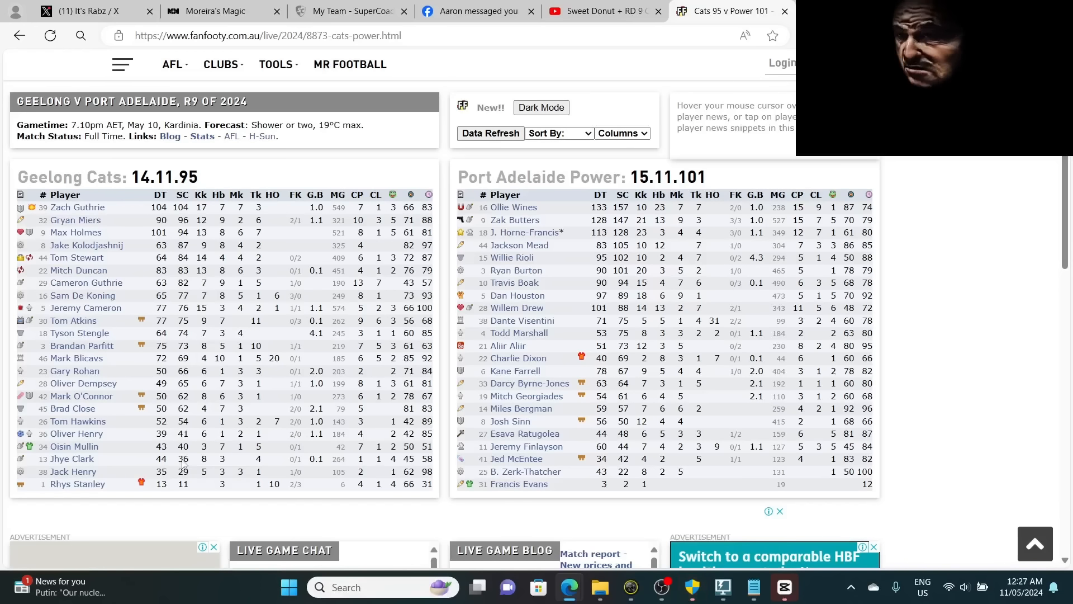
{"action": "mouse_move", "coordinate": [71, 458]}
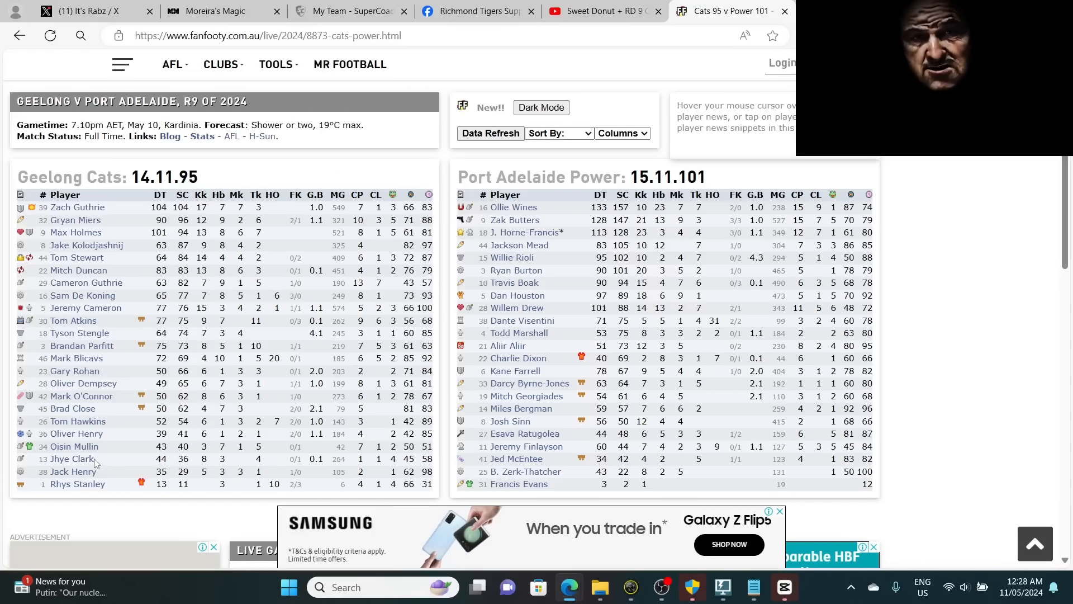
{"action": "mouse_move", "coordinate": [71, 458]}
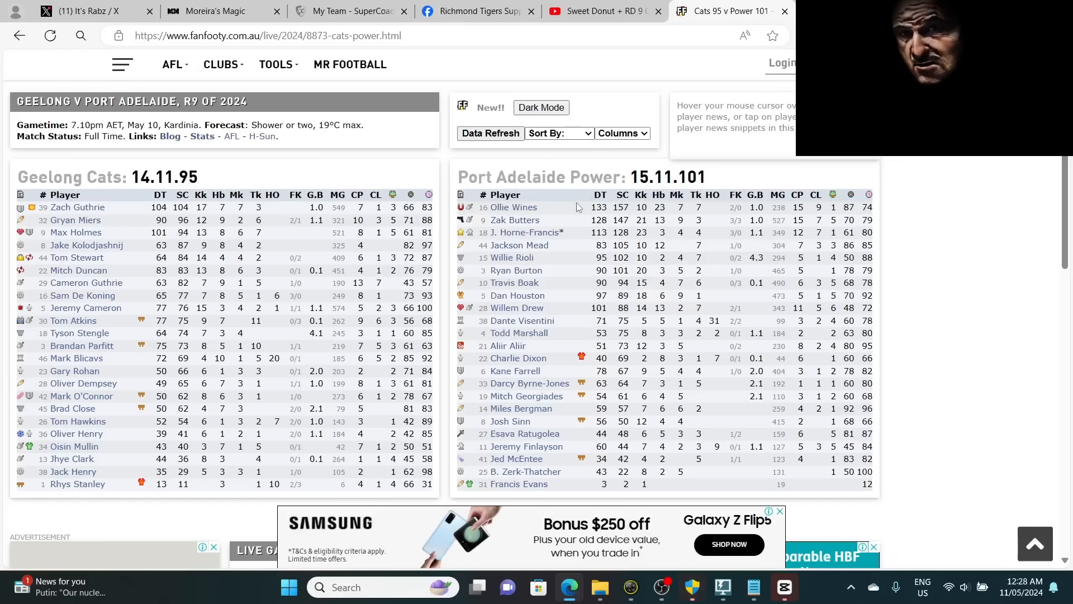
{"action": "mouse_move", "coordinate": [514, 207]}
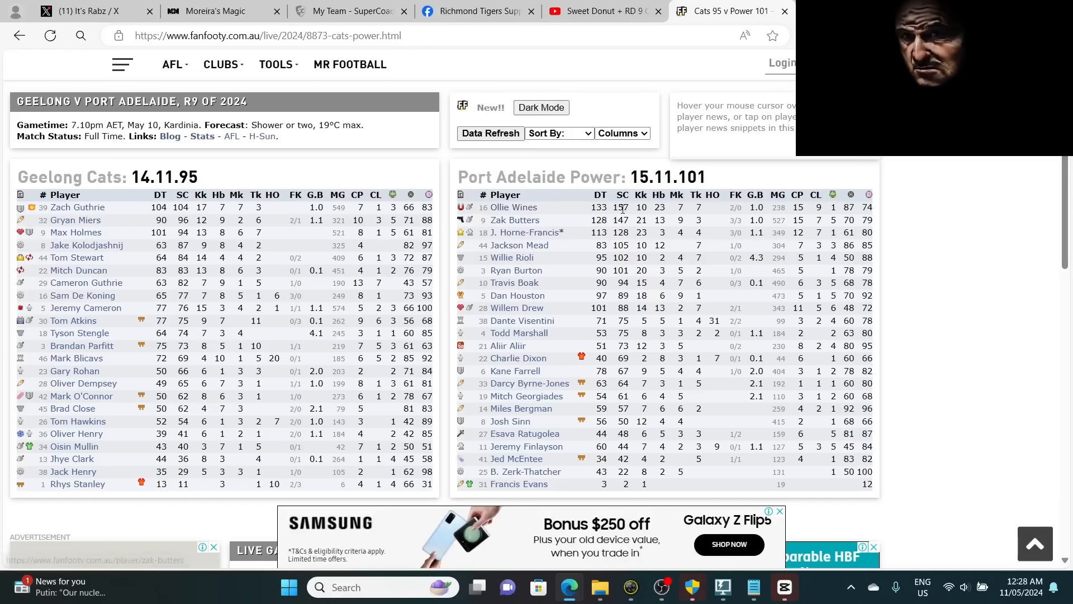
{"action": "mouse_move", "coordinate": [539, 218]}
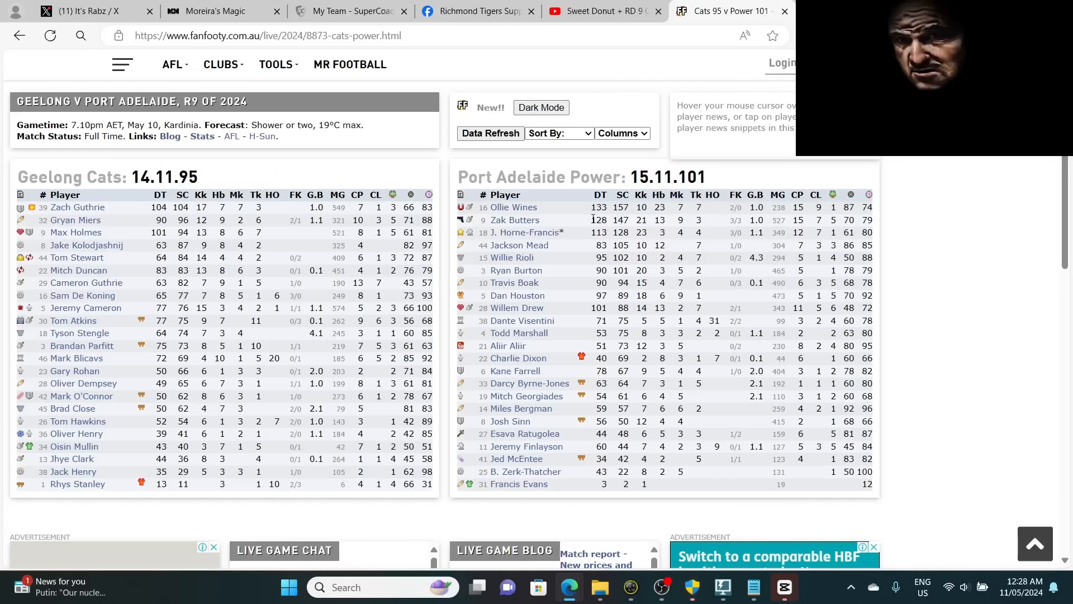
{"action": "mouse_move", "coordinate": [514, 221]}
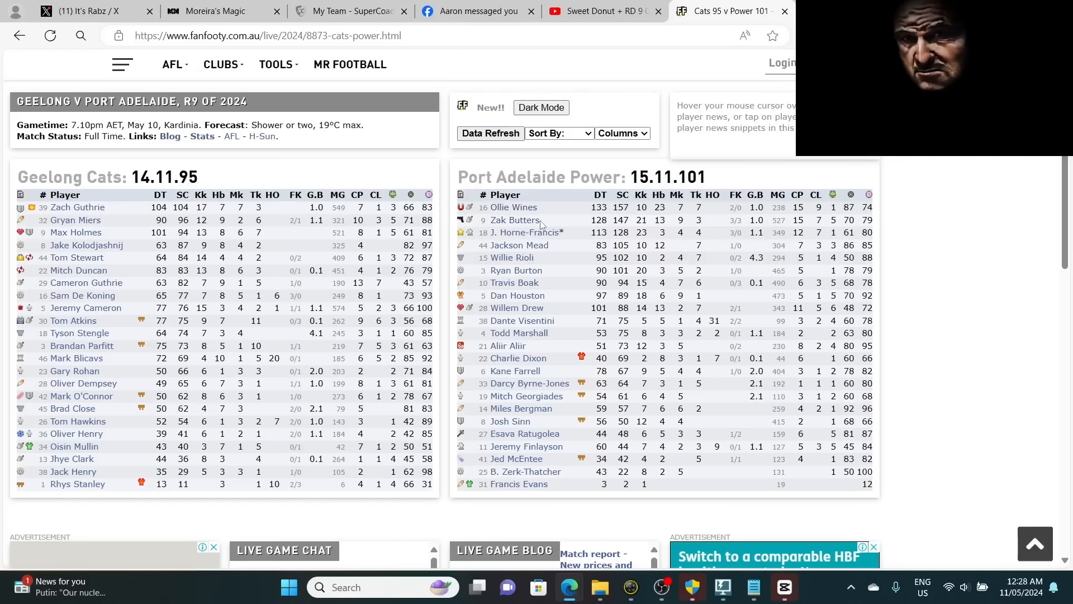
{"action": "mouse_move", "coordinate": [514, 220]}
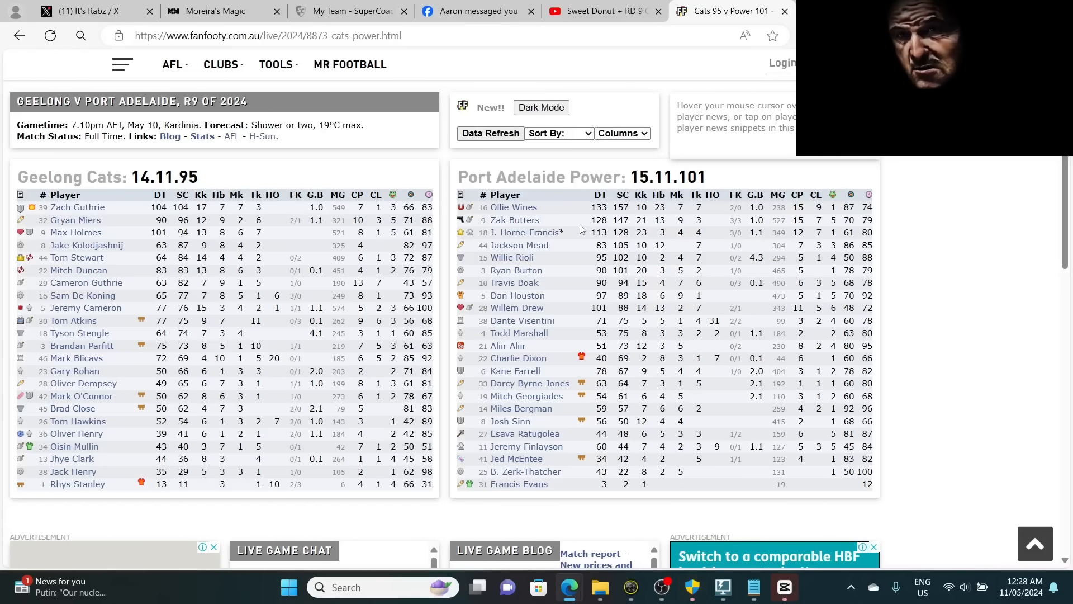
{"action": "mouse_move", "coordinate": [514, 220]}
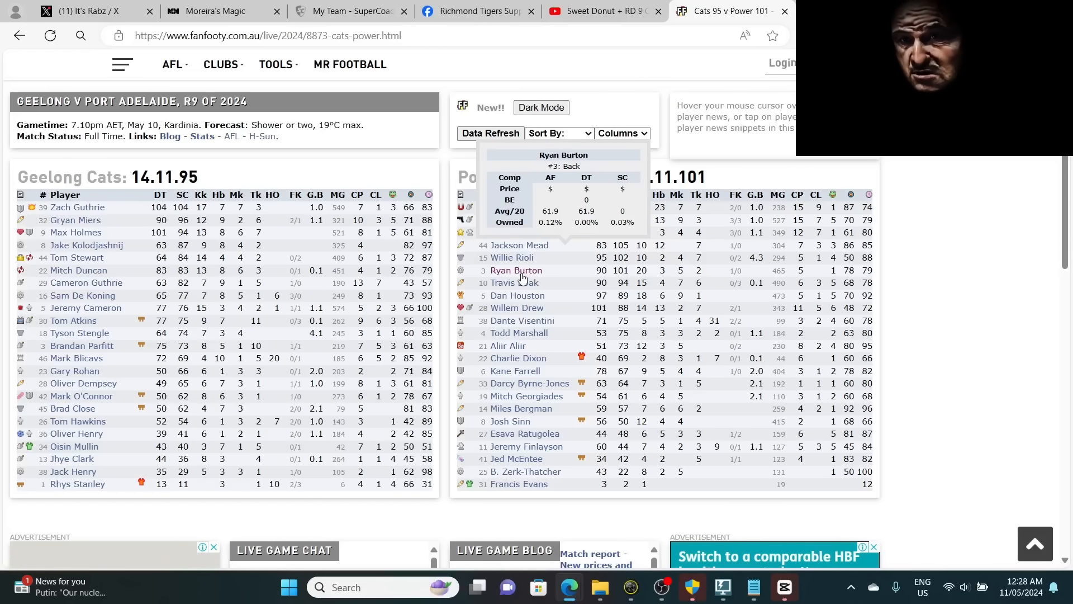
{"action": "mouse_move", "coordinate": [515, 270]}
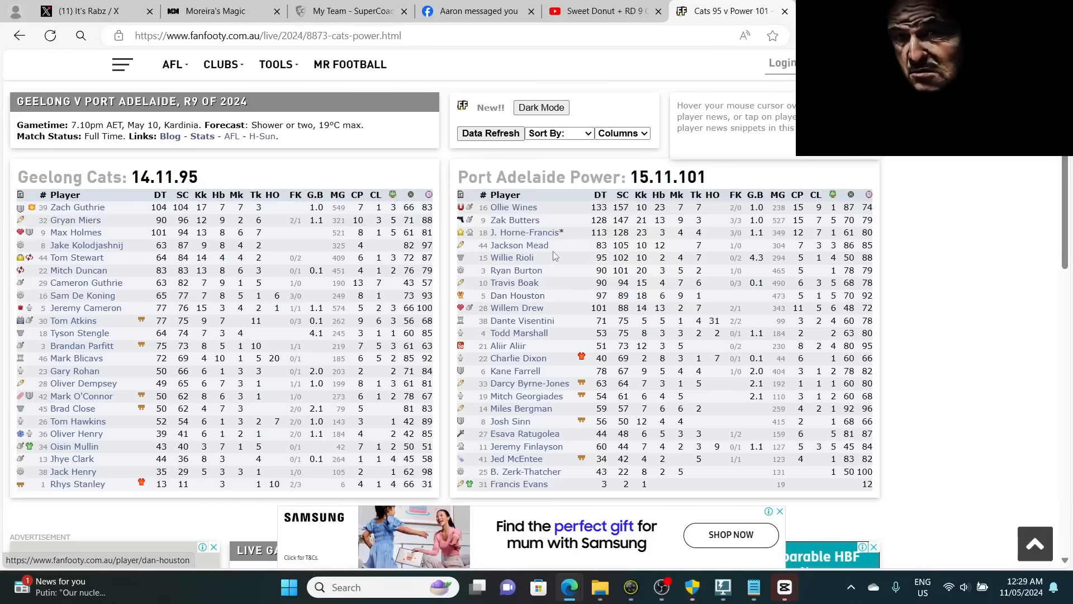
{"action": "mouse_move", "coordinate": [516, 270]}
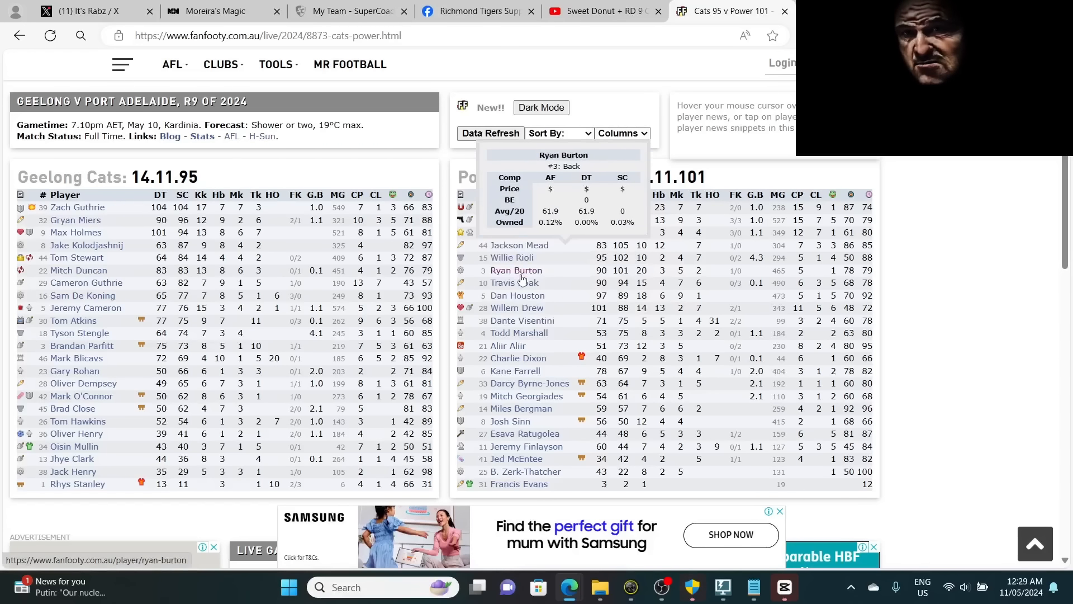
{"action": "mouse_move", "coordinate": [518, 295]}
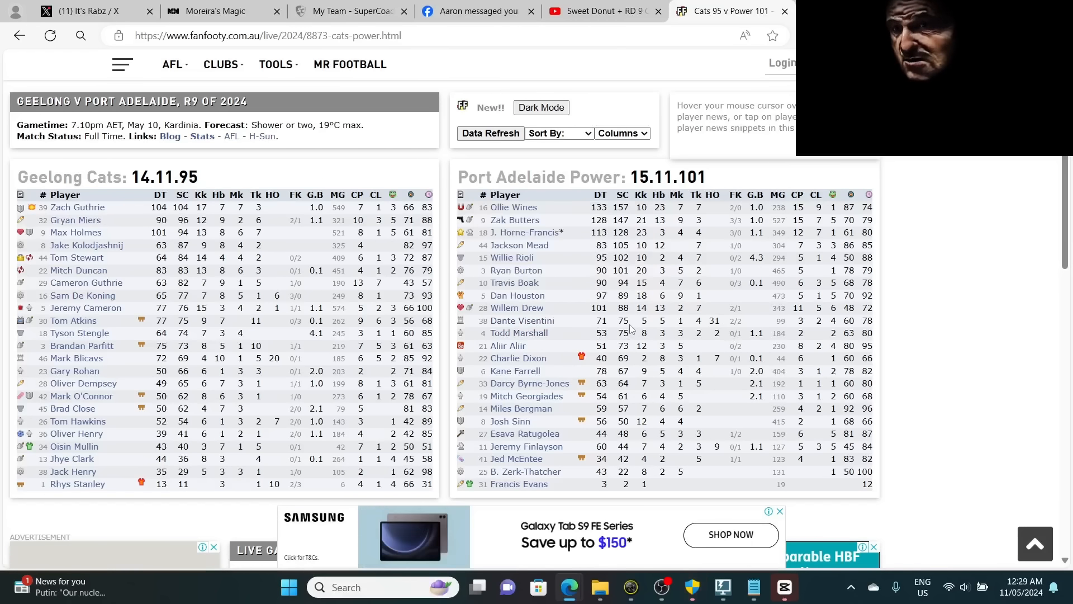
{"action": "mouse_move", "coordinate": [521, 321]}
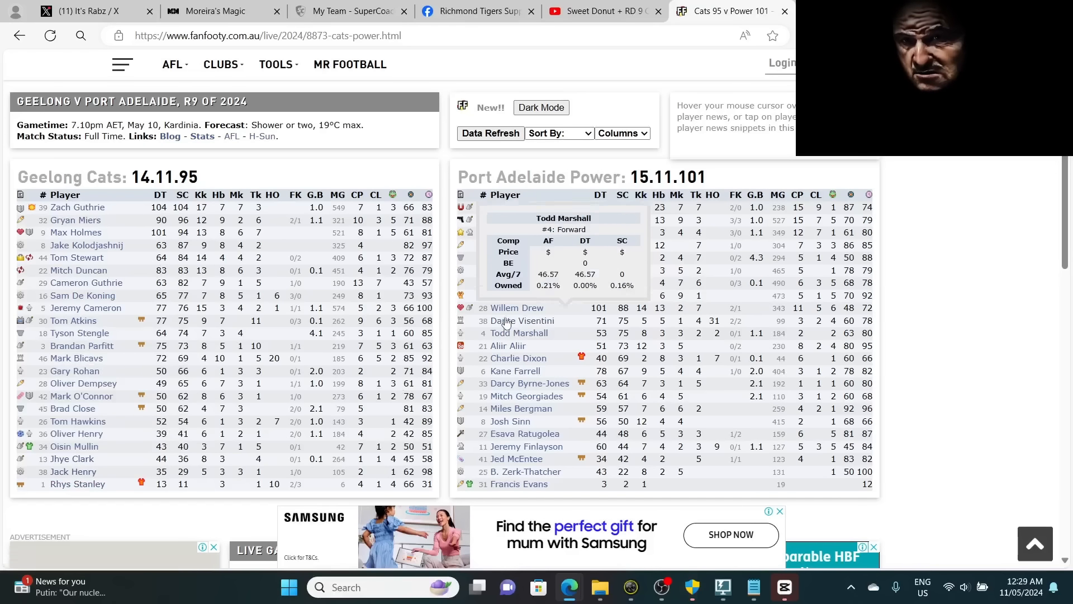
{"action": "mouse_move", "coordinate": [522, 321]}
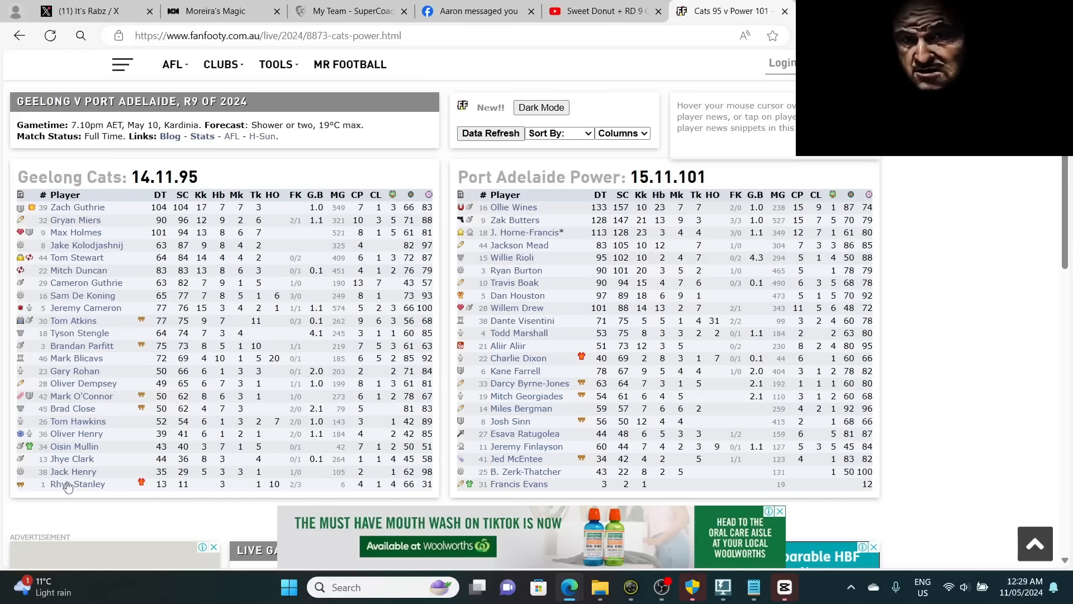
{"action": "mouse_move", "coordinate": [529, 382]}
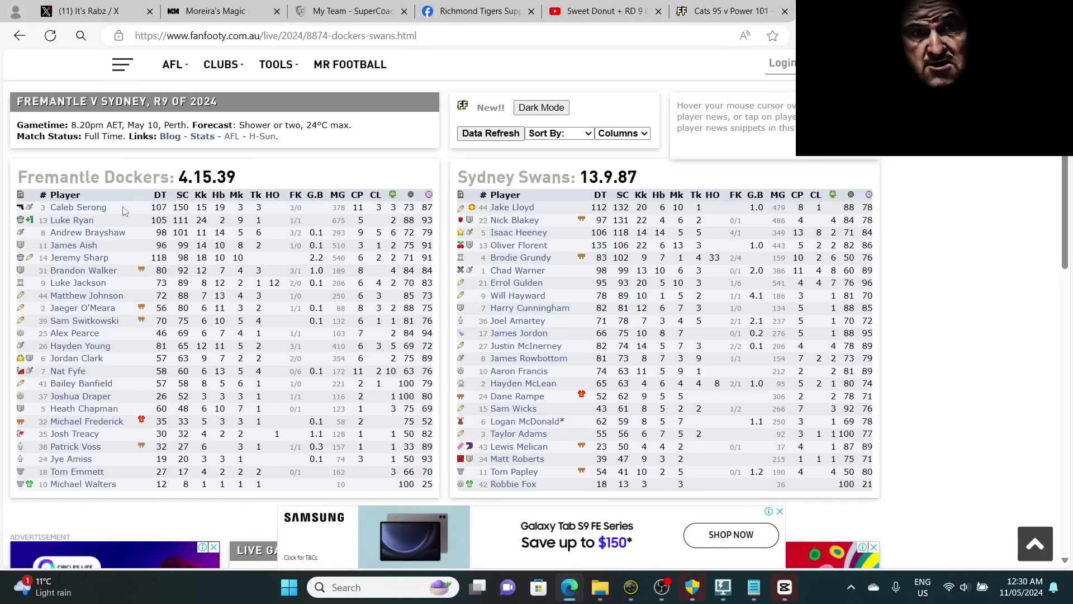
{"action": "mouse_move", "coordinate": [78, 207]}
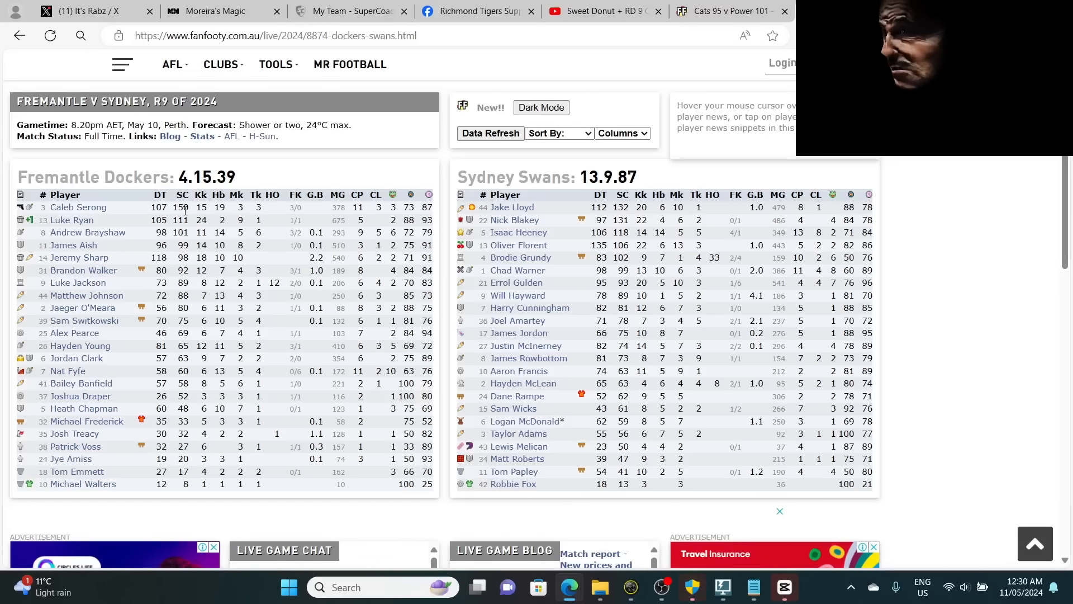
{"action": "mouse_move", "coordinate": [78, 206]}
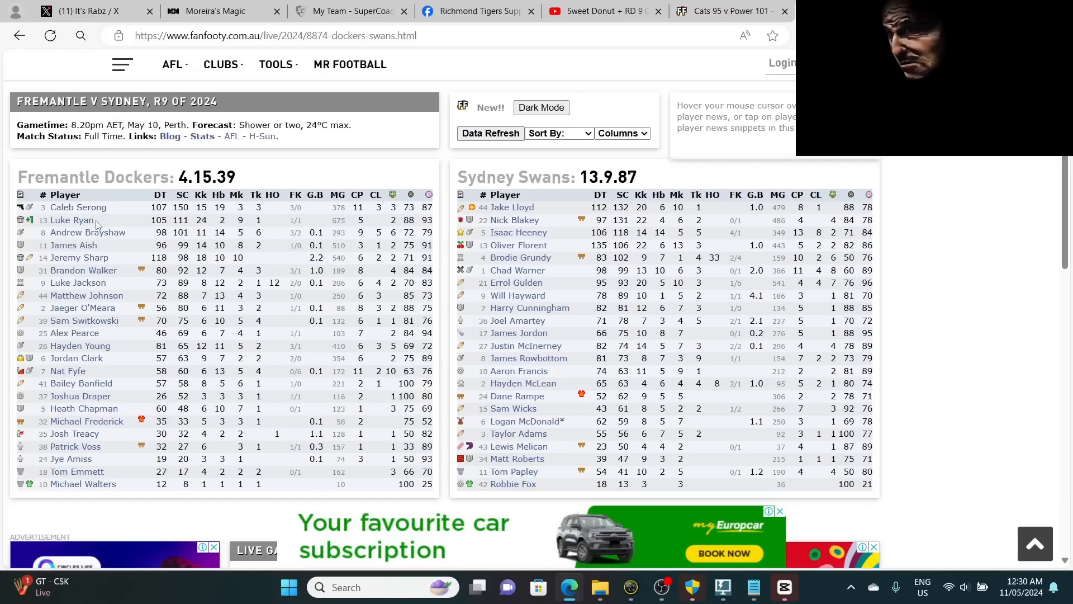
{"action": "mouse_move", "coordinate": [72, 221]}
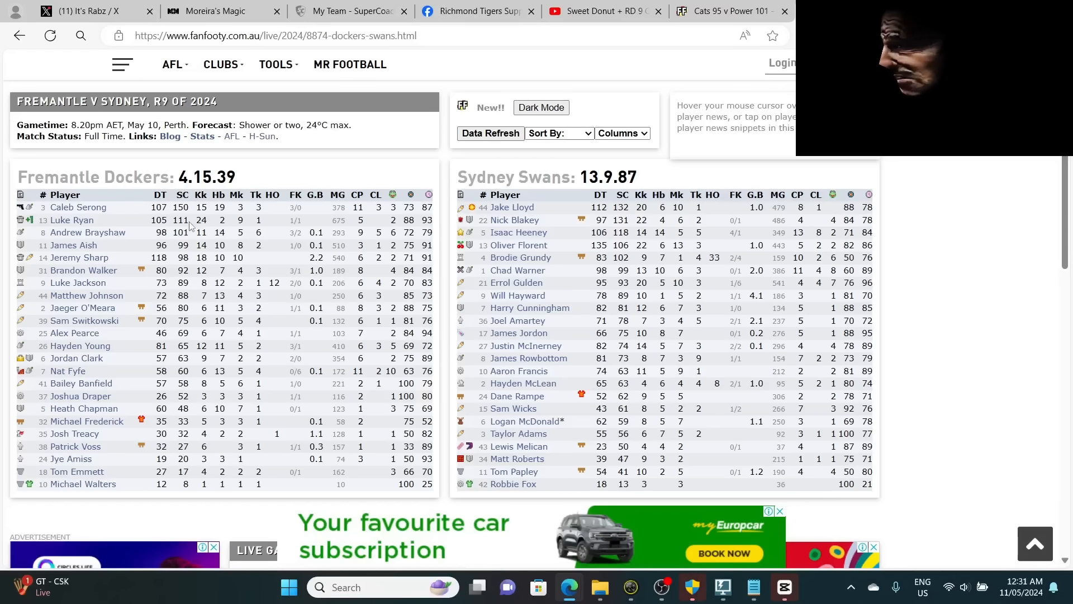
- Switch from the Dockers v Swans stats to the X post about Luke Ryan
{"action": "left_click", "coordinate": [90, 11]}
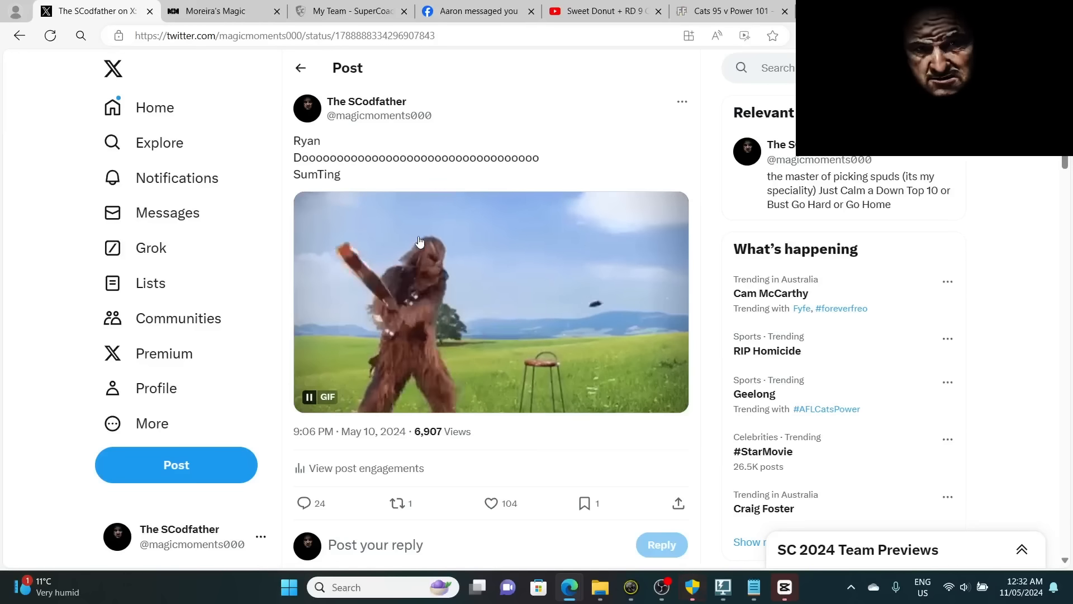
- Scroll down through the replies beneath the guitar-smashing GIF post on X
{"action": "scroll", "scroll_direction": "down", "scroll_amount": 3}
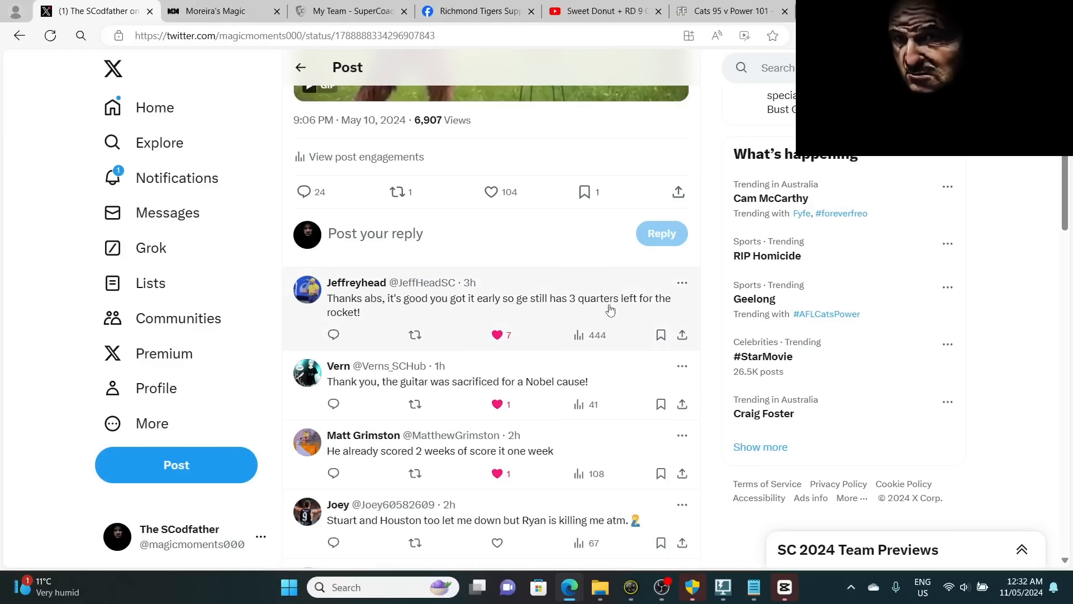
{"action": "scroll", "scroll_direction": "down", "scroll_amount": 3}
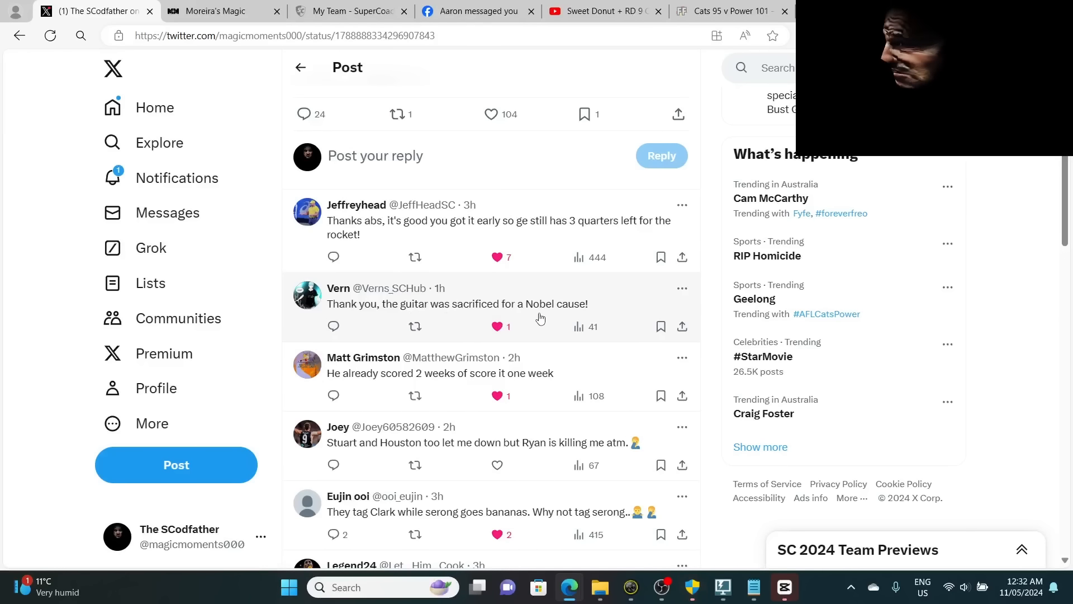
{"action": "scroll", "scroll_direction": "down", "scroll_amount": 3}
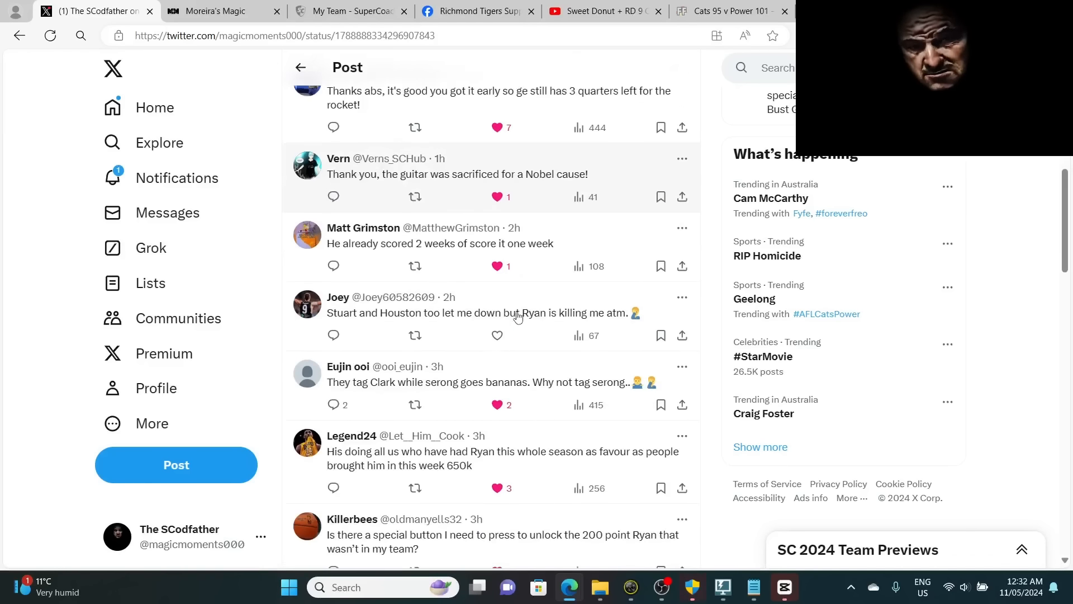
{"action": "mouse_move", "coordinate": [362, 202]}
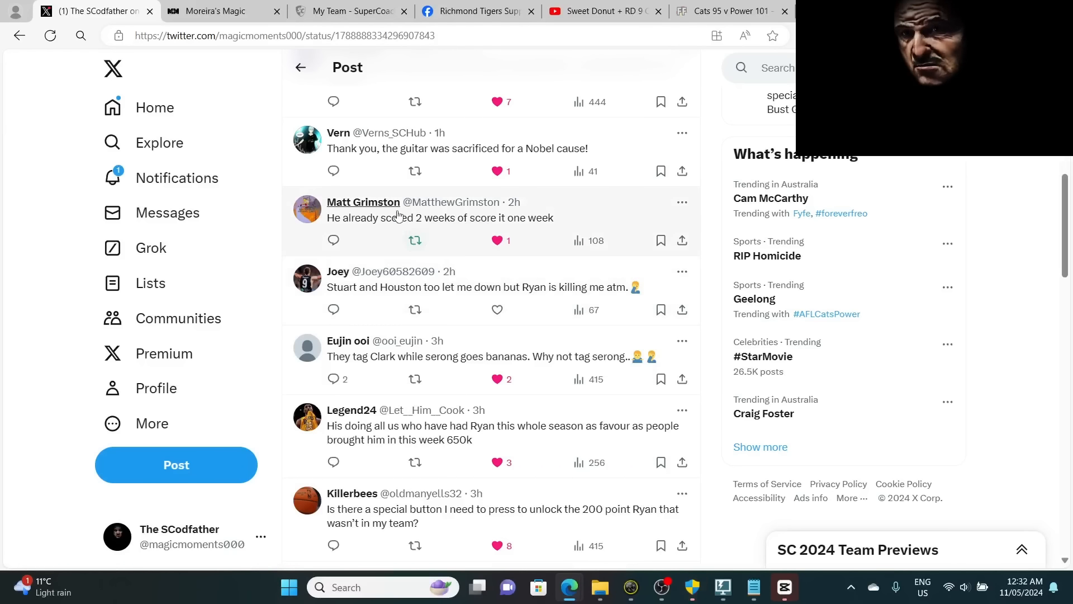
{"action": "scroll", "scroll_direction": "down", "scroll_amount": 3}
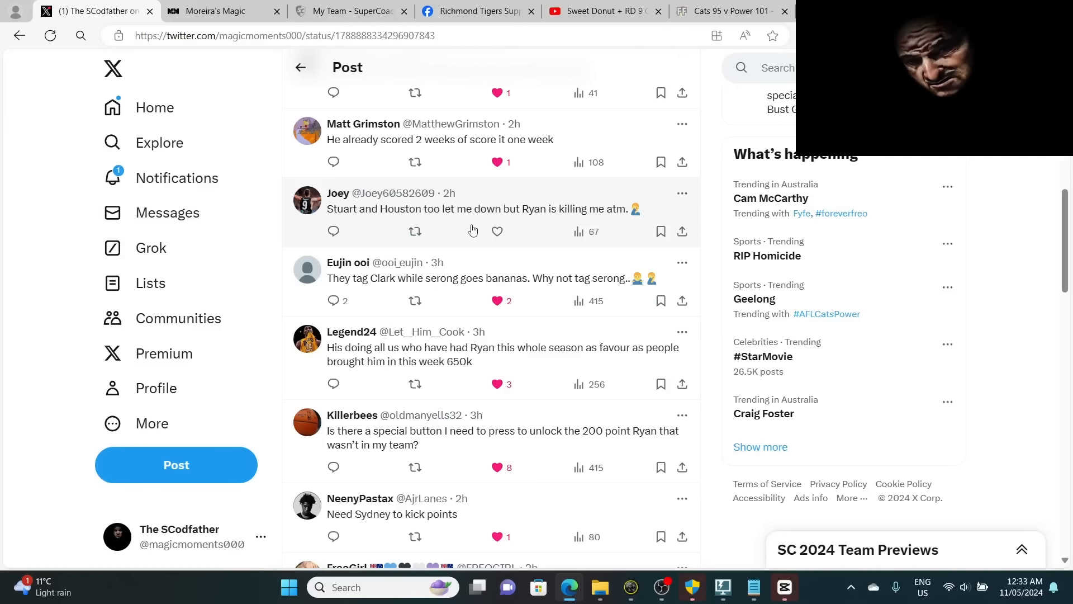
{"action": "mouse_move", "coordinate": [347, 184]}
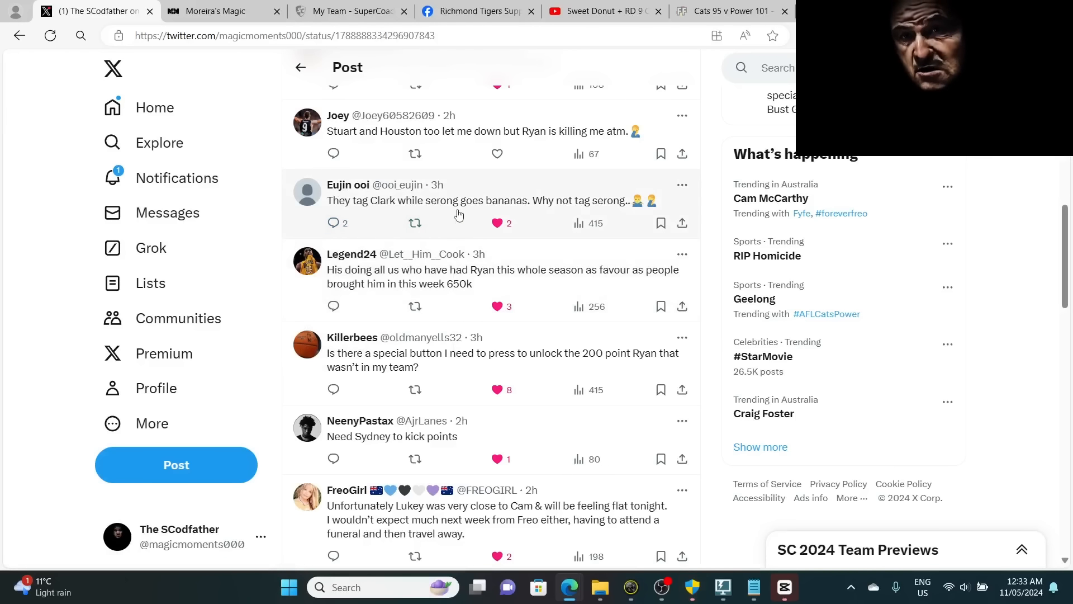
{"action": "mouse_move", "coordinate": [578, 224]}
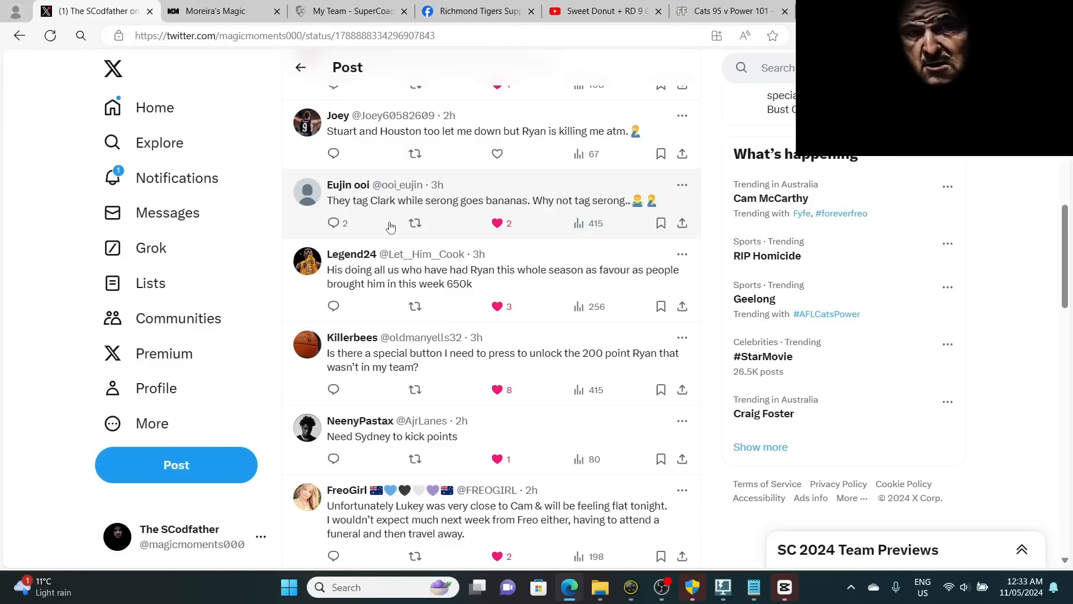
{"action": "mouse_move", "coordinate": [351, 254]}
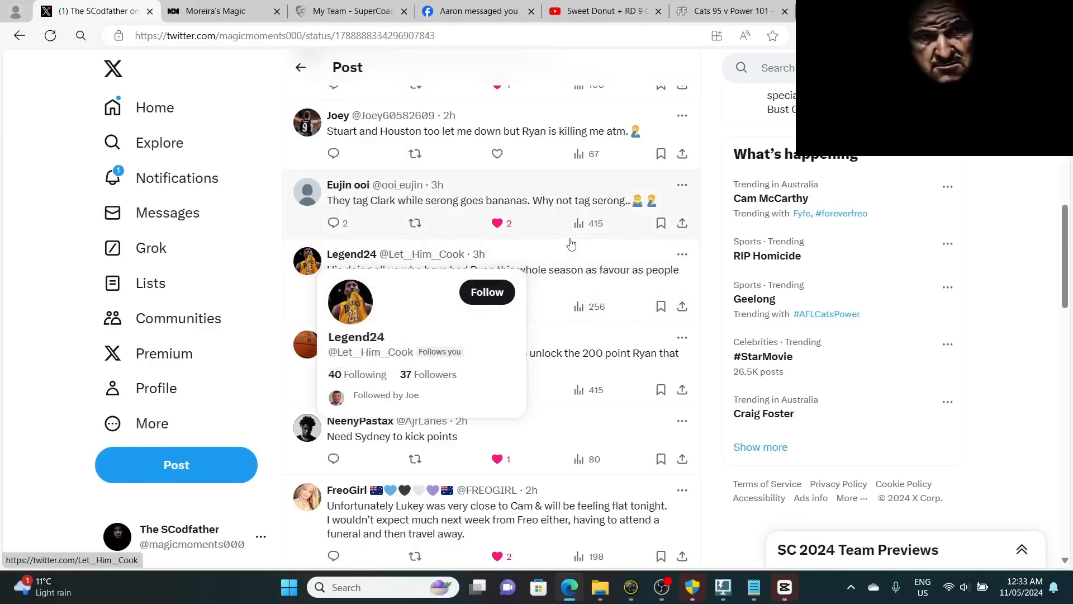
- Read further down the fan replies to the Luke Ryan SuperCoach post on X
{"action": "scroll", "scroll_direction": "down", "scroll_amount": 3}
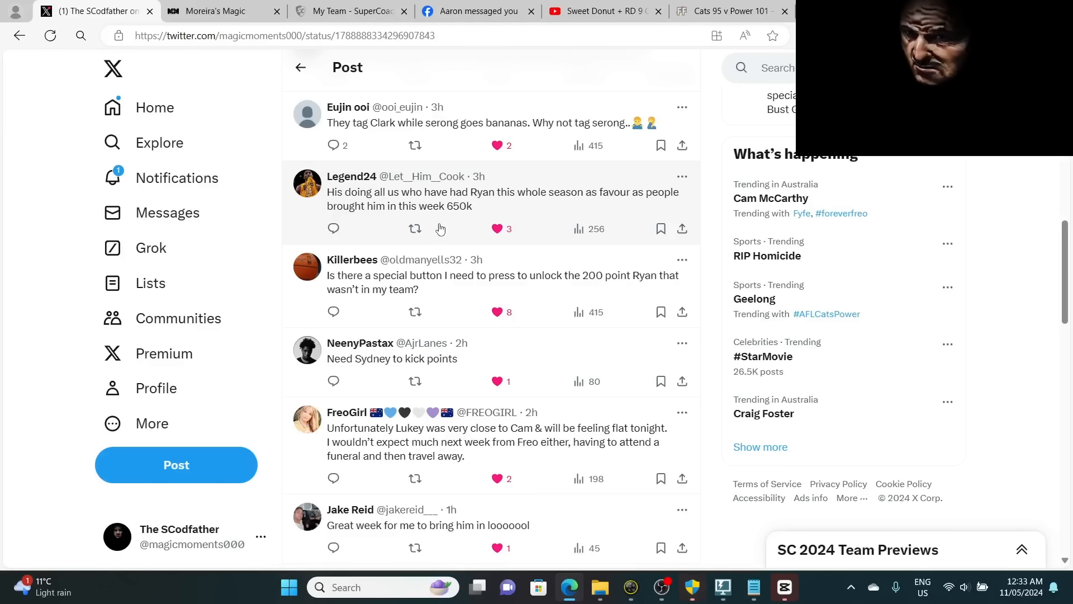
{"action": "scroll", "scroll_direction": "down", "scroll_amount": 3}
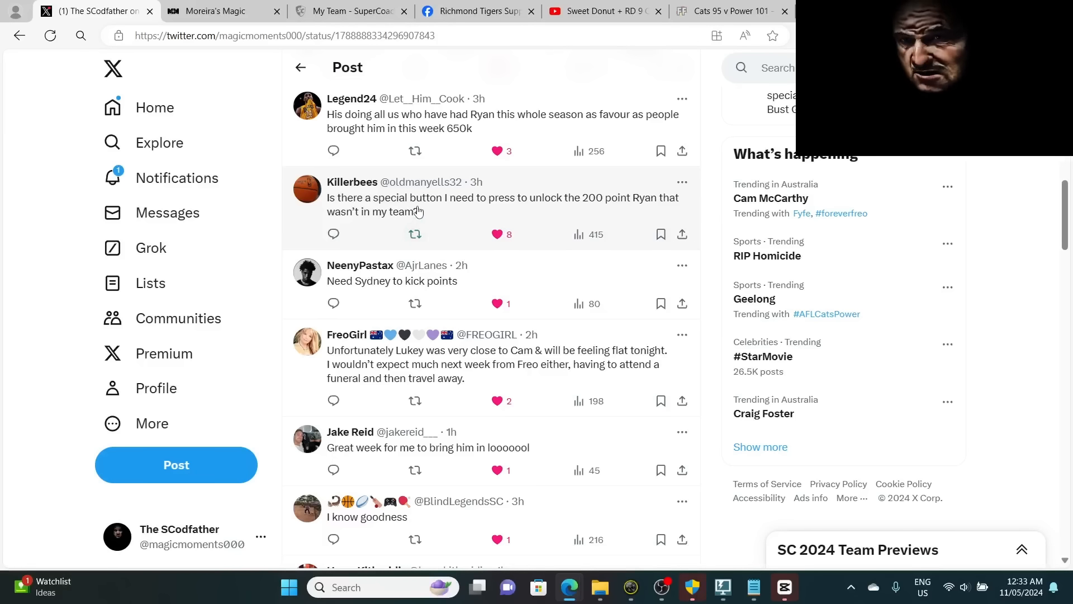
{"action": "mouse_move", "coordinate": [414, 233]}
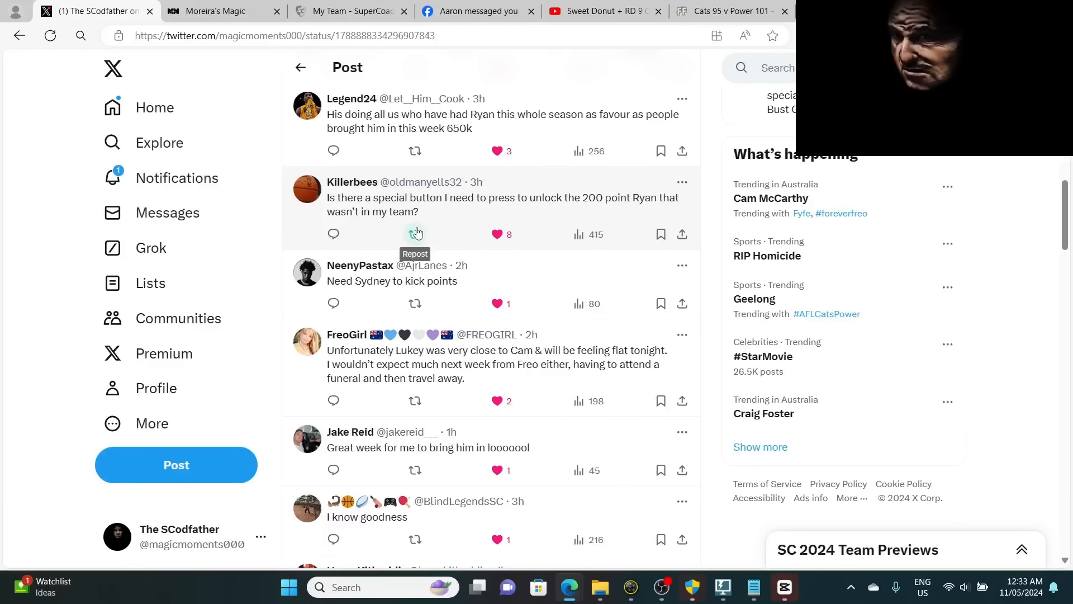
{"action": "scroll", "scroll_direction": "down", "scroll_amount": 3}
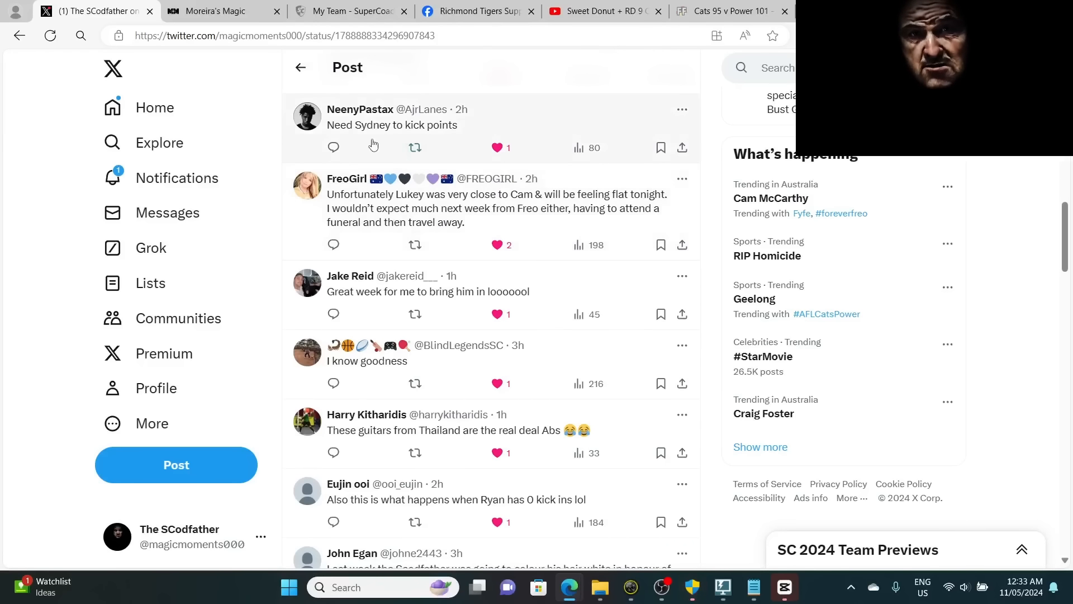
{"action": "mouse_move", "coordinate": [359, 110]}
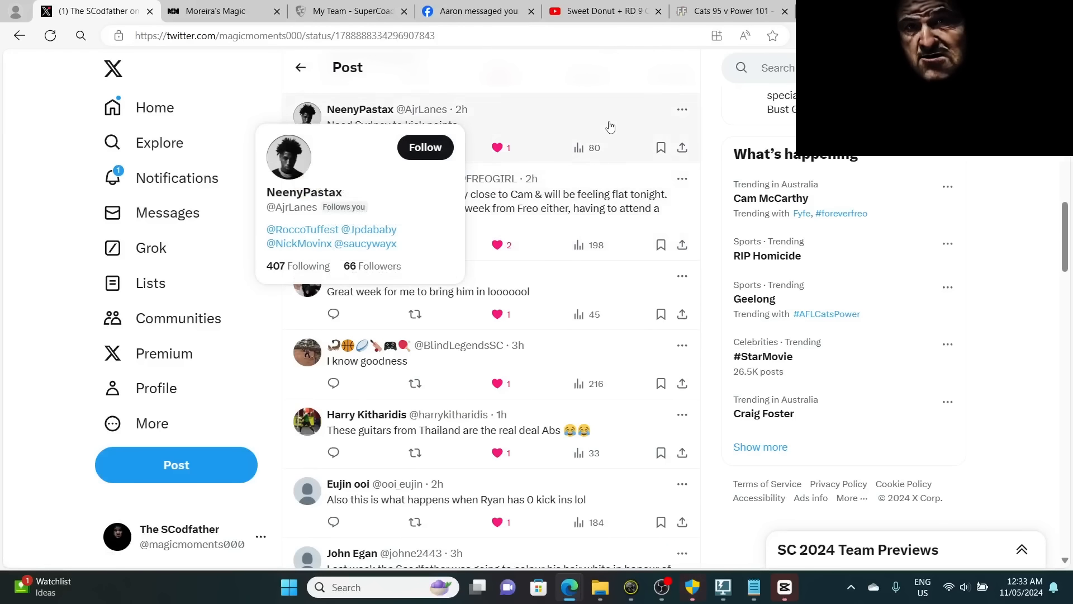
{"action": "mouse_move", "coordinate": [421, 135]}
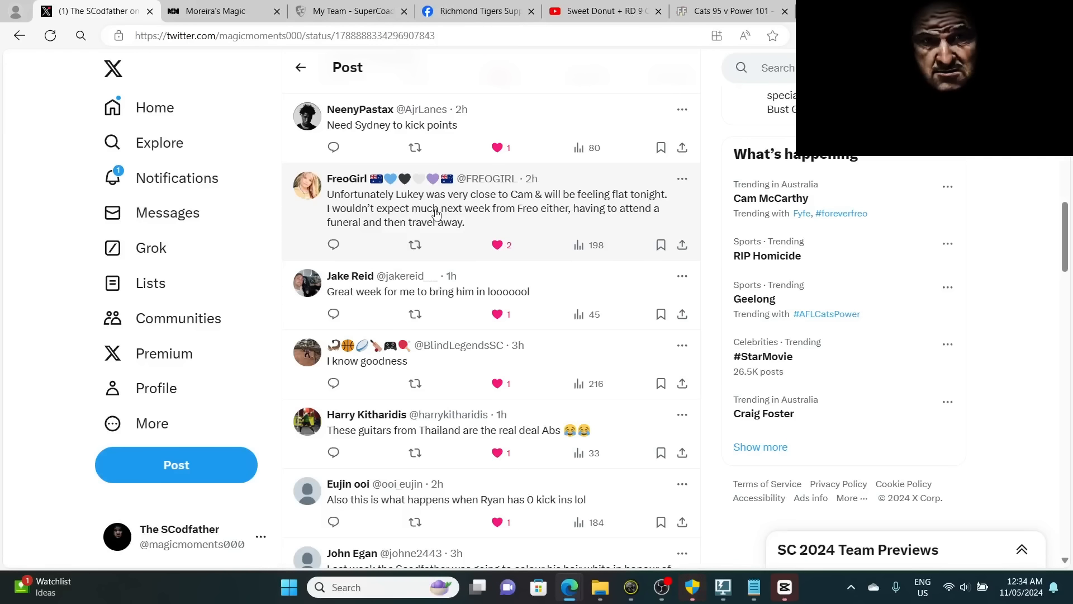
{"action": "scroll", "scroll_direction": "down", "scroll_amount": 3}
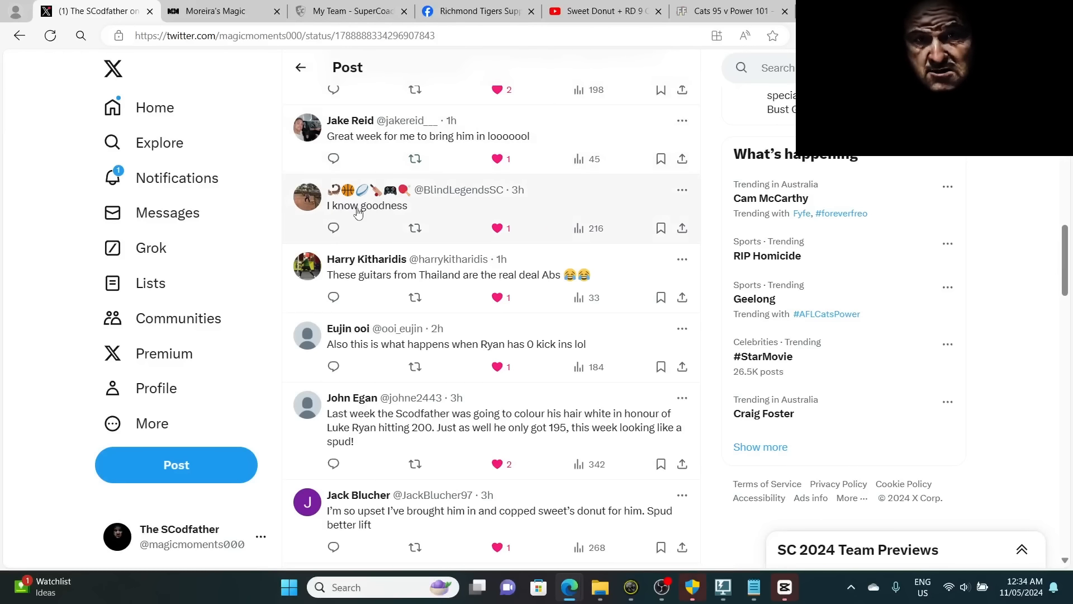
{"action": "mouse_move", "coordinate": [359, 199]}
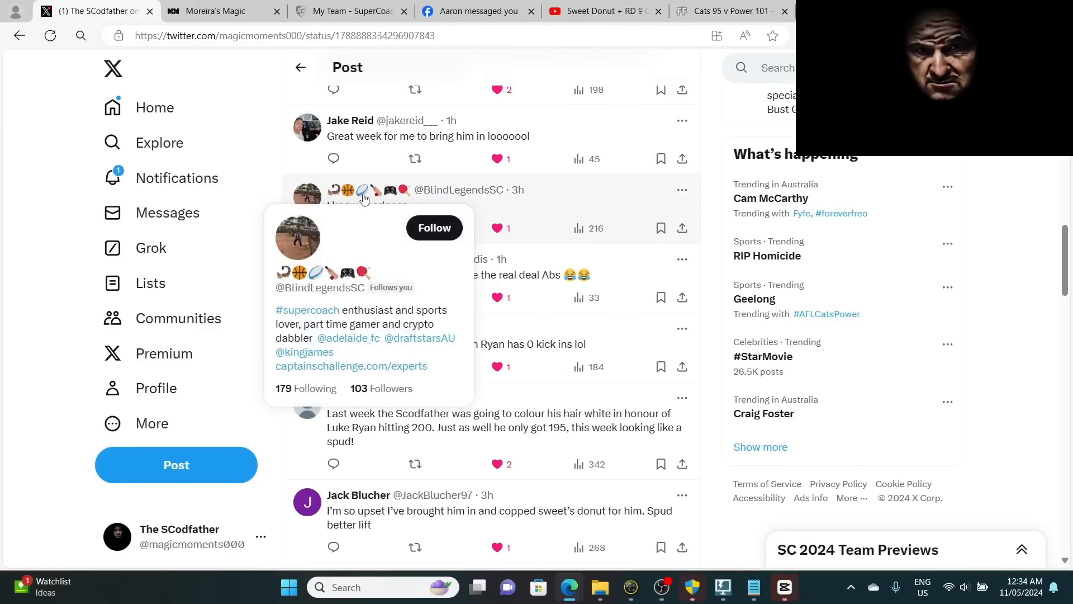
{"action": "scroll", "scroll_direction": "down", "scroll_amount": 3}
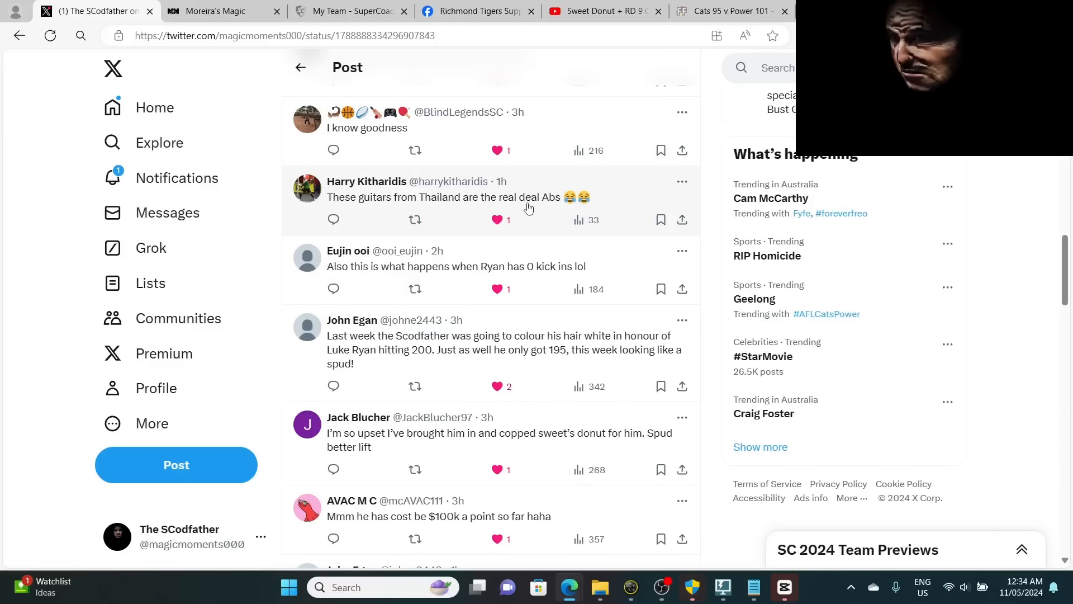
{"action": "scroll", "scroll_direction": "down", "scroll_amount": 3}
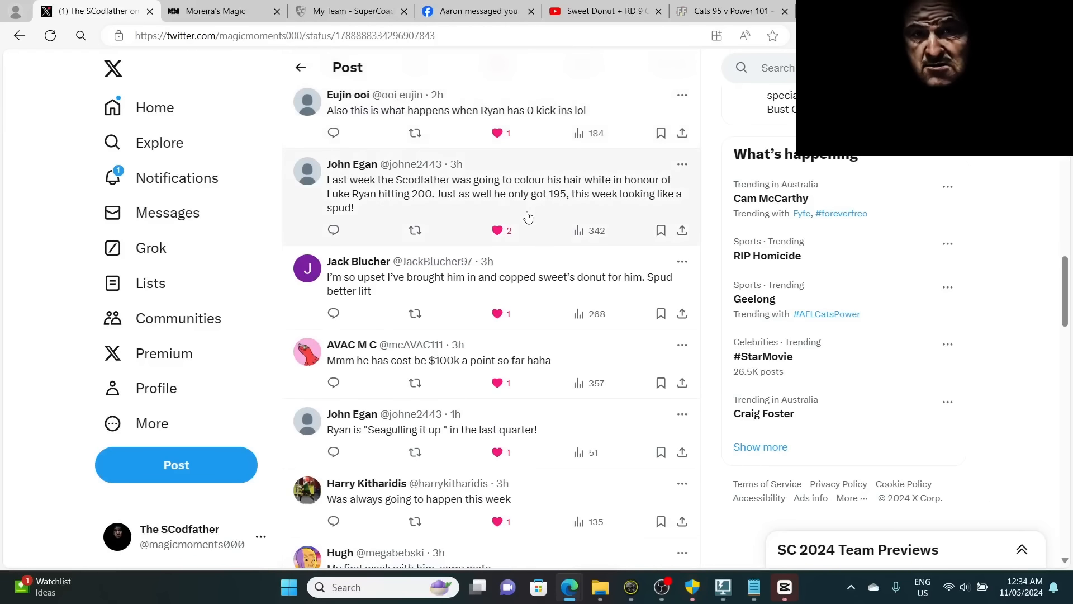
{"action": "mouse_move", "coordinate": [357, 261]}
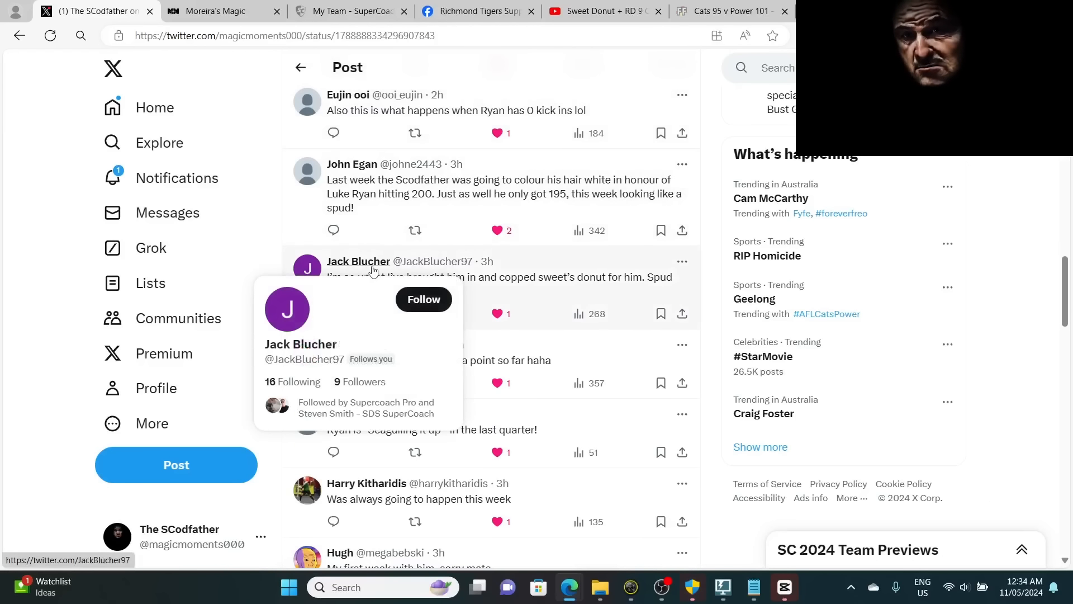
{"action": "mouse_move", "coordinate": [394, 293]}
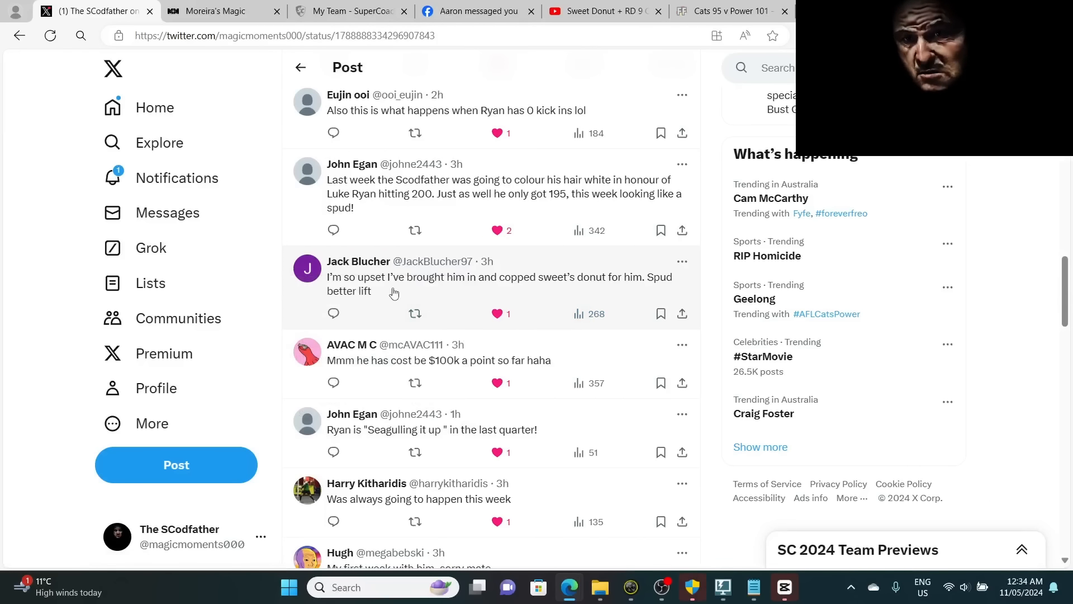
{"action": "scroll", "scroll_direction": "down", "scroll_amount": 3}
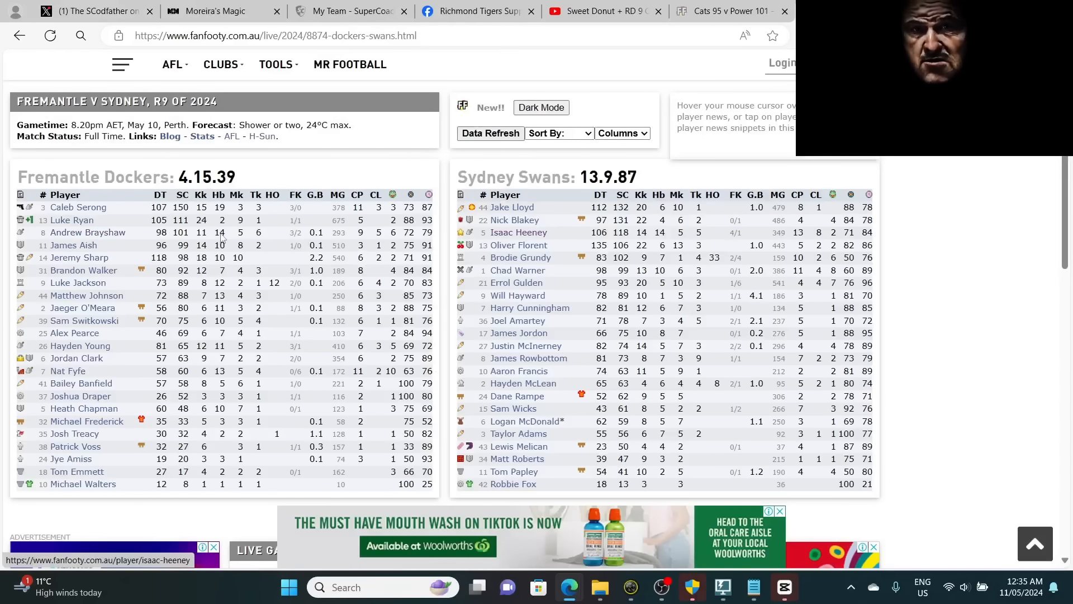
{"action": "mouse_move", "coordinate": [114, 223]}
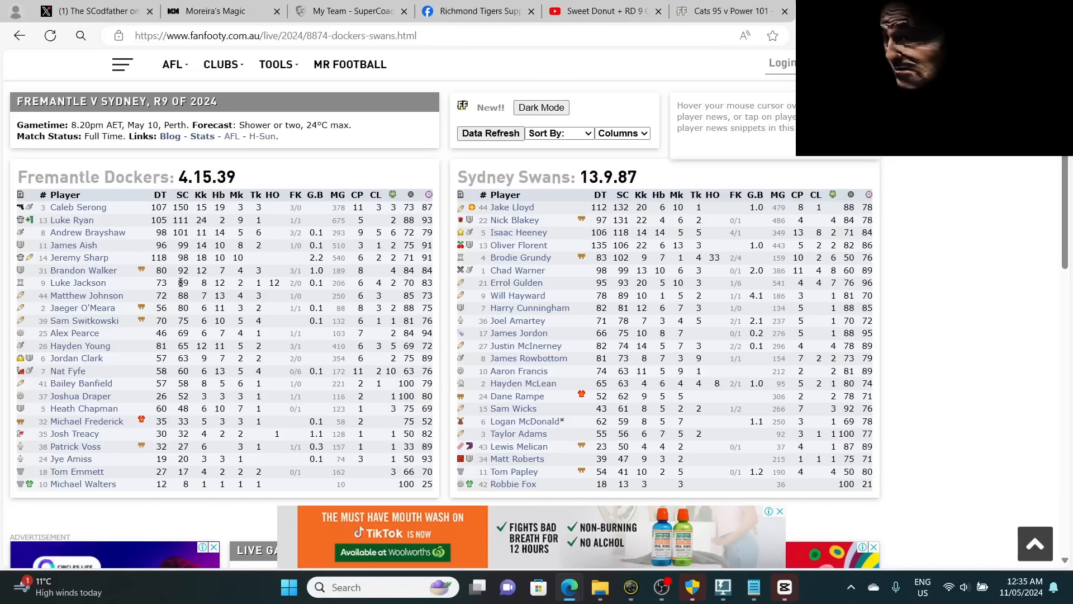
{"action": "mouse_move", "coordinate": [78, 282]}
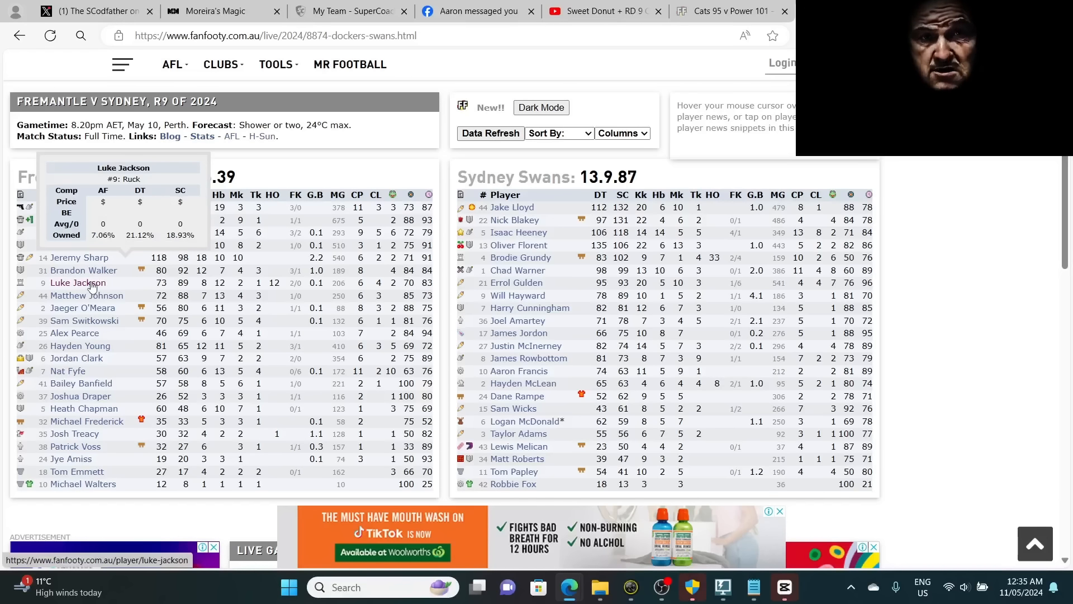
{"action": "mouse_move", "coordinate": [87, 295]}
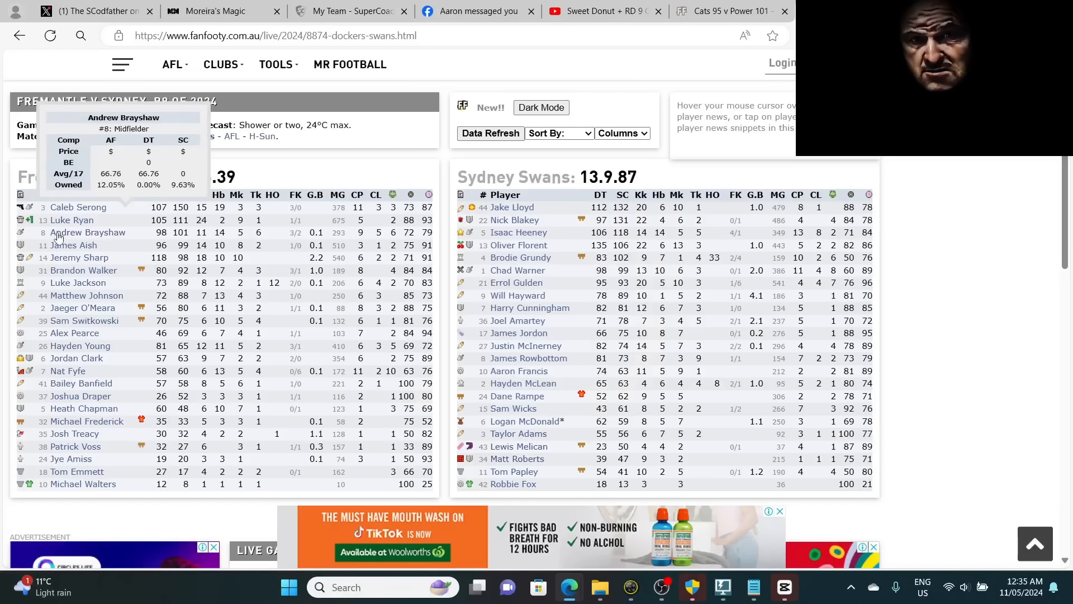
{"action": "mouse_move", "coordinate": [86, 295]}
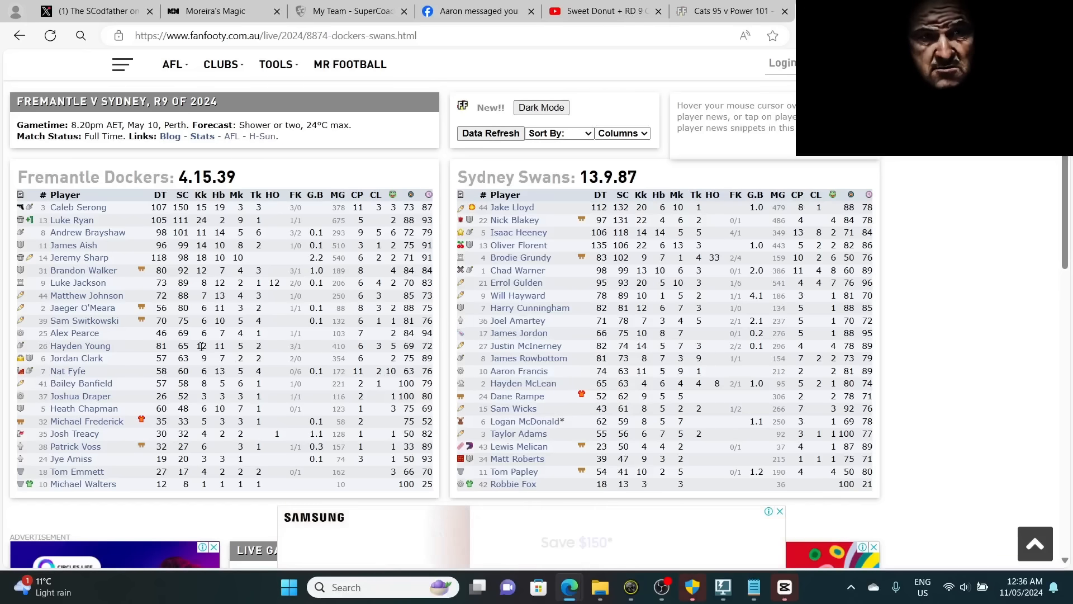
{"action": "mouse_move", "coordinate": [84, 269]}
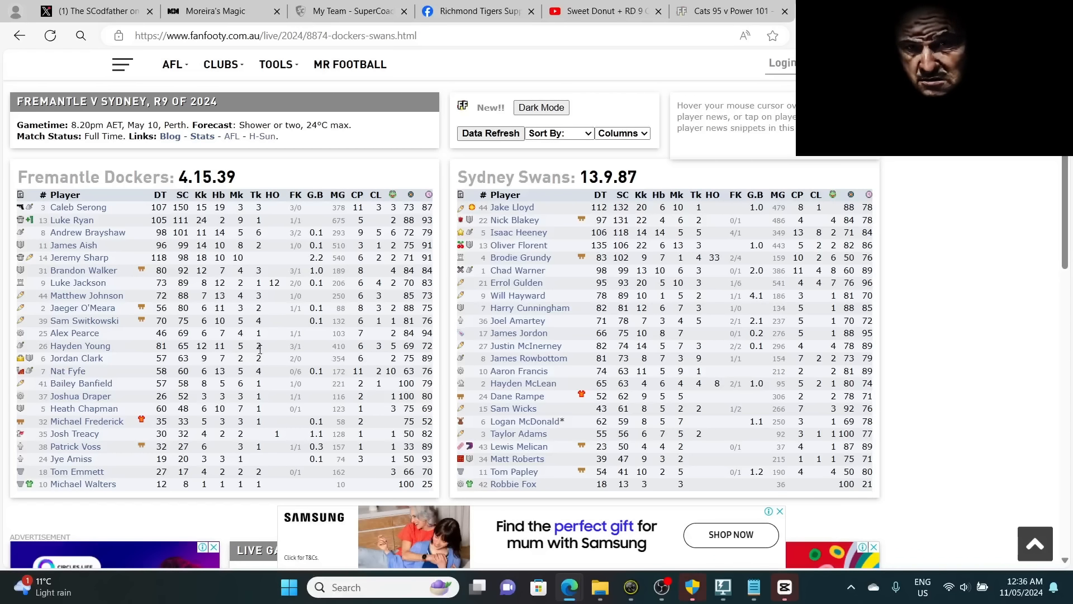
{"action": "mouse_move", "coordinate": [142, 344]}
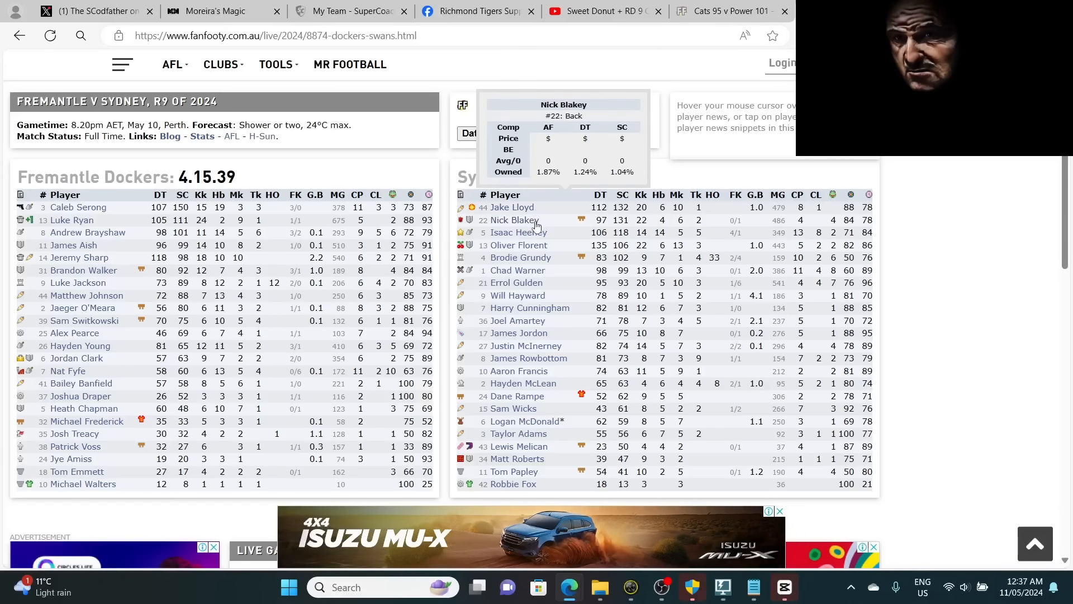
{"action": "mouse_move", "coordinate": [512, 207]}
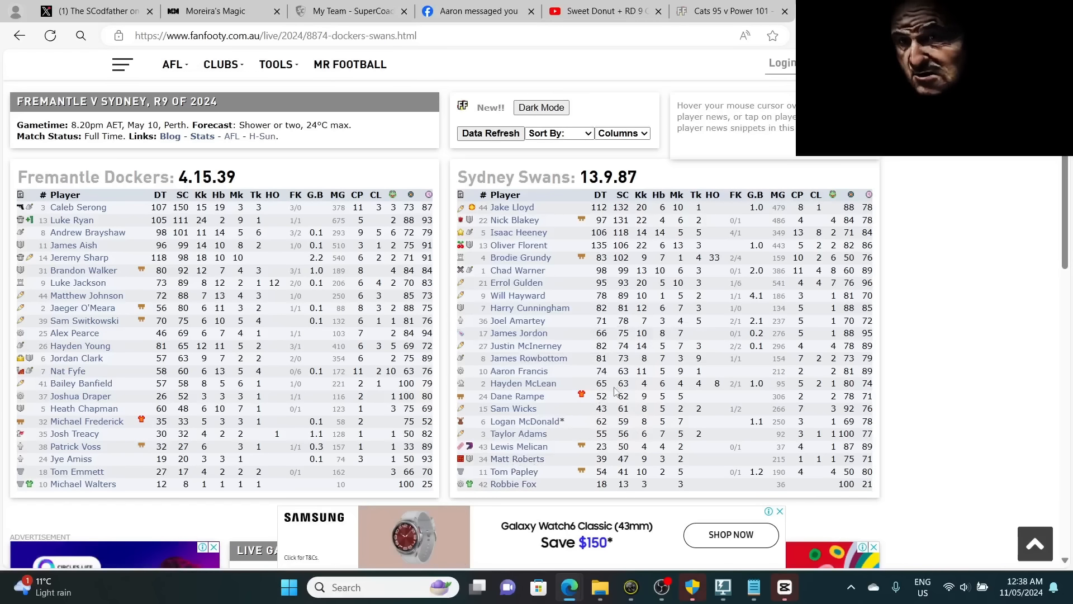
{"action": "mouse_move", "coordinate": [518, 370]}
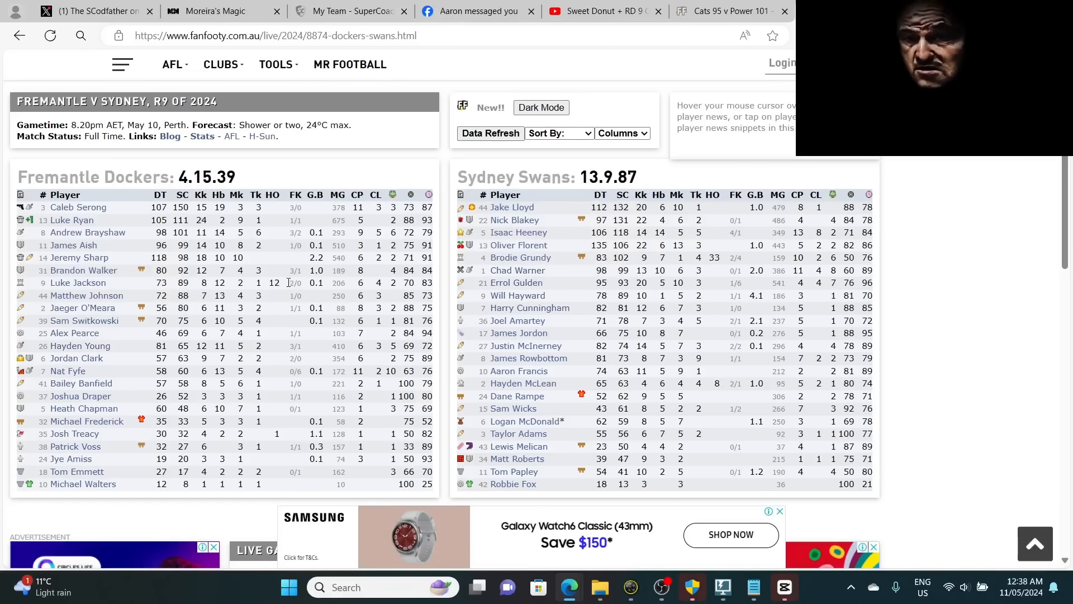
{"action": "mouse_move", "coordinate": [520, 257]}
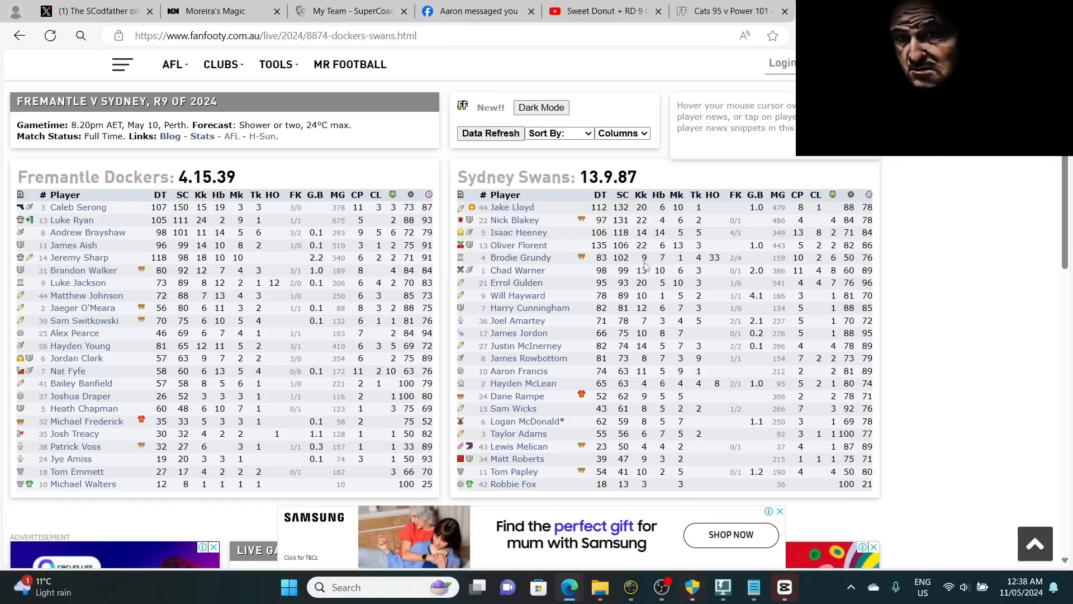
{"action": "mouse_move", "coordinate": [515, 282]}
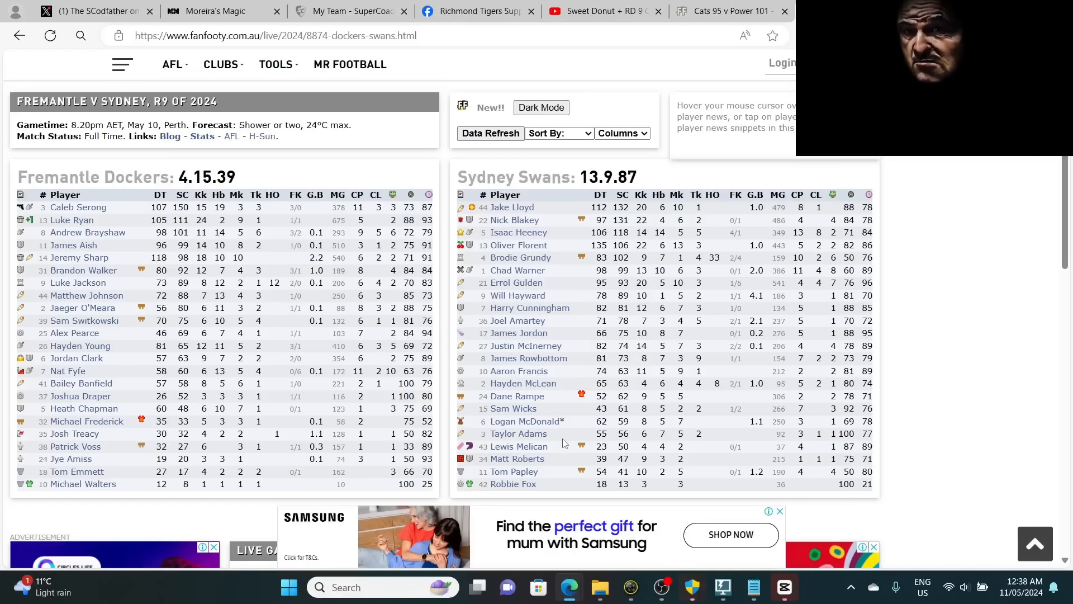
- Switch from the Fremantle v Sydney stats to the SuperCoach My Team page
{"action": "left_click", "coordinate": [349, 11]}
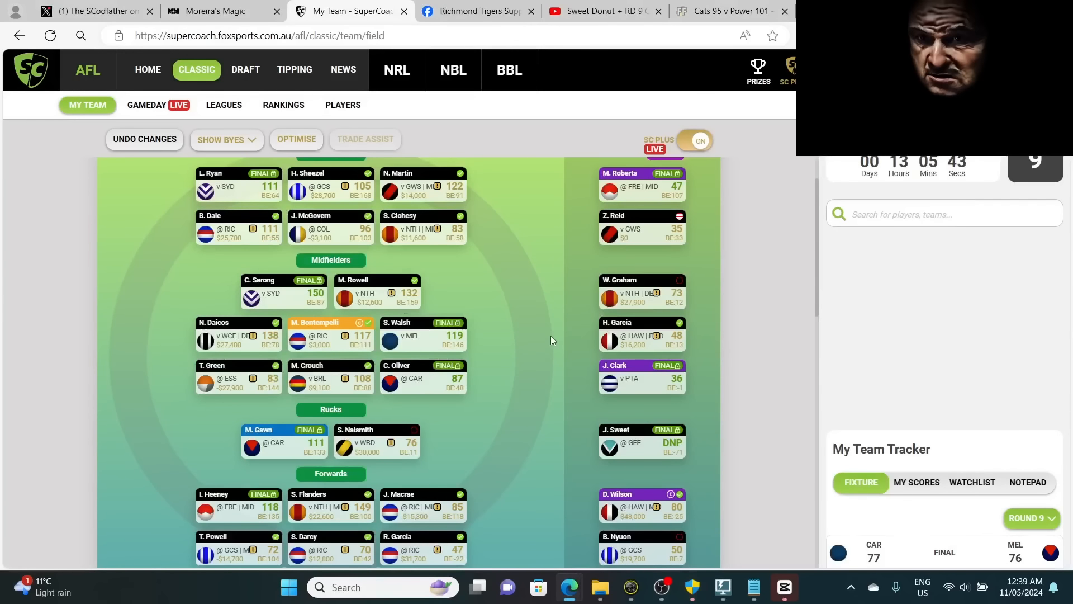
{"action": "mouse_move", "coordinate": [595, 211]}
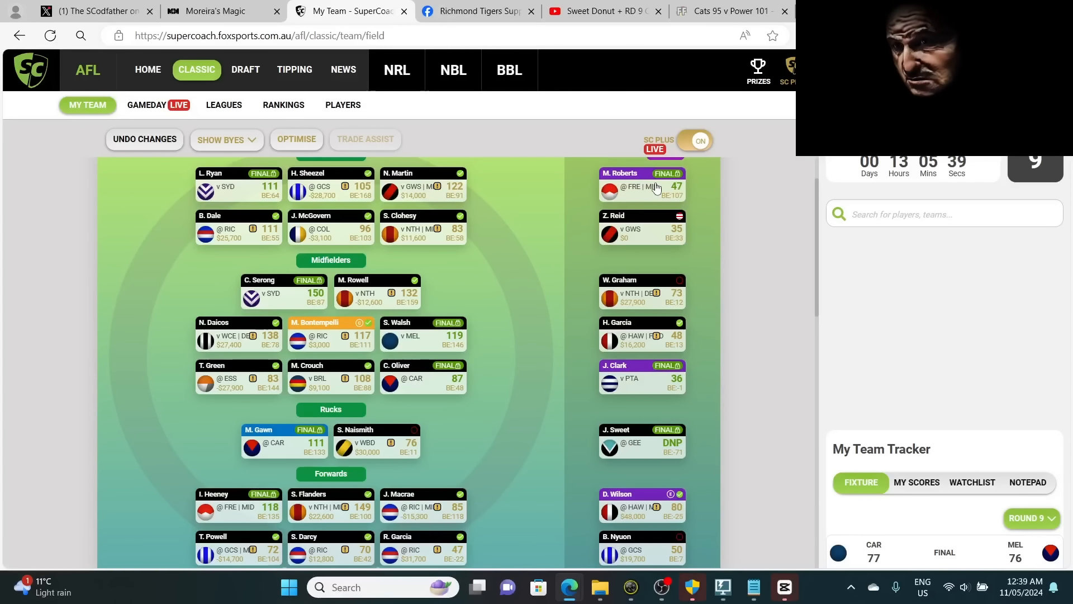
{"action": "mouse_move", "coordinate": [633, 384]}
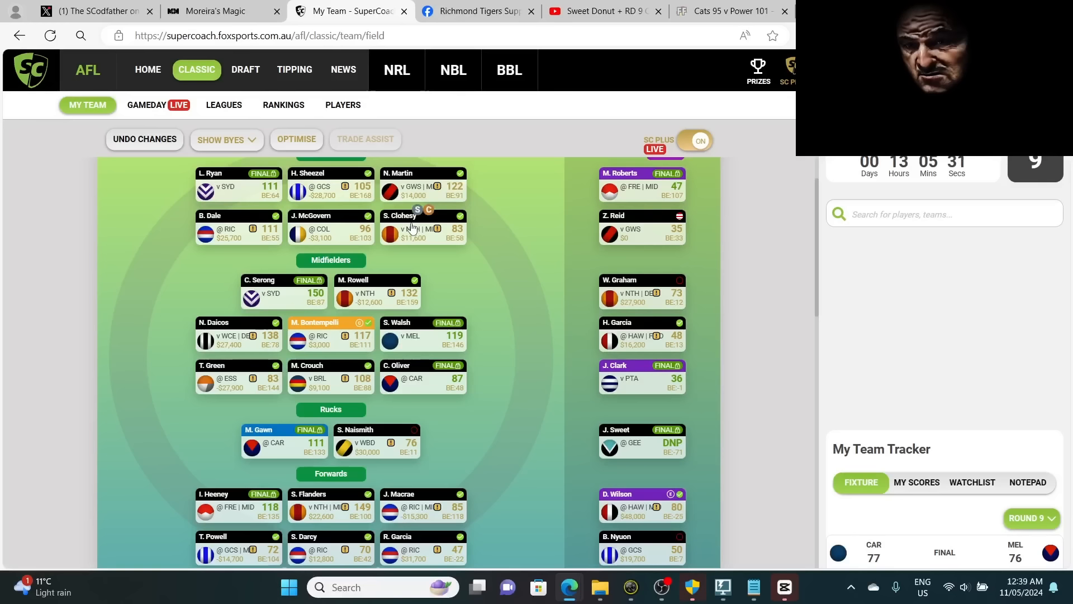
{"action": "mouse_move", "coordinate": [619, 379]}
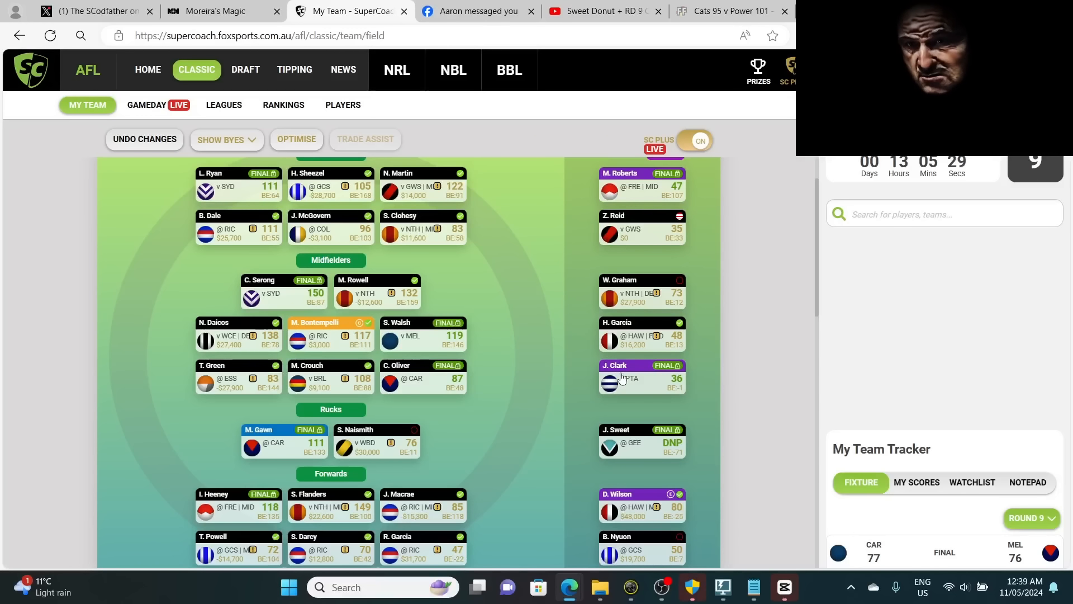
{"action": "mouse_move", "coordinate": [608, 382]}
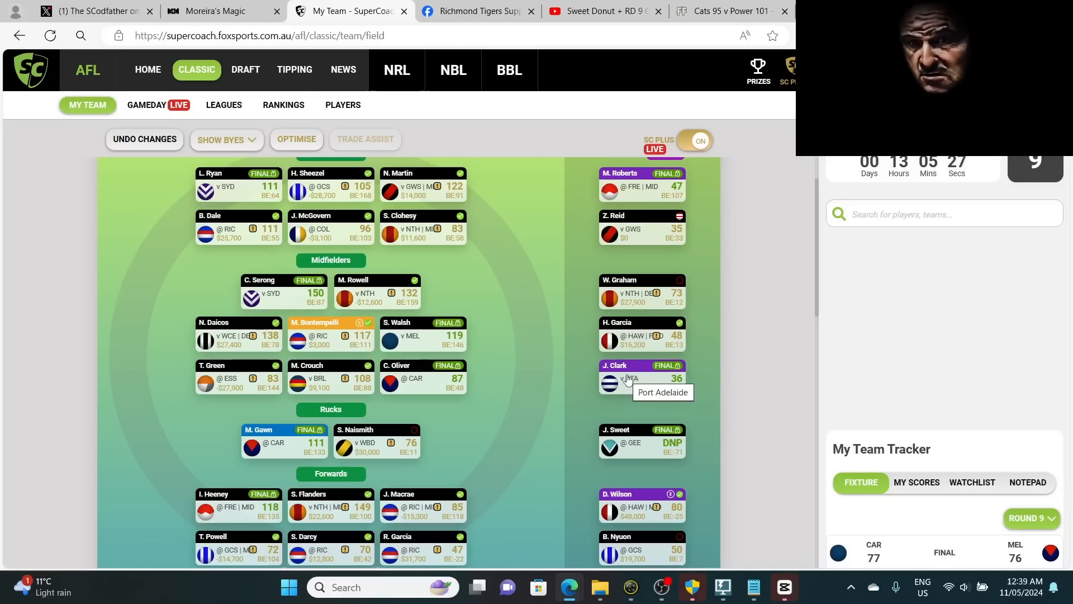
{"action": "mouse_move", "coordinate": [175, 314]}
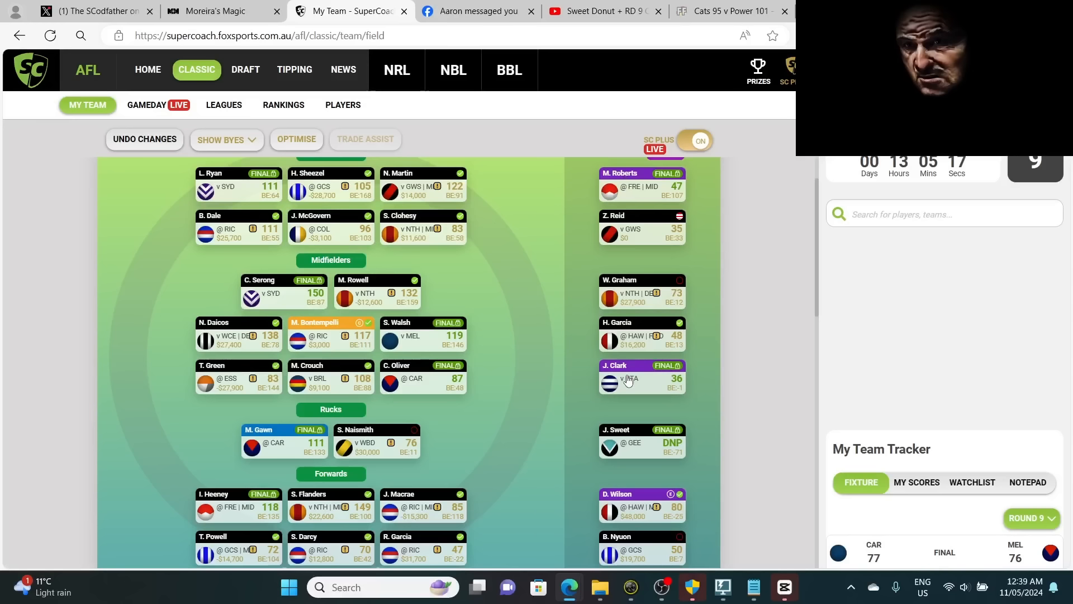
{"action": "mouse_move", "coordinate": [608, 384]}
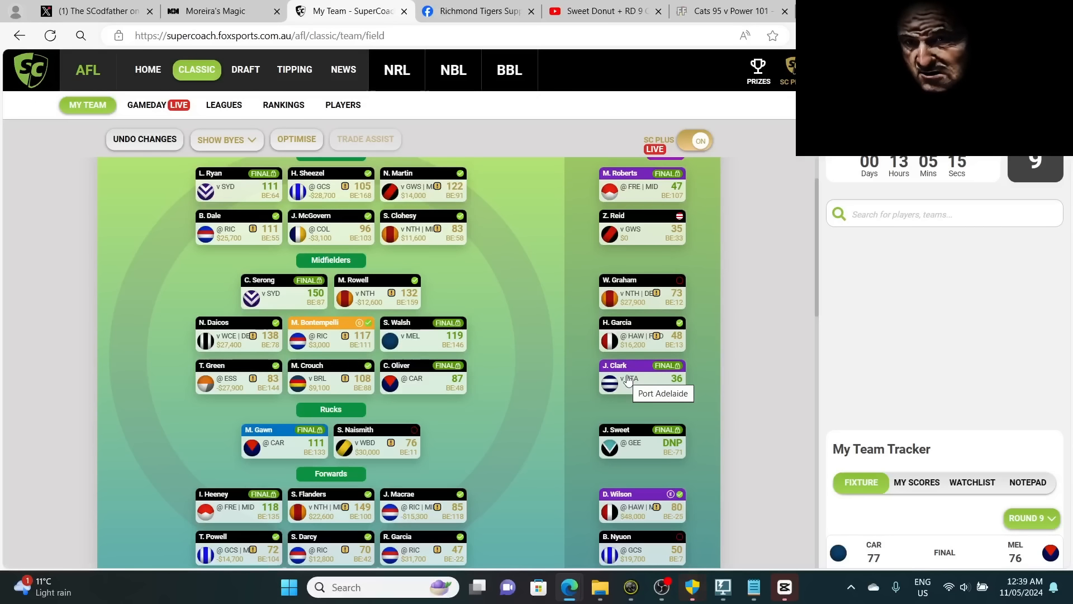
{"action": "mouse_move", "coordinate": [691, 191]}
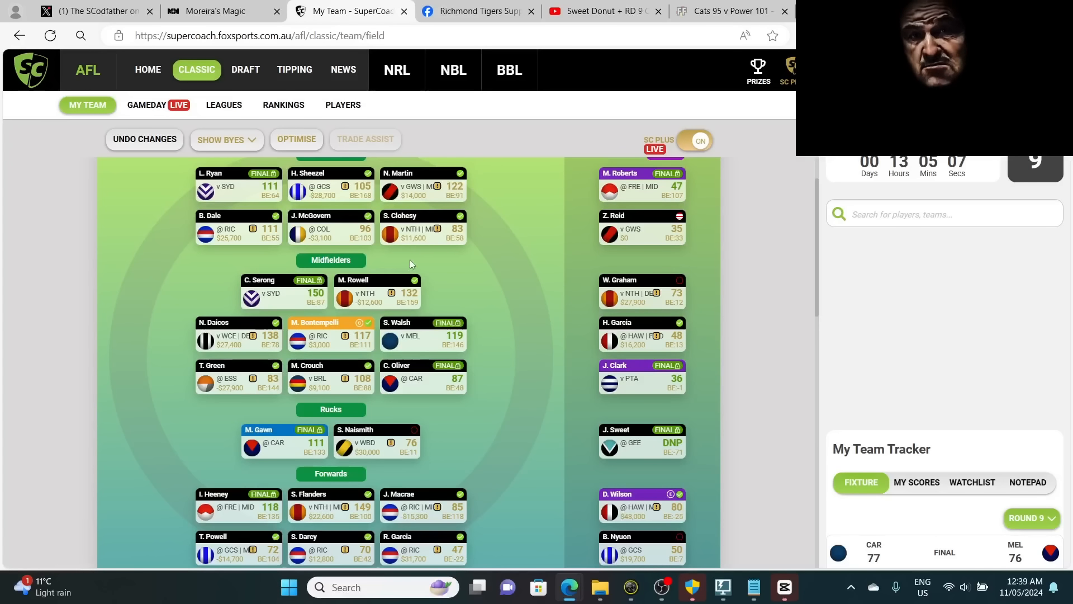
{"action": "mouse_move", "coordinate": [268, 197]}
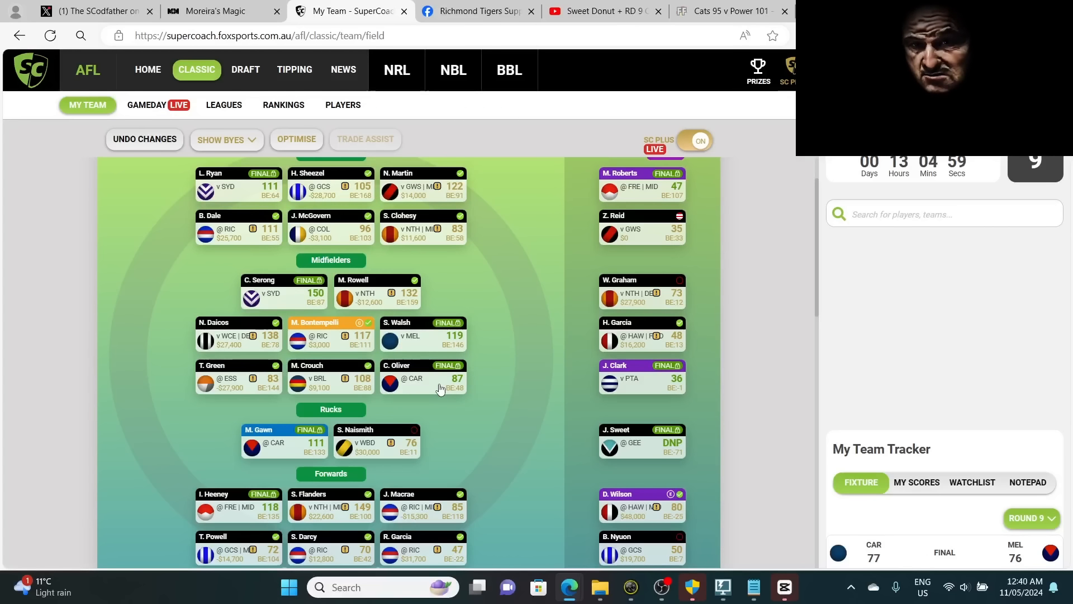
{"action": "mouse_move", "coordinate": [444, 388]}
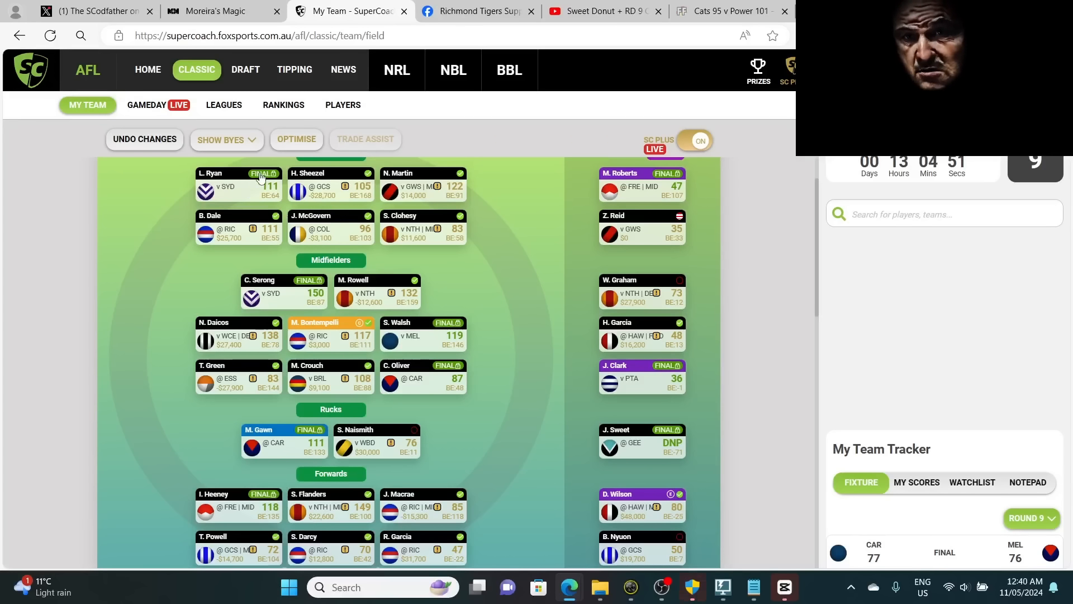
{"action": "mouse_move", "coordinate": [425, 387]}
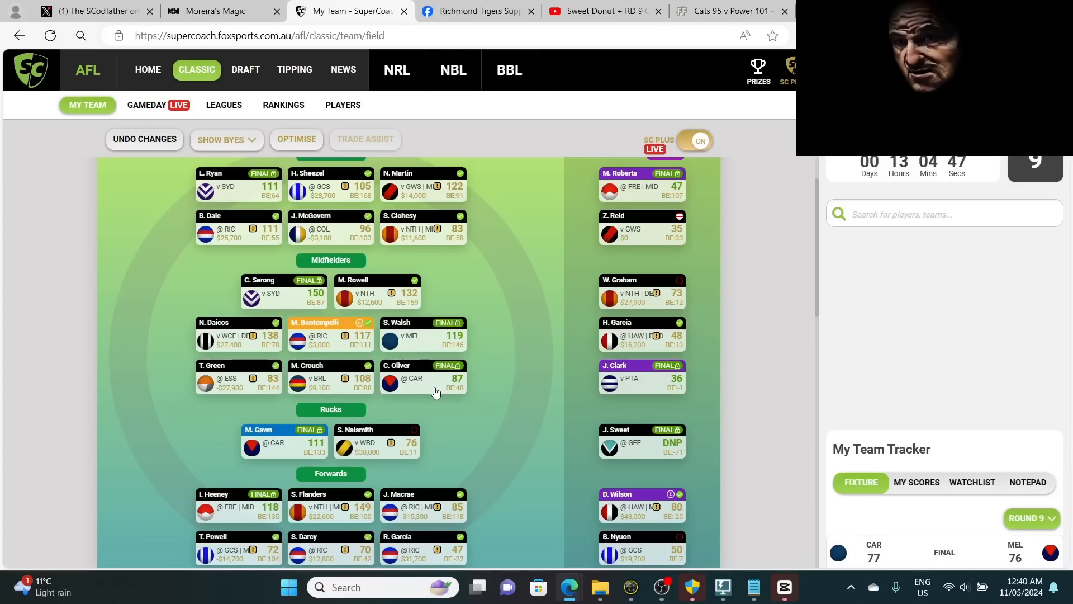
{"action": "scroll", "scroll_direction": "up", "scroll_amount": 3}
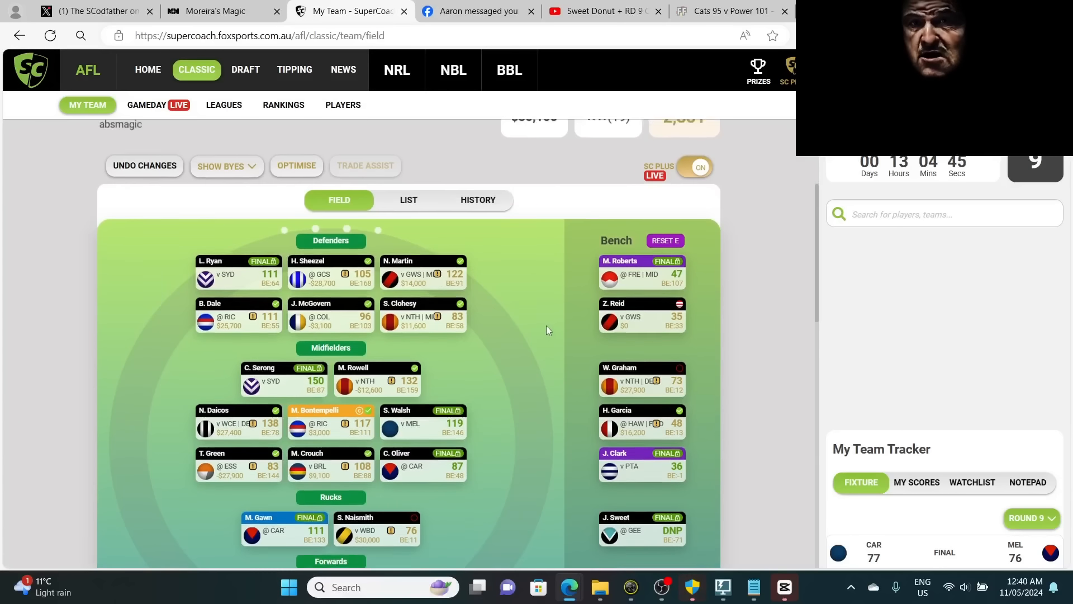
- Check the projected Round 9 score of 2,331, then go to Gameday Live league matchups
{"action": "scroll", "scroll_direction": "up", "scroll_amount": 3}
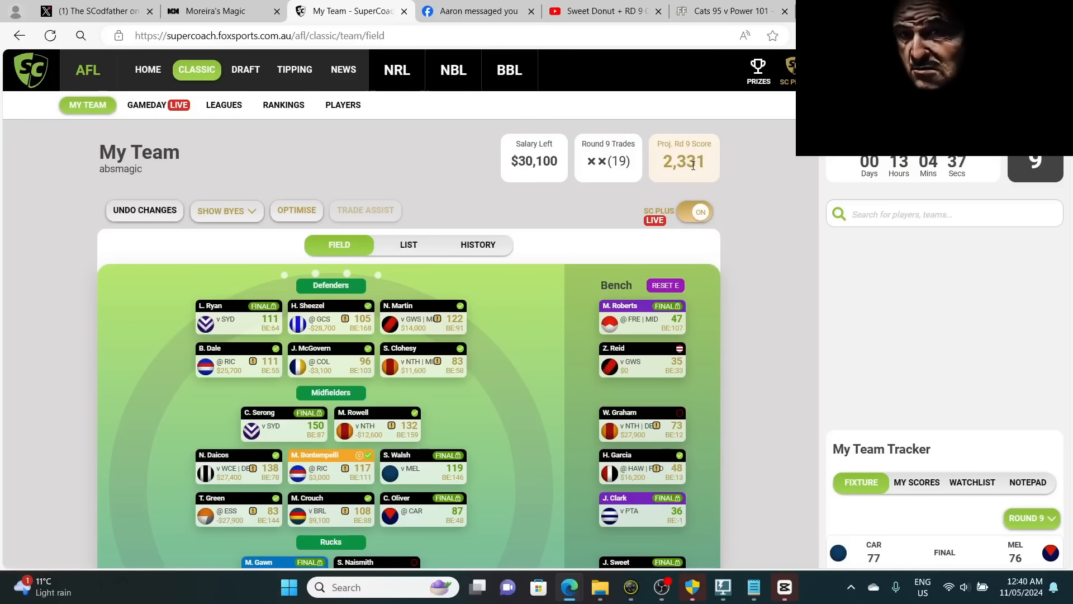
{"action": "scroll", "scroll_direction": "down", "scroll_amount": 3}
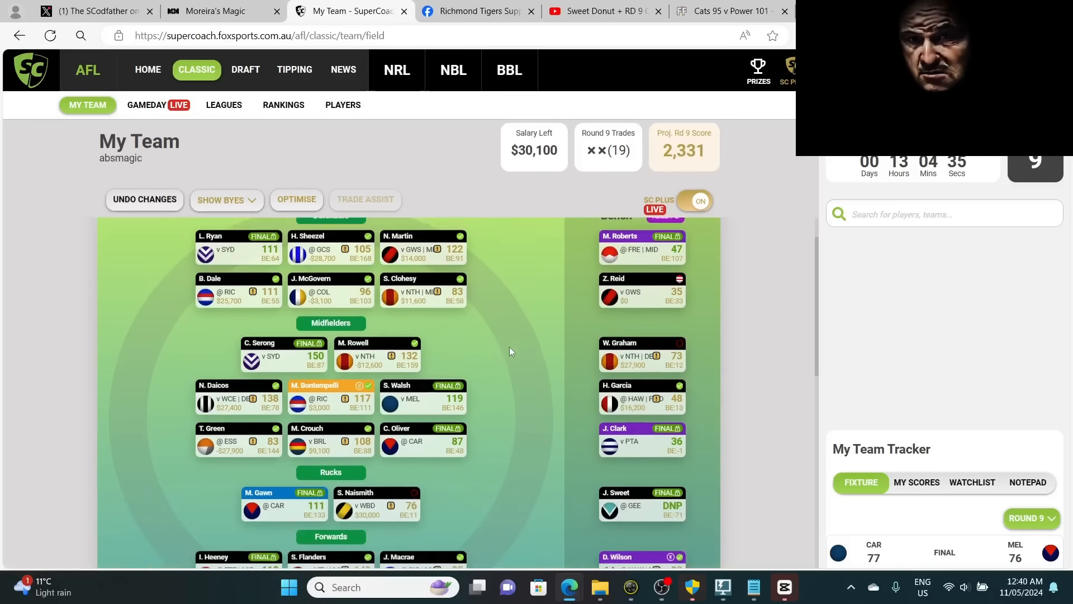
{"action": "scroll", "scroll_direction": "down", "scroll_amount": 3}
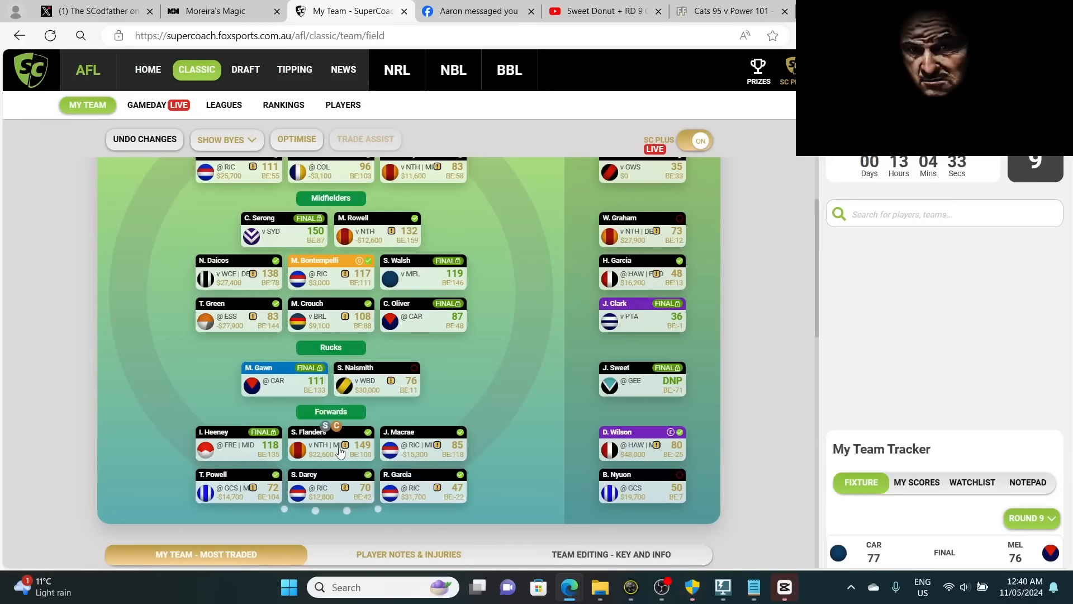
{"action": "mouse_move", "coordinate": [361, 462]}
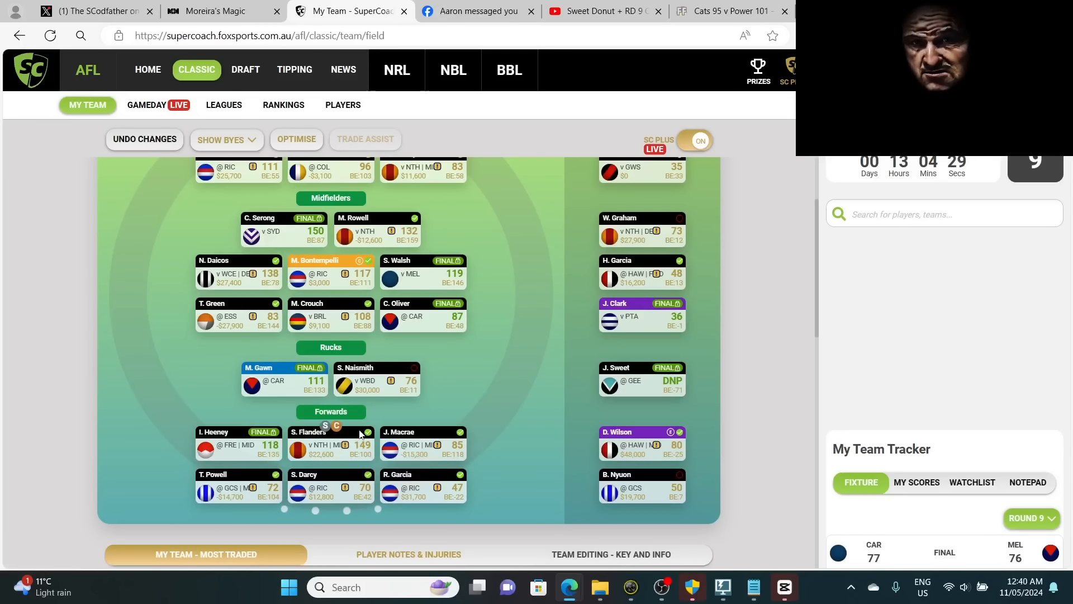
{"action": "left_click", "coordinate": [156, 105]}
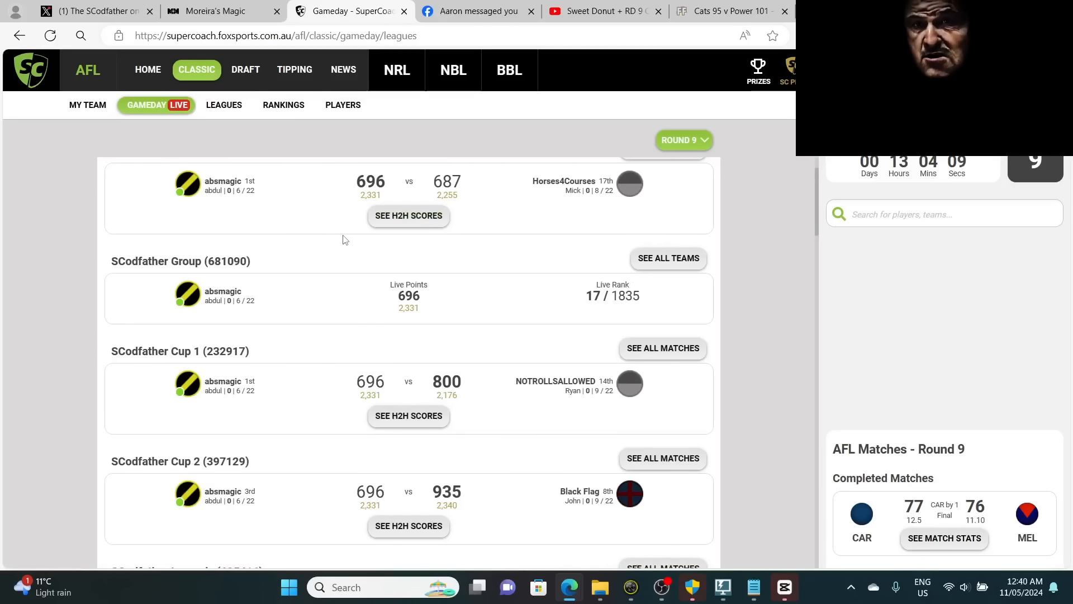
- Look over the leagues list and open H2H scores for SCodfather Cup 1 v NOTROLLSALLOWED
{"action": "scroll", "scroll_direction": "up", "scroll_amount": 3}
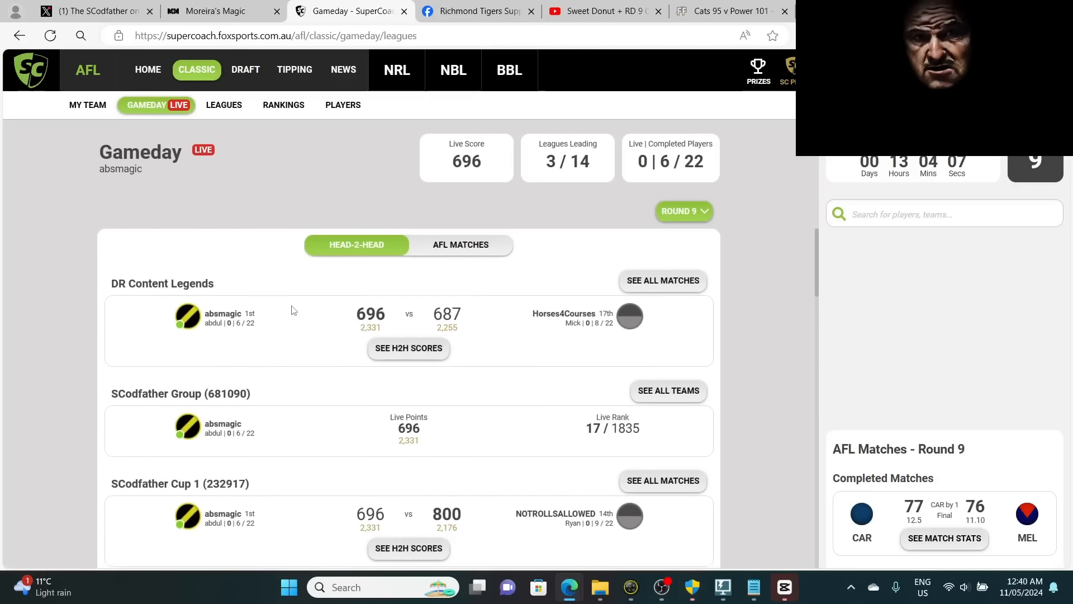
{"action": "scroll", "scroll_direction": "down", "scroll_amount": 3}
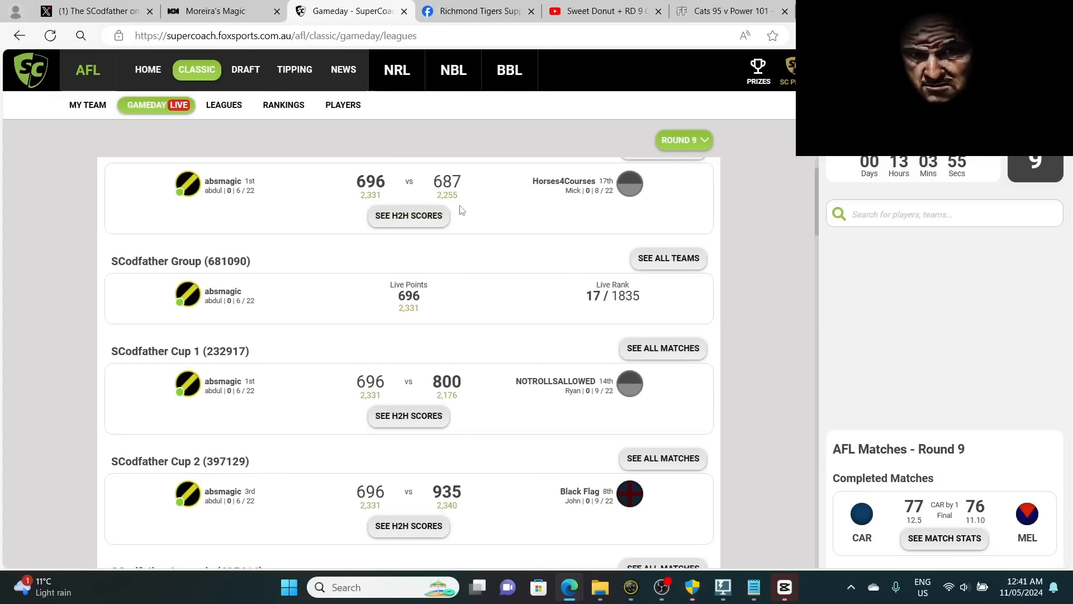
{"action": "scroll", "scroll_direction": "down", "scroll_amount": 3}
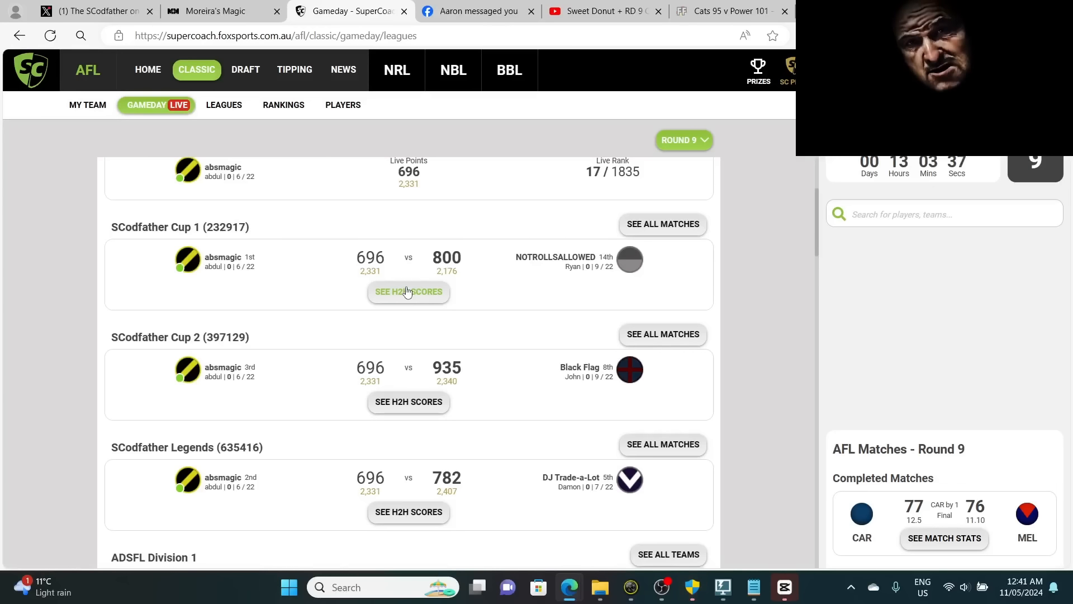
{"action": "left_click", "coordinate": [407, 291]}
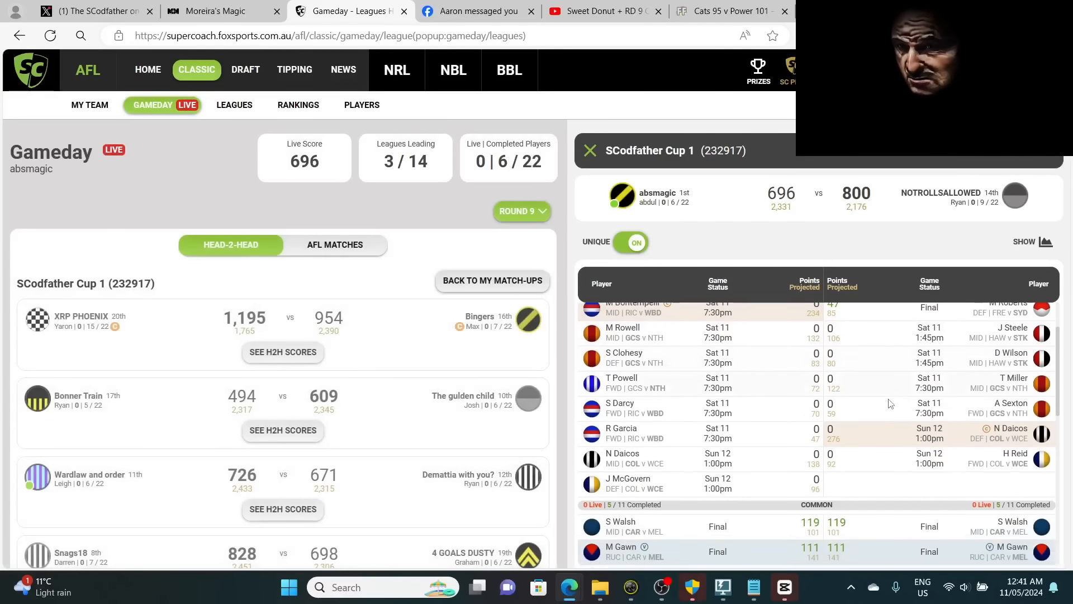
- Review the Cup 1 player comparison (696 vs 800) and close it back to the leagues list
{"action": "scroll", "scroll_direction": "down", "scroll_amount": 3}
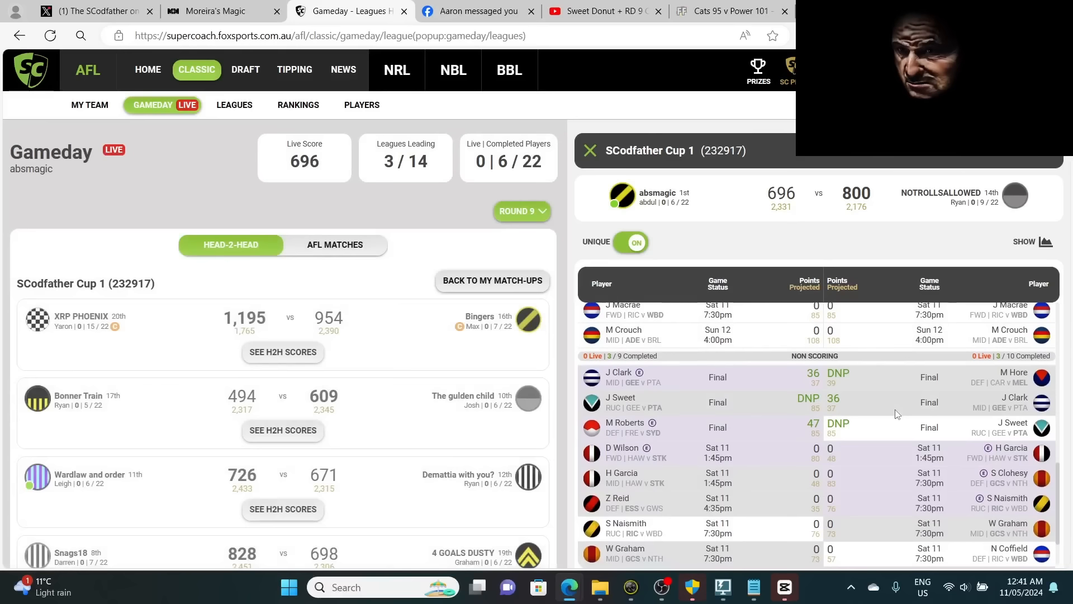
{"action": "scroll", "scroll_direction": "down", "scroll_amount": 3}
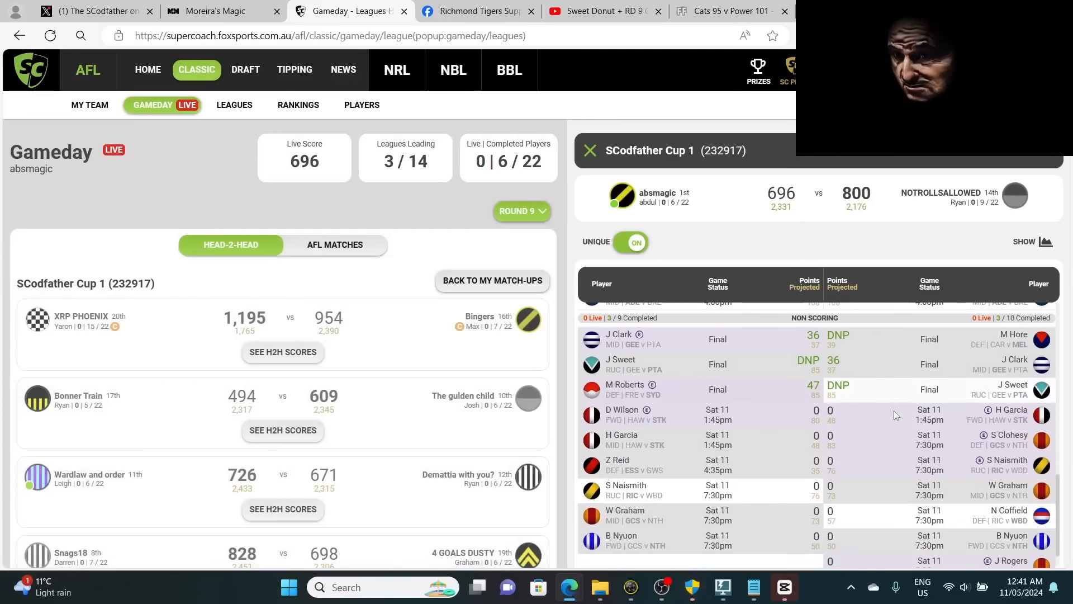
{"action": "scroll", "scroll_direction": "down", "scroll_amount": 3}
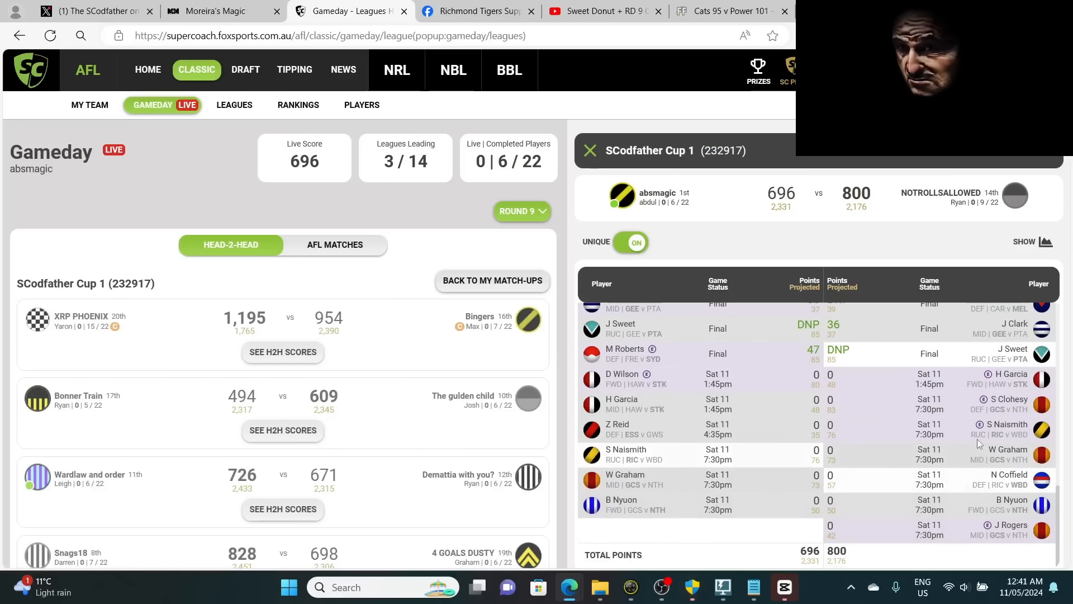
{"action": "left_click", "coordinate": [589, 150]}
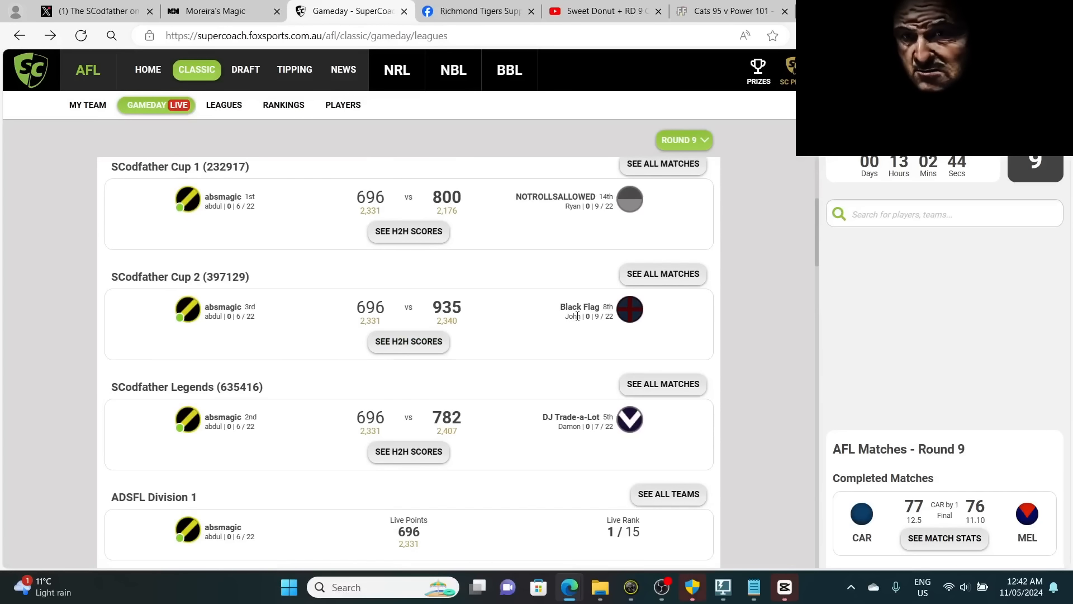
- View the SCodfather Cup 2 H2H against Black Flag (696 vs 935), then close it
{"action": "left_click", "coordinate": [407, 342]}
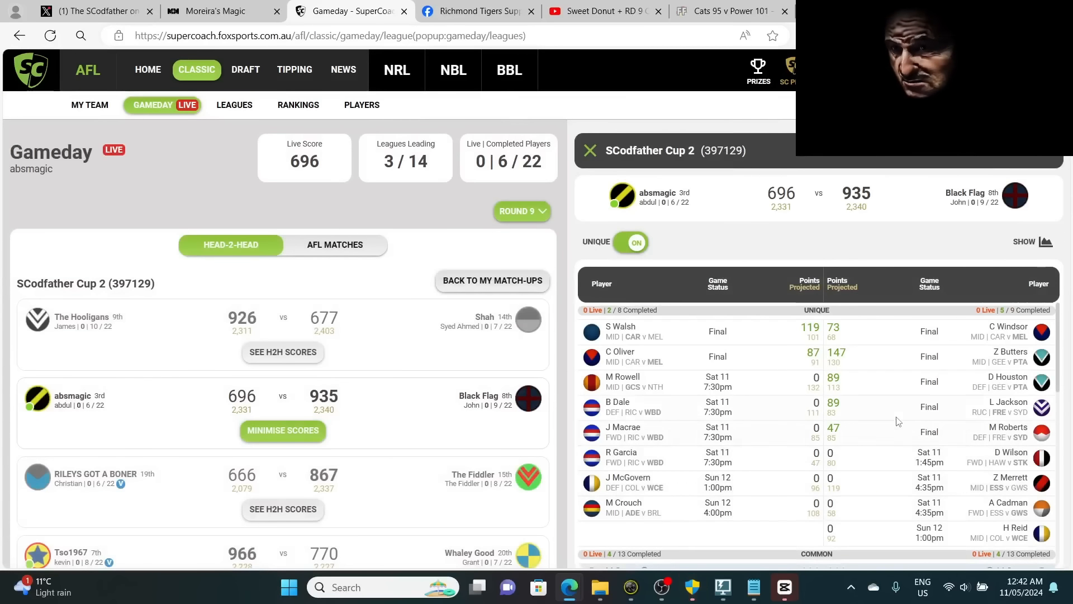
{"action": "mouse_move", "coordinate": [845, 431]}
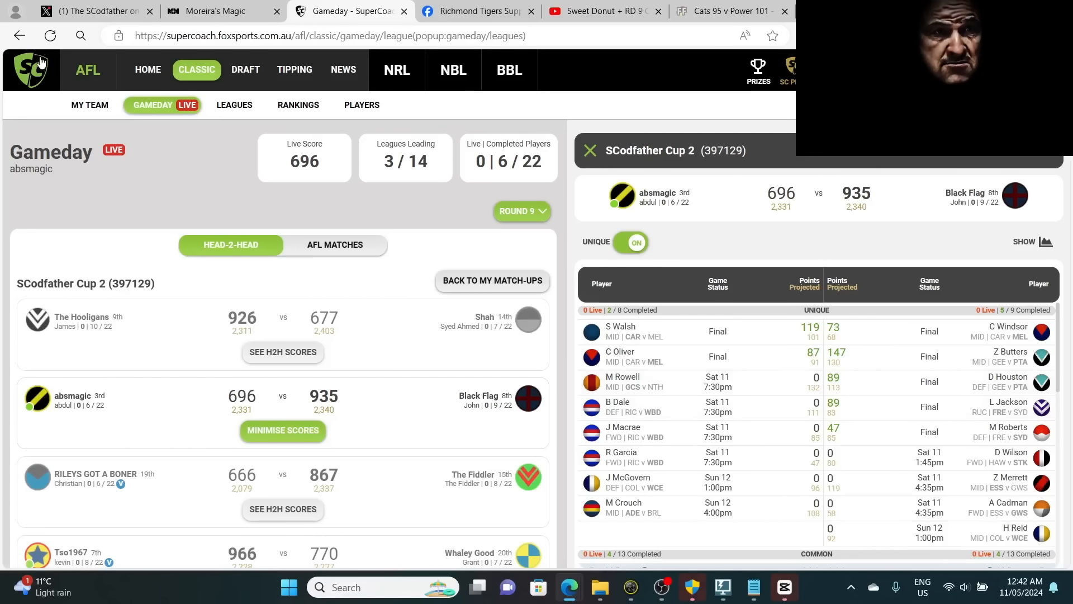
{"action": "left_click", "coordinate": [588, 149]}
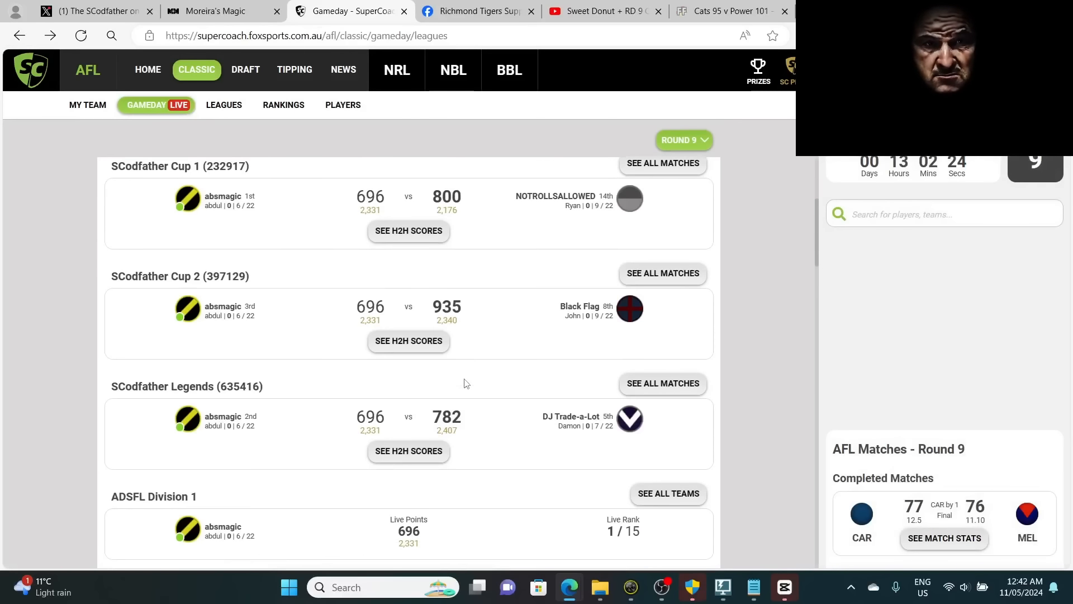
- Scroll down the leagues list and open the SCodfather Cup 5 H2H against FENERBAHCE
{"action": "scroll", "scroll_direction": "down", "scroll_amount": 3}
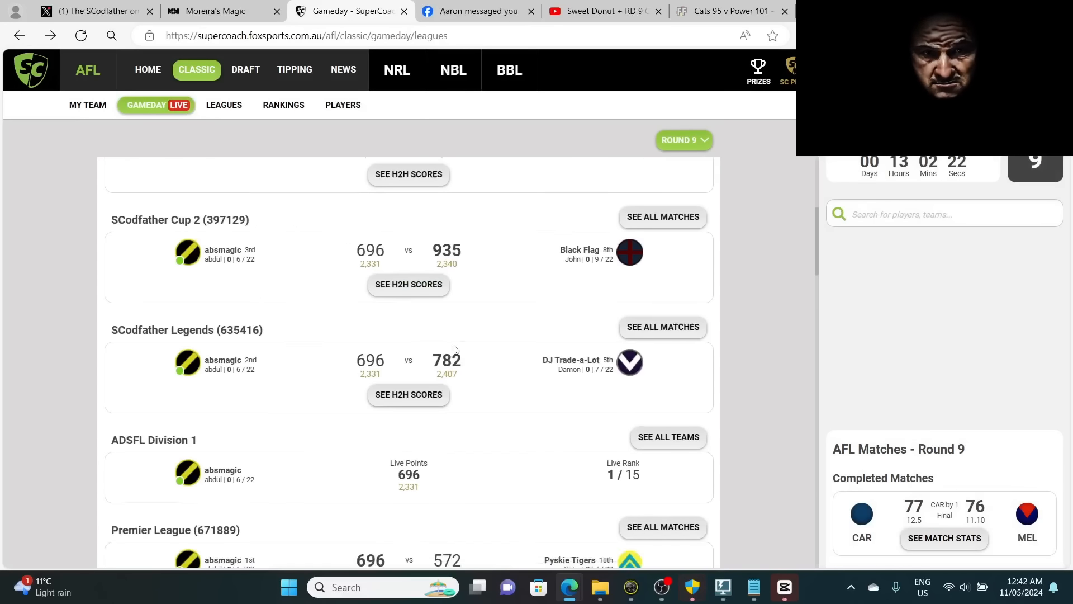
{"action": "scroll", "scroll_direction": "down", "scroll_amount": 3}
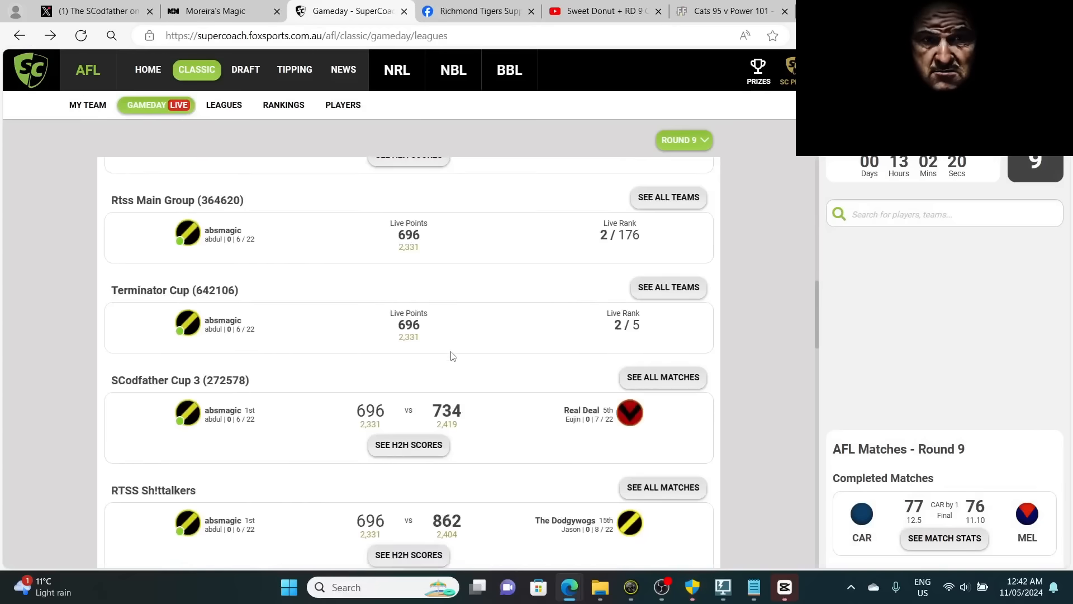
{"action": "scroll", "scroll_direction": "down", "scroll_amount": 3}
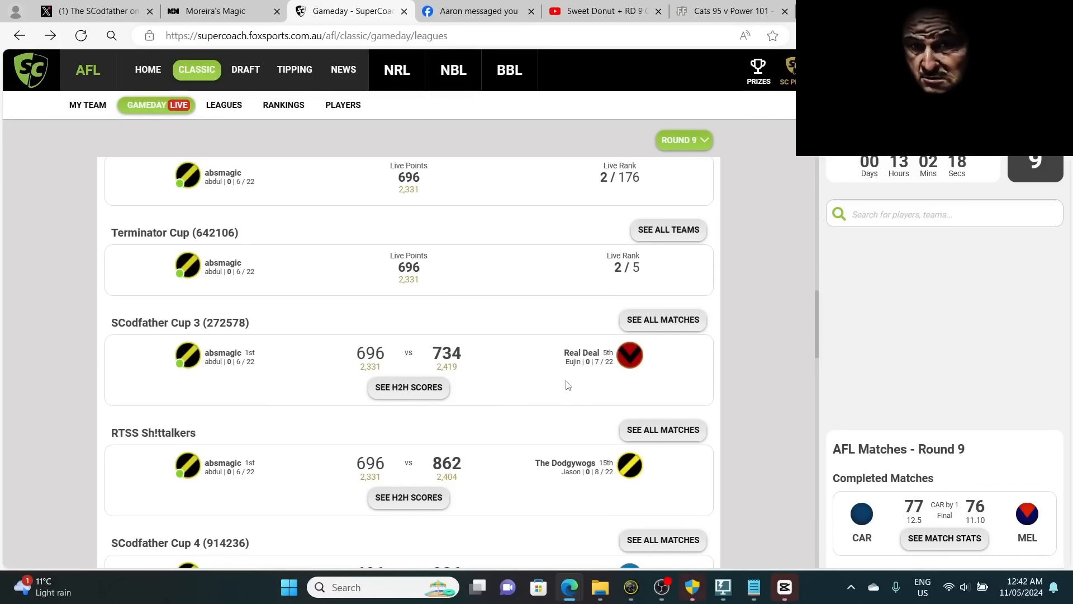
{"action": "scroll", "scroll_direction": "down", "scroll_amount": 3}
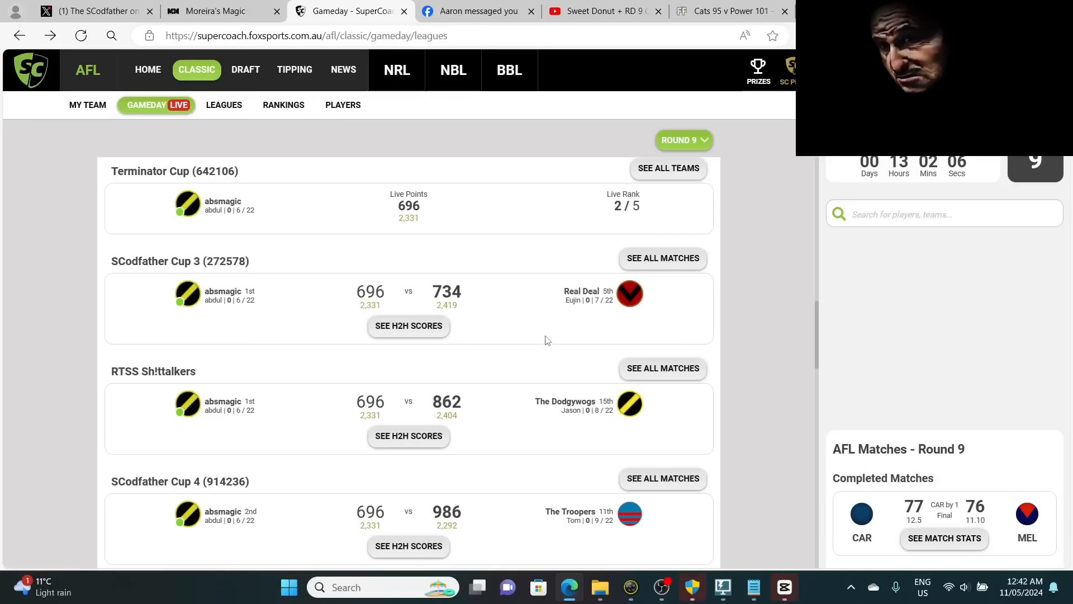
{"action": "scroll", "scroll_direction": "down", "scroll_amount": 3}
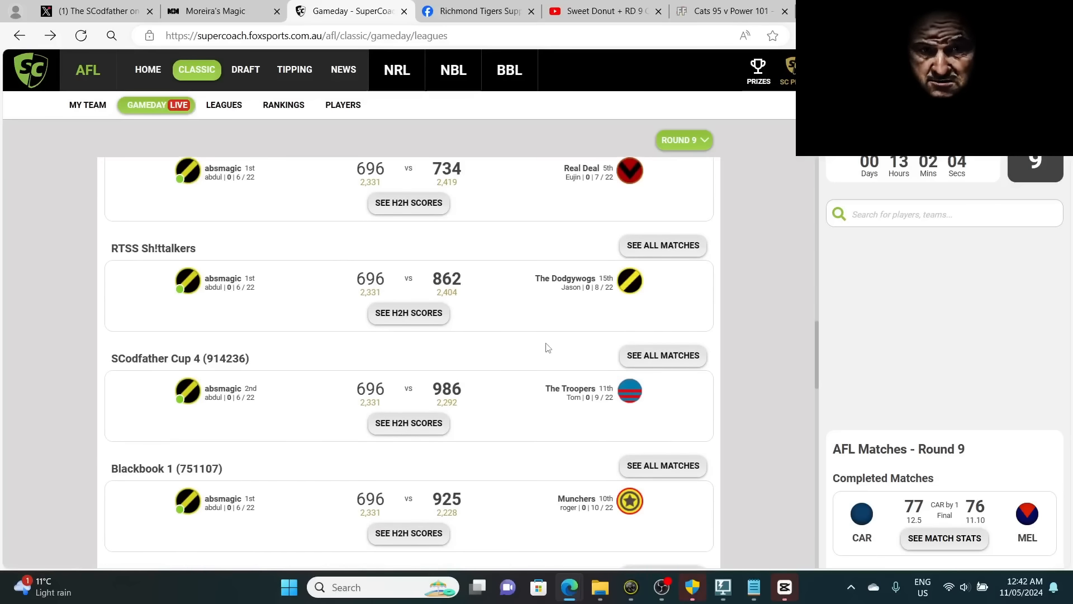
{"action": "scroll", "scroll_direction": "down", "scroll_amount": 3}
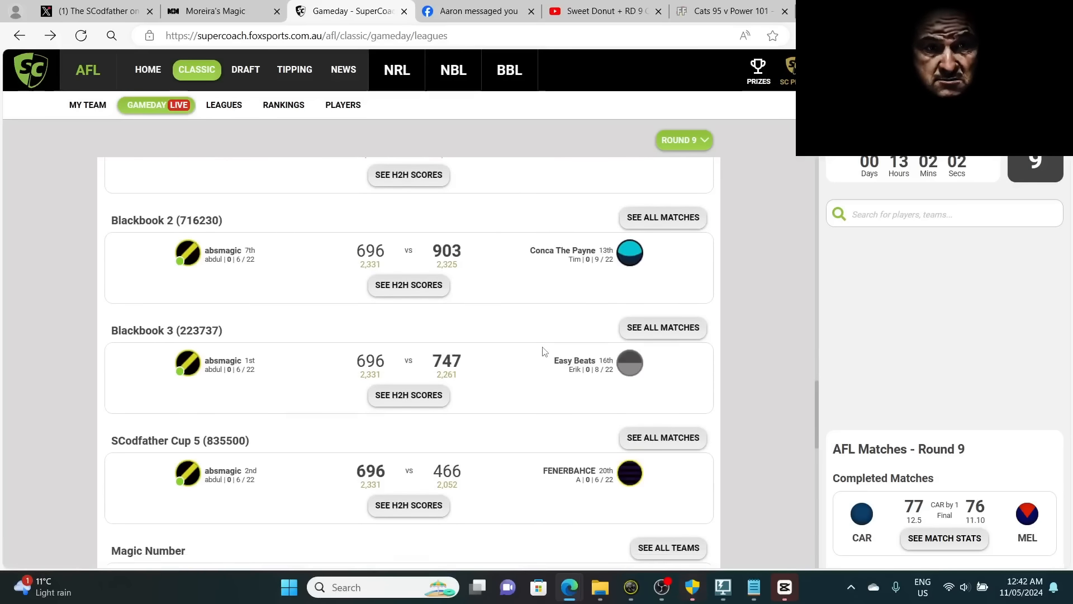
{"action": "scroll", "scroll_direction": "down", "scroll_amount": 3}
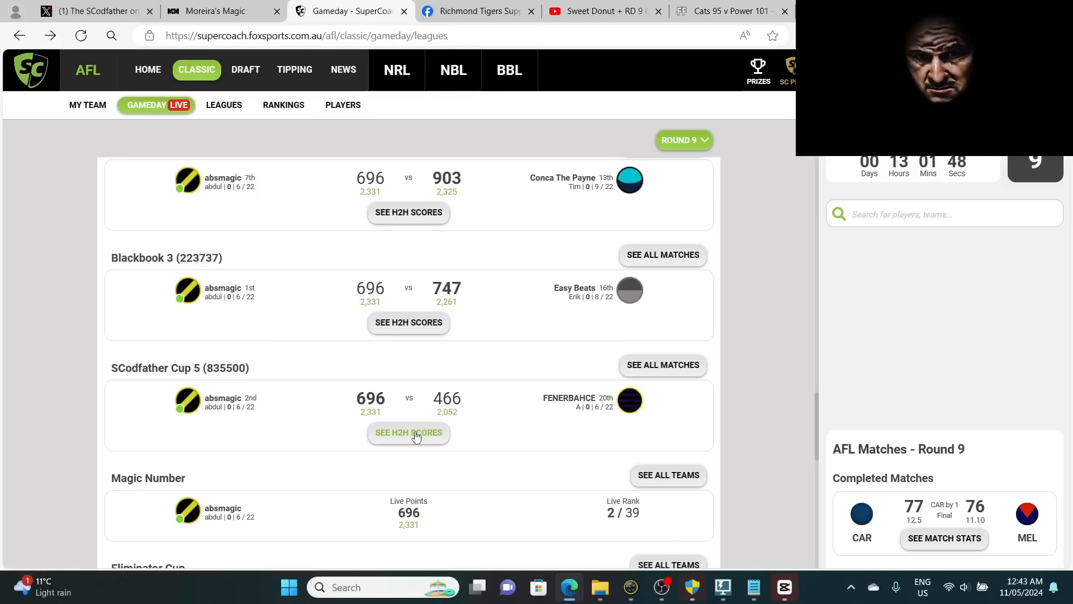
{"action": "left_click", "coordinate": [408, 432]}
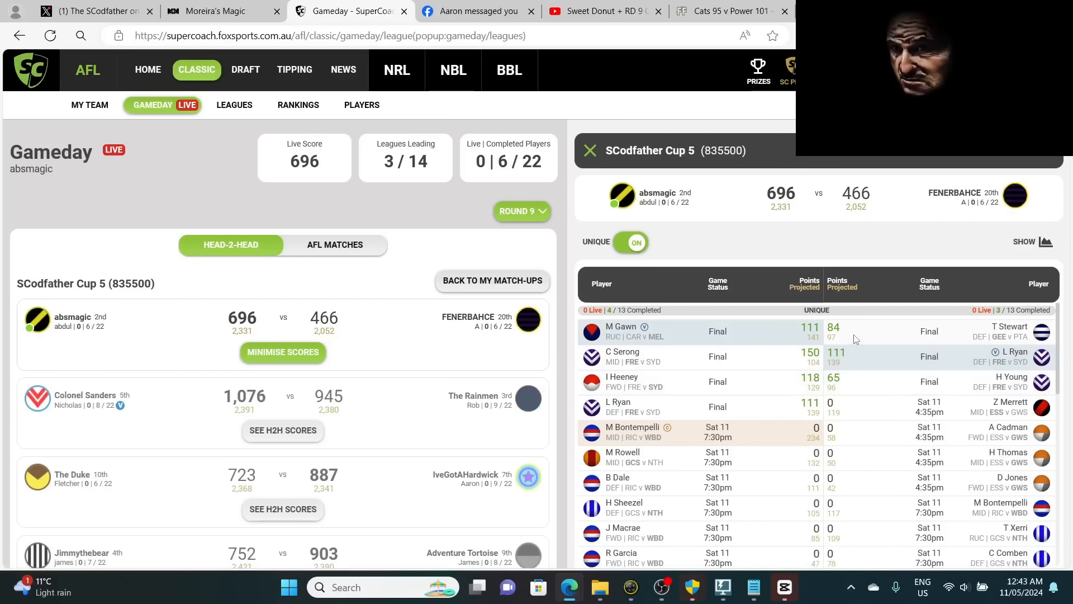
{"action": "scroll", "scroll_direction": "down", "scroll_amount": 3}
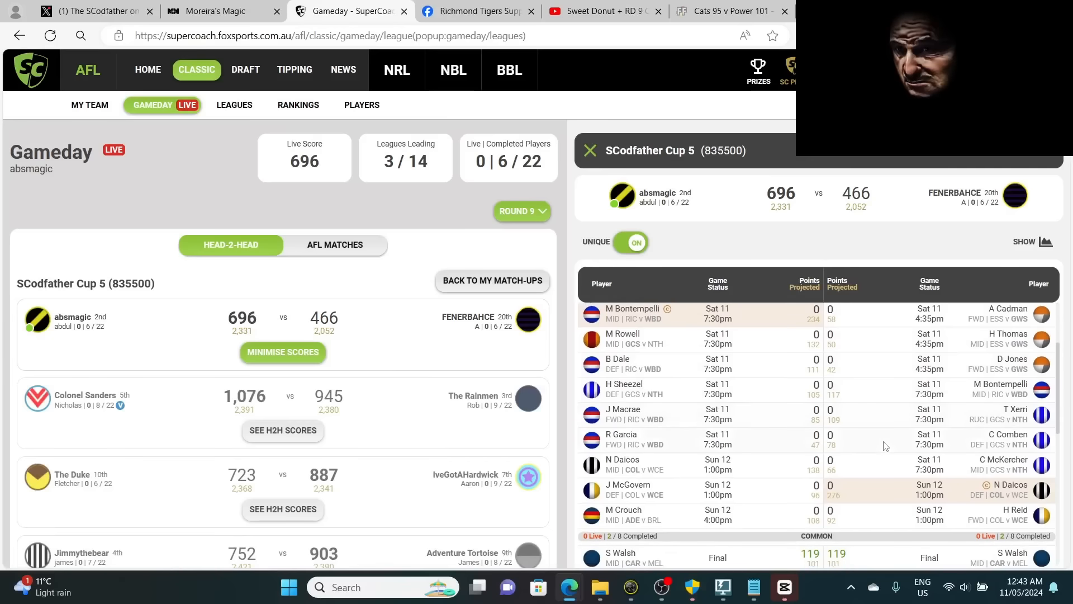
{"action": "scroll", "scroll_direction": "down", "scroll_amount": 3}
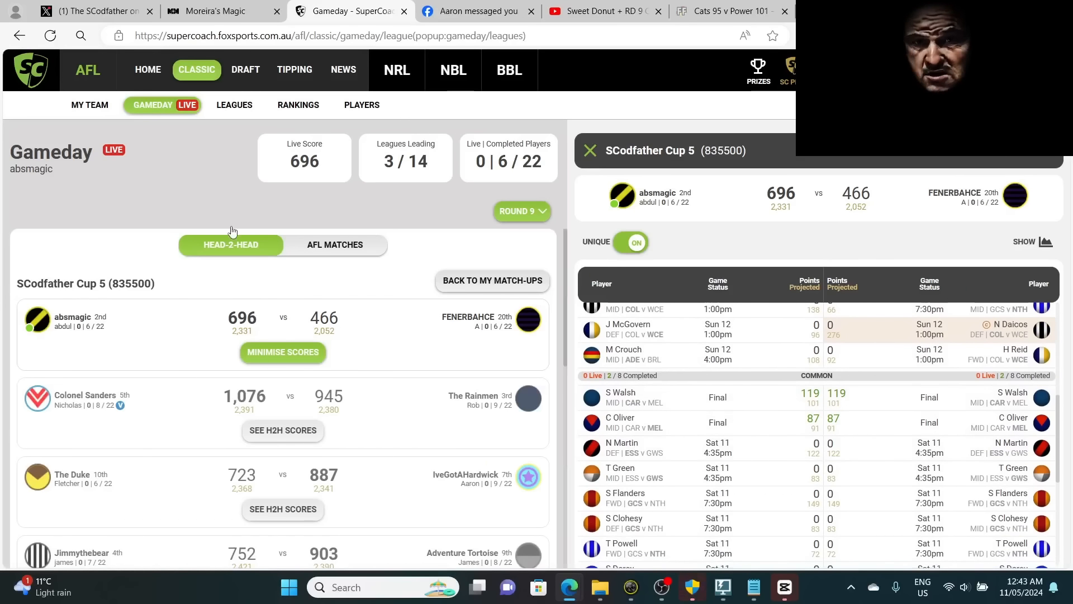
{"action": "left_click", "coordinate": [589, 150]}
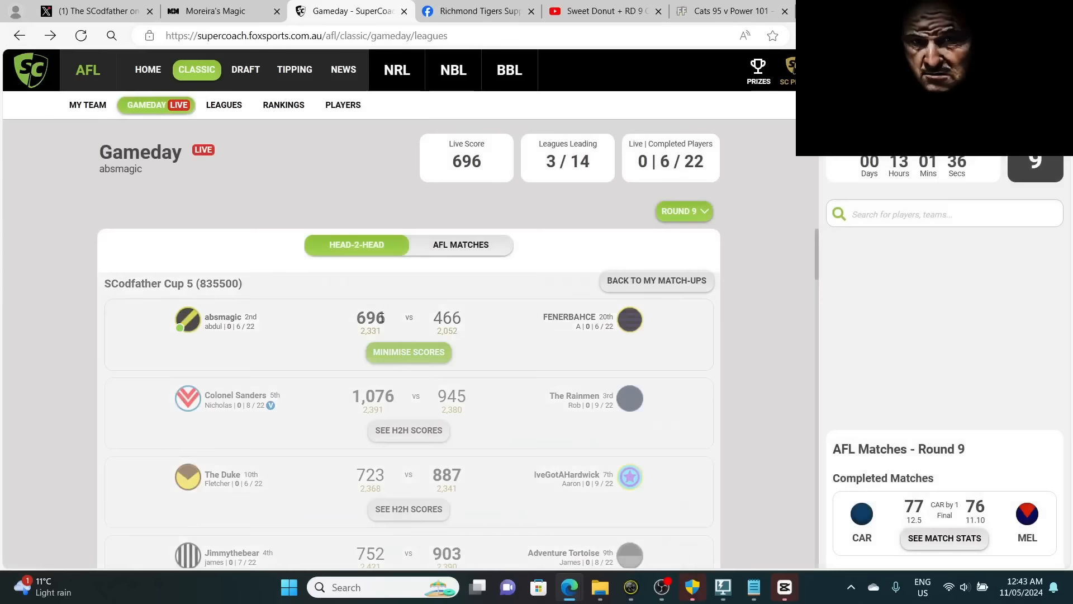
{"action": "scroll", "scroll_direction": "down", "scroll_amount": 3}
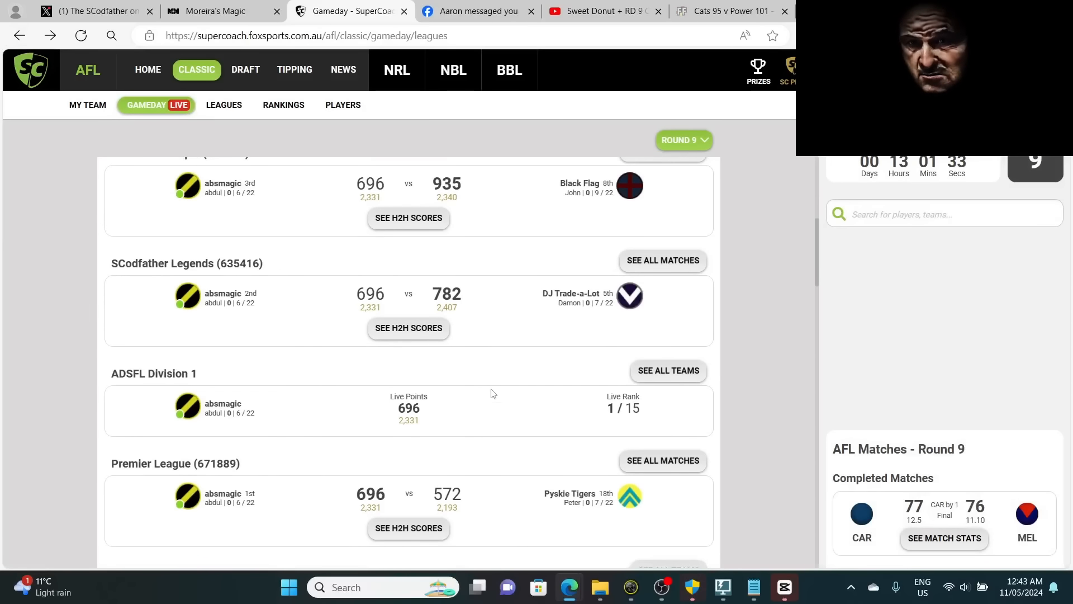
{"action": "scroll", "scroll_direction": "down", "scroll_amount": 3}
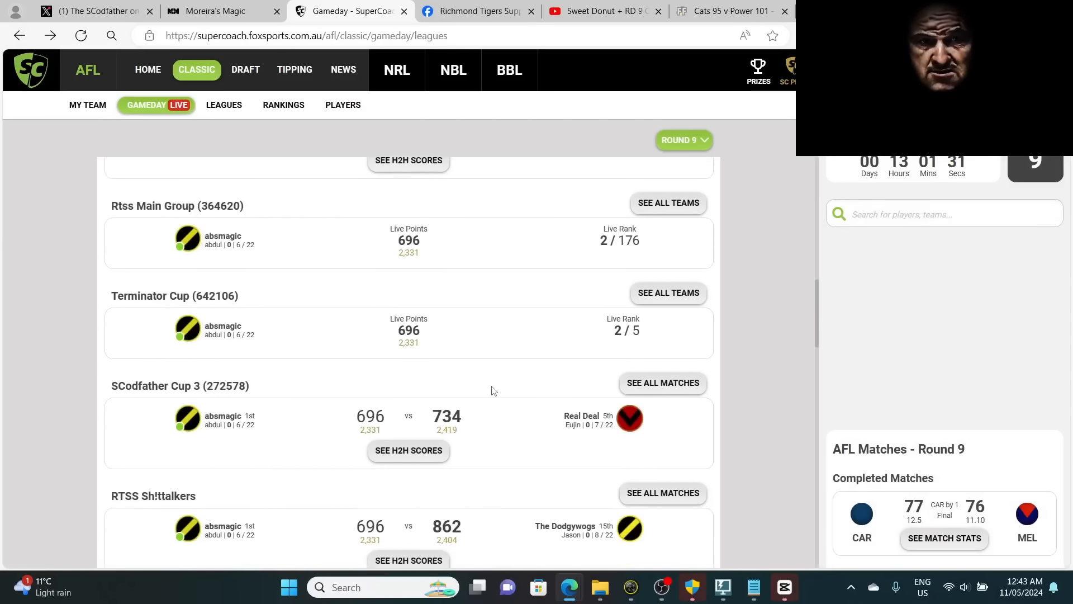
{"action": "scroll", "scroll_direction": "down", "scroll_amount": 3}
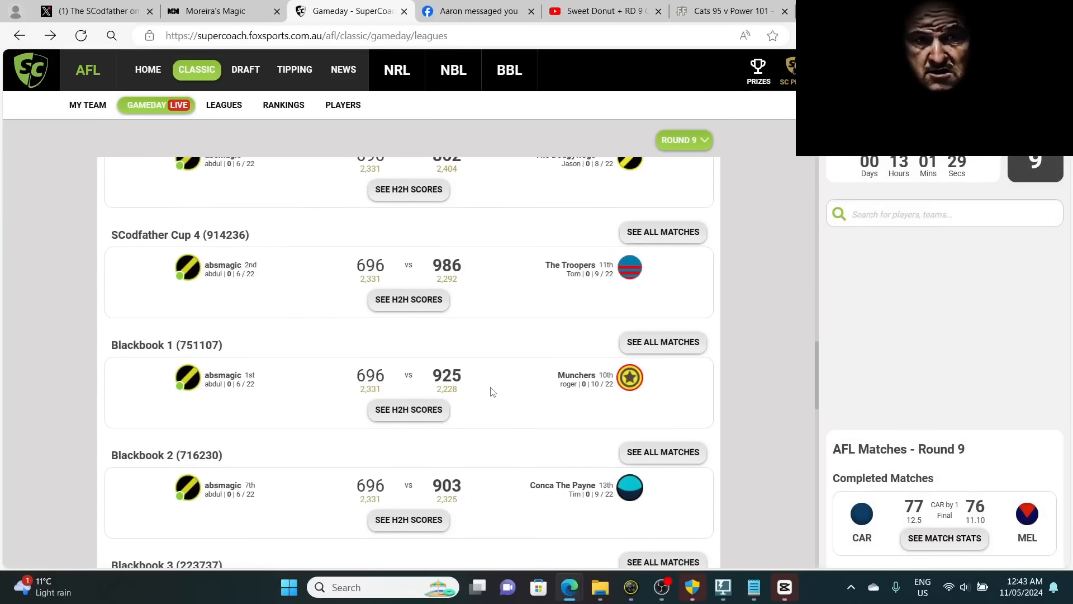
{"action": "scroll", "scroll_direction": "down", "scroll_amount": 3}
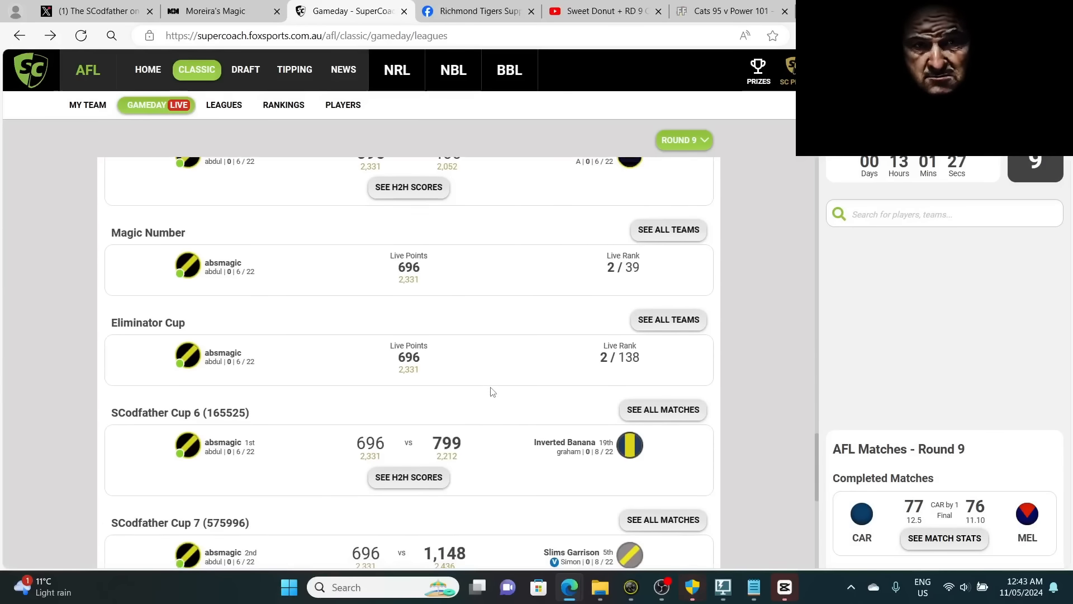
{"action": "scroll", "scroll_direction": "down", "scroll_amount": 3}
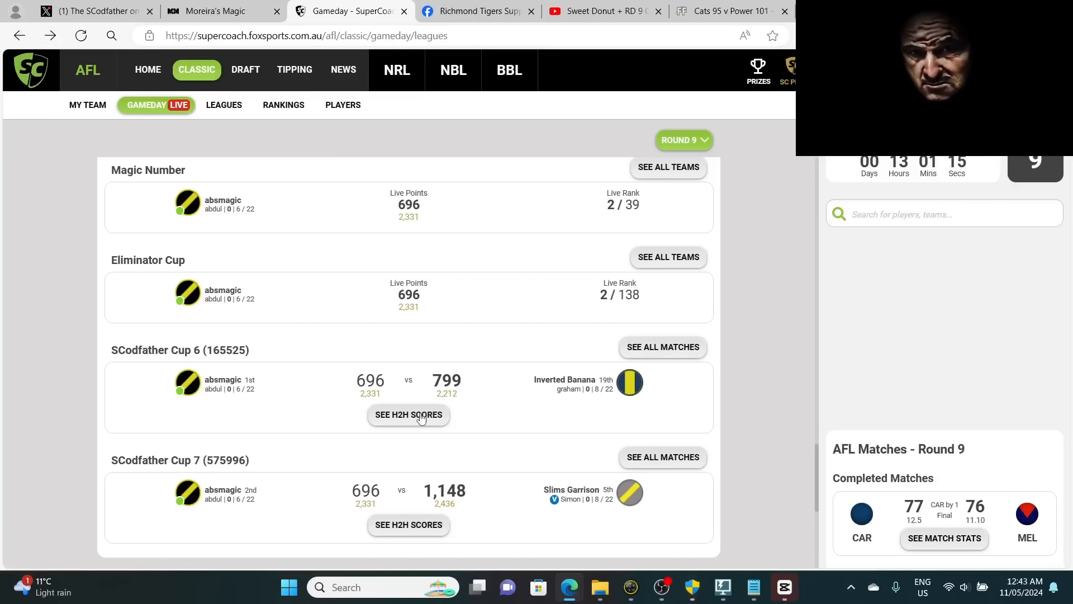
- View the Cup 6 H2H, then open the SCodfather Cup 7 H2H against Slims Garrison
{"action": "left_click", "coordinate": [407, 414]}
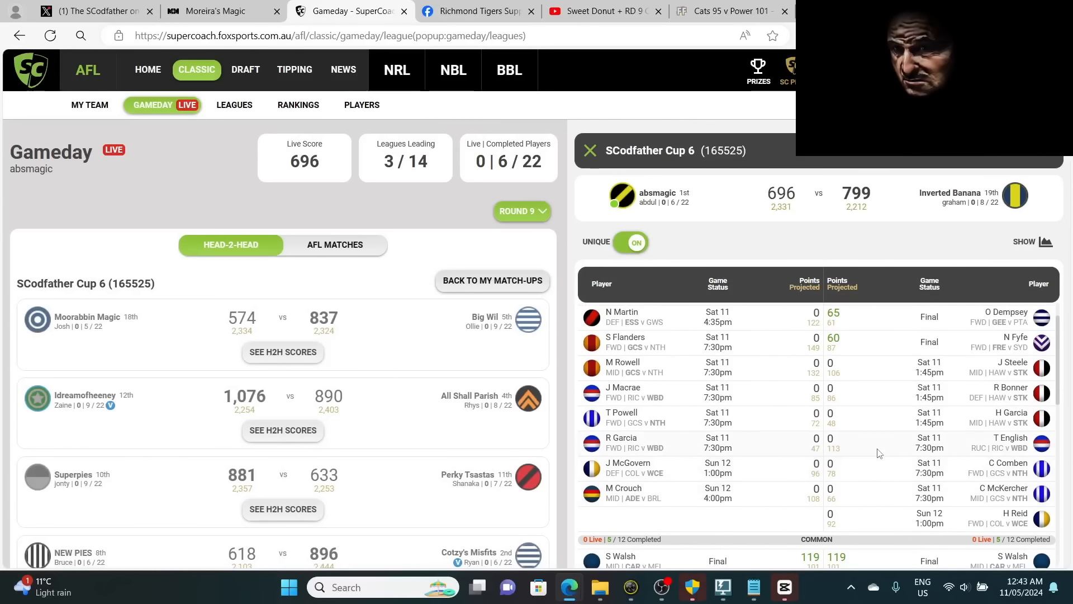
{"action": "scroll", "scroll_direction": "up", "scroll_amount": 3}
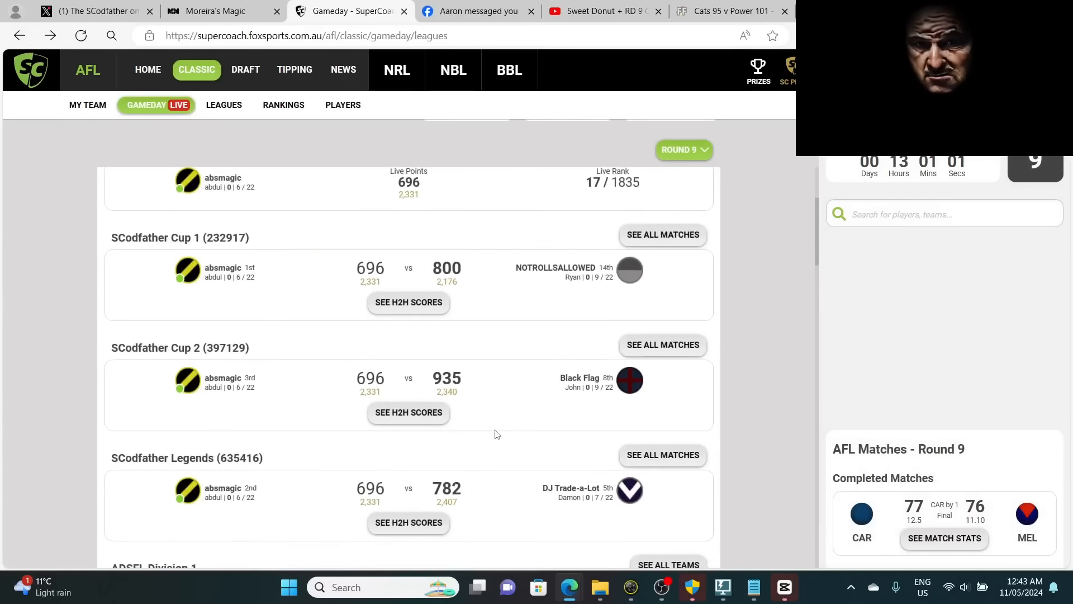
{"action": "scroll", "scroll_direction": "down", "scroll_amount": 3}
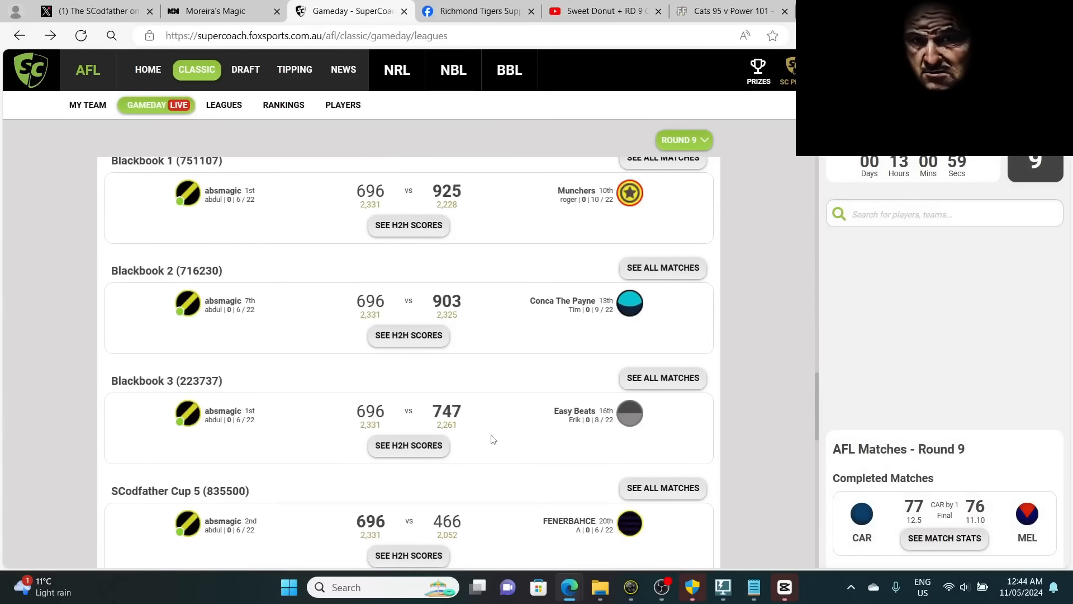
{"action": "scroll", "scroll_direction": "down", "scroll_amount": 3}
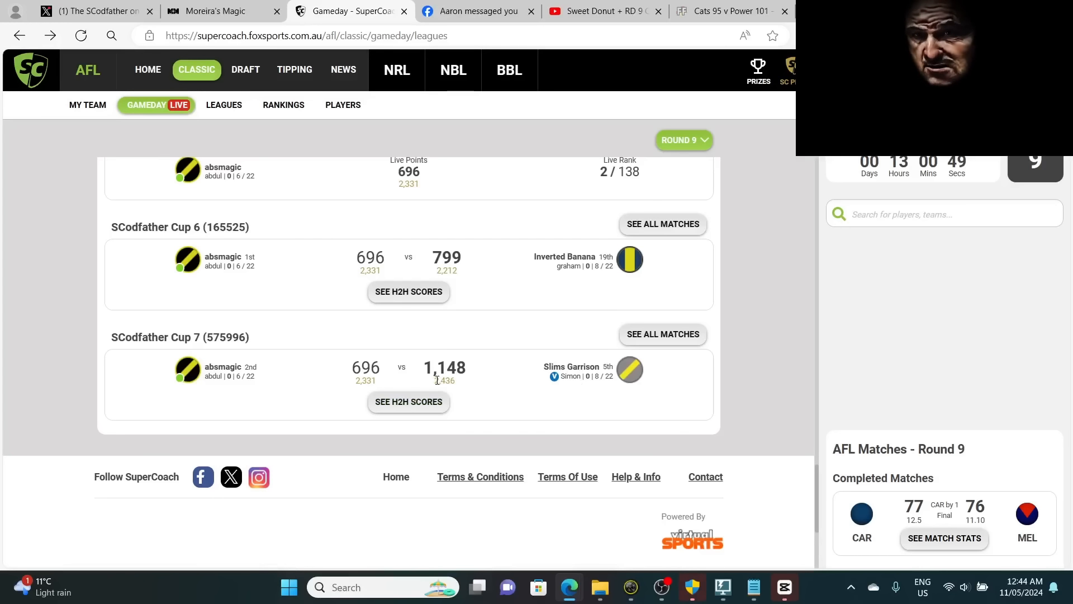
{"action": "left_click", "coordinate": [407, 401]}
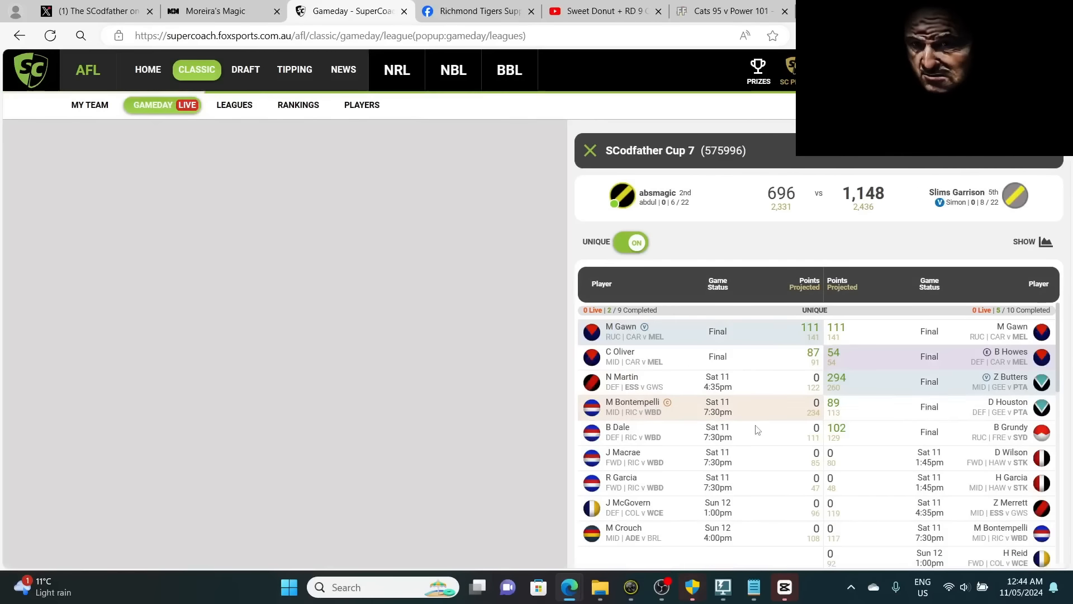